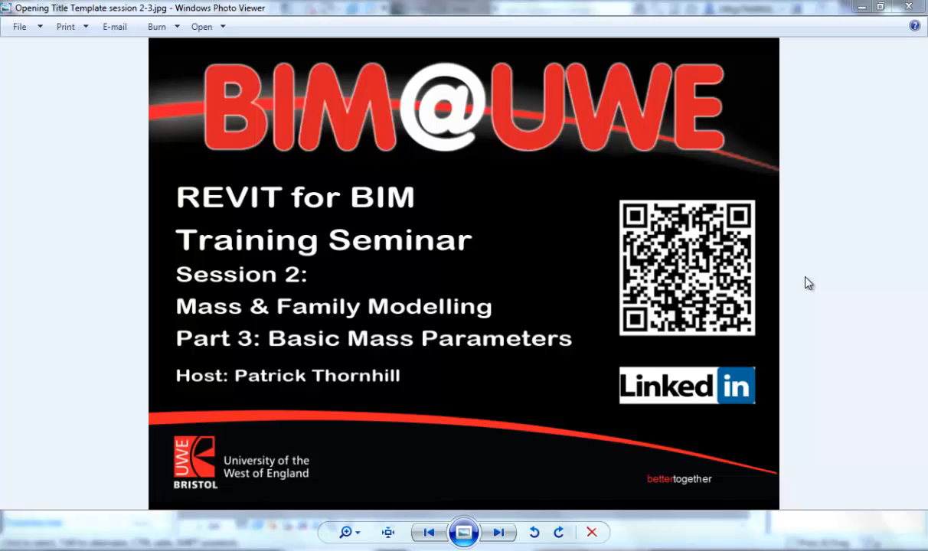
{"action": "mouse_move", "coordinate": [300, 358]}
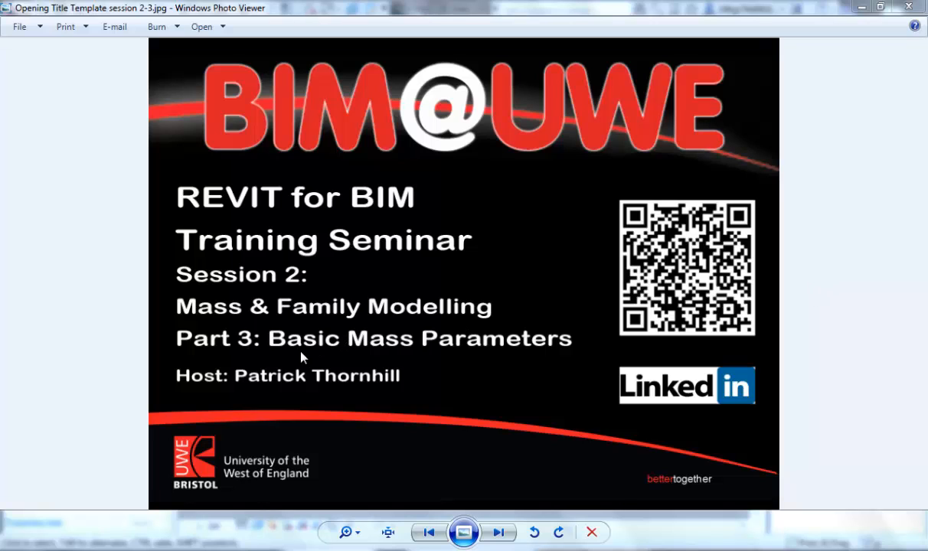
{"action": "mouse_move", "coordinate": [322, 346]}
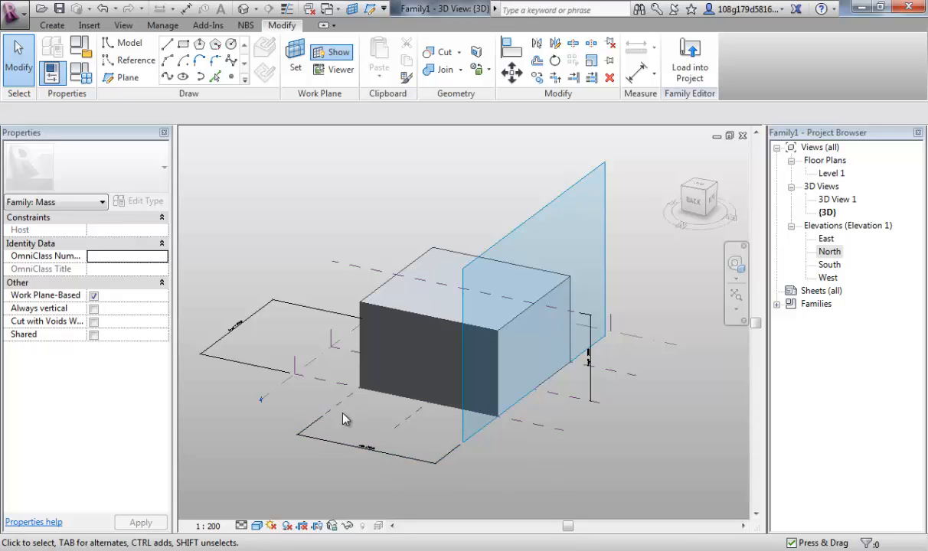
{"action": "mouse_move", "coordinate": [624, 389]}
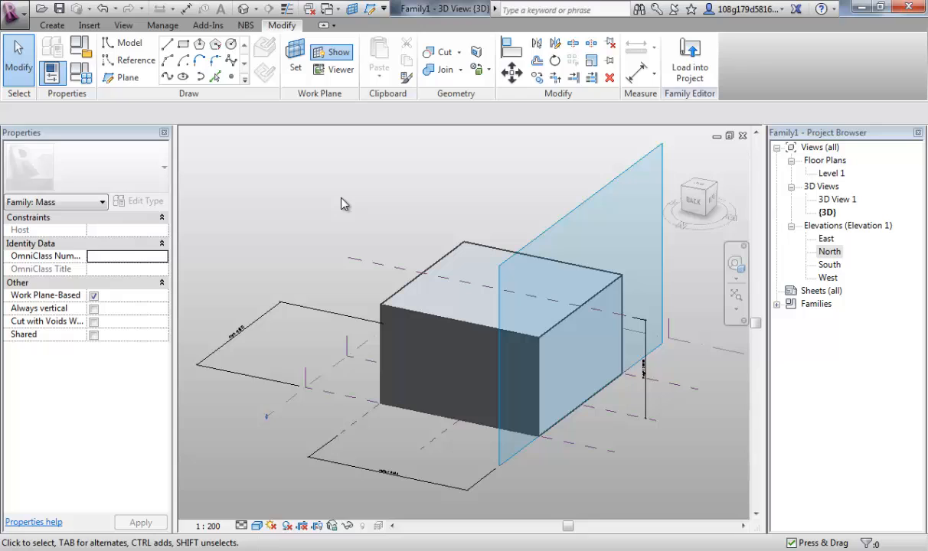
{"action": "mouse_move", "coordinate": [346, 206]}
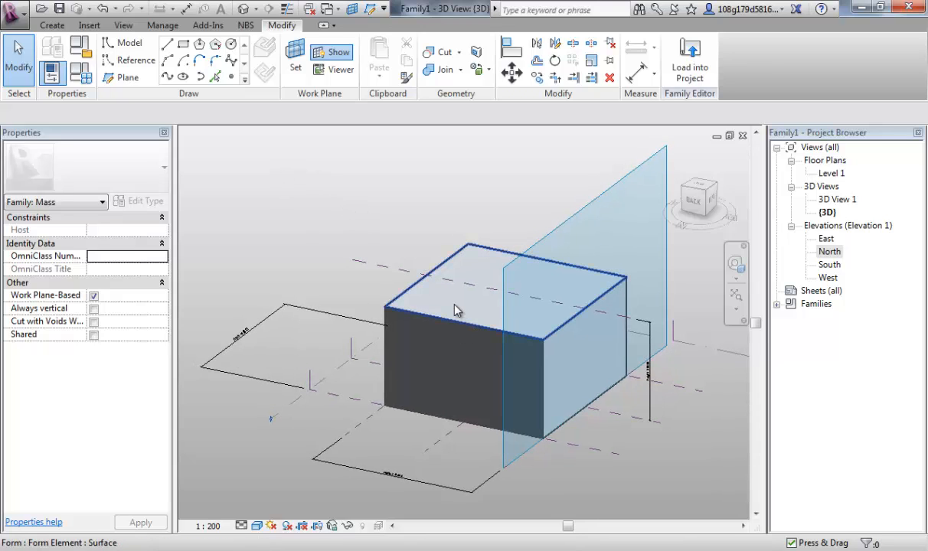
{"action": "mouse_move", "coordinate": [456, 309]}
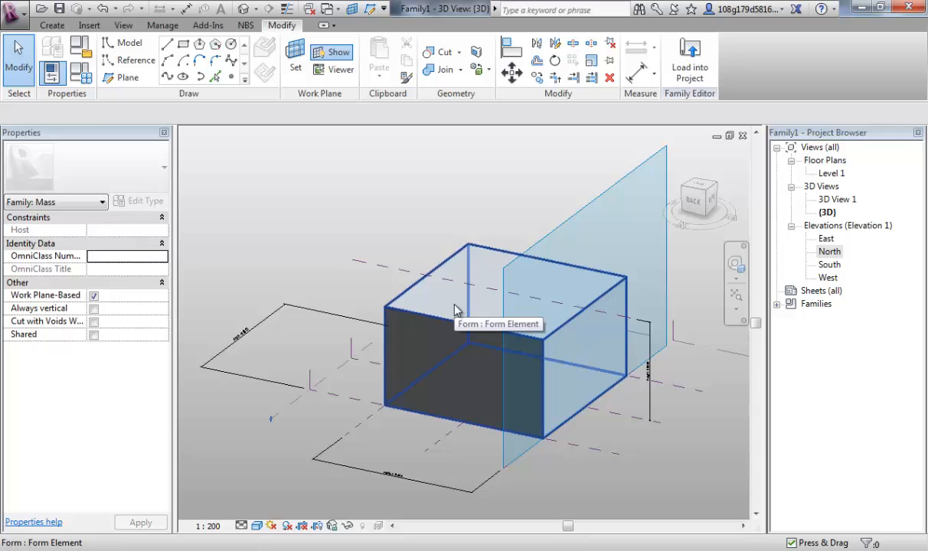
- Select the box form to show its properties with material By Category
{"action": "left_click", "coordinate": [463, 307]}
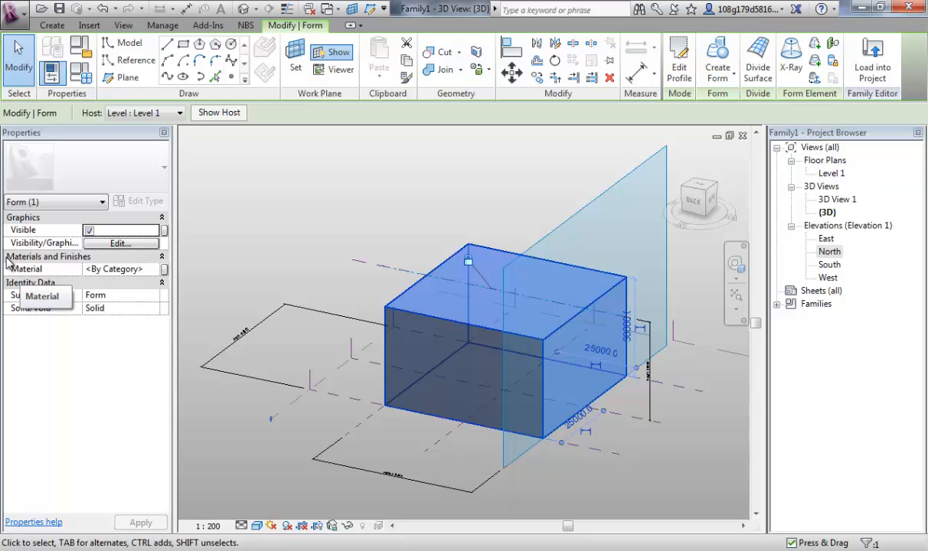
{"action": "mouse_move", "coordinate": [153, 276]}
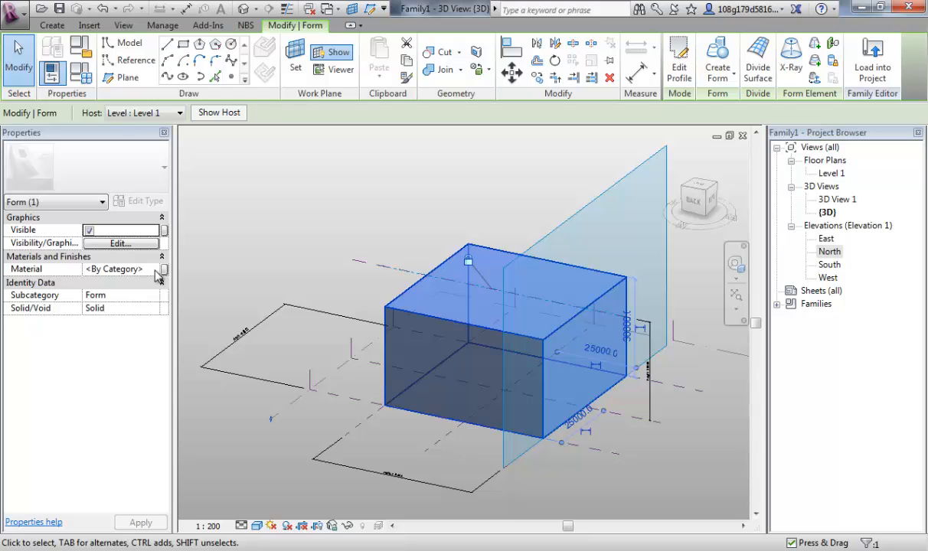
- Assign the Wood material from the Autodesk library to the box form
{"action": "left_click", "coordinate": [162, 269]}
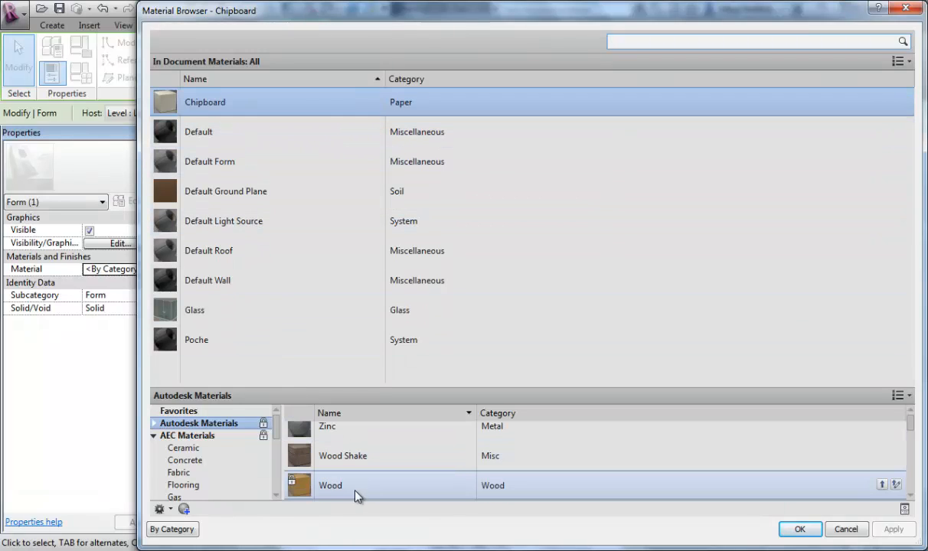
{"action": "mouse_move", "coordinate": [333, 492]}
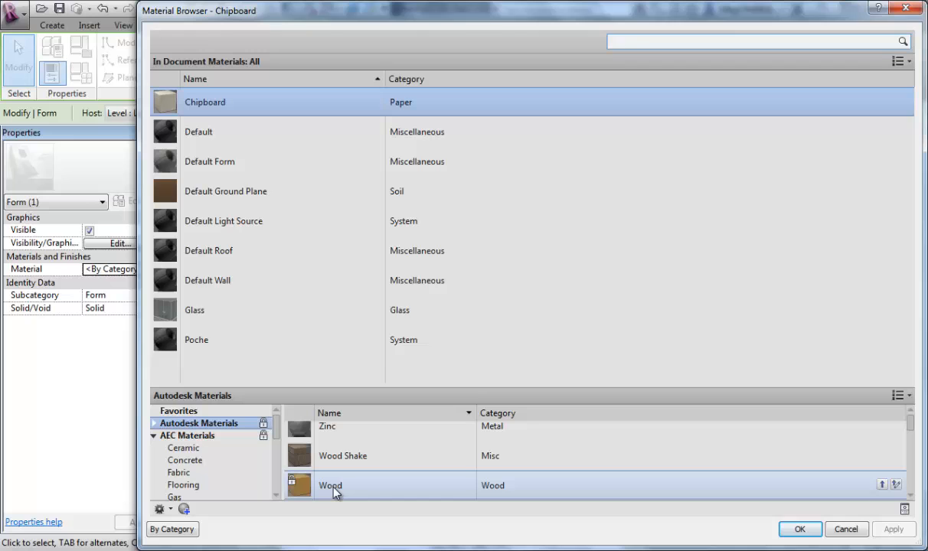
{"action": "double_click", "coordinate": [330, 485]}
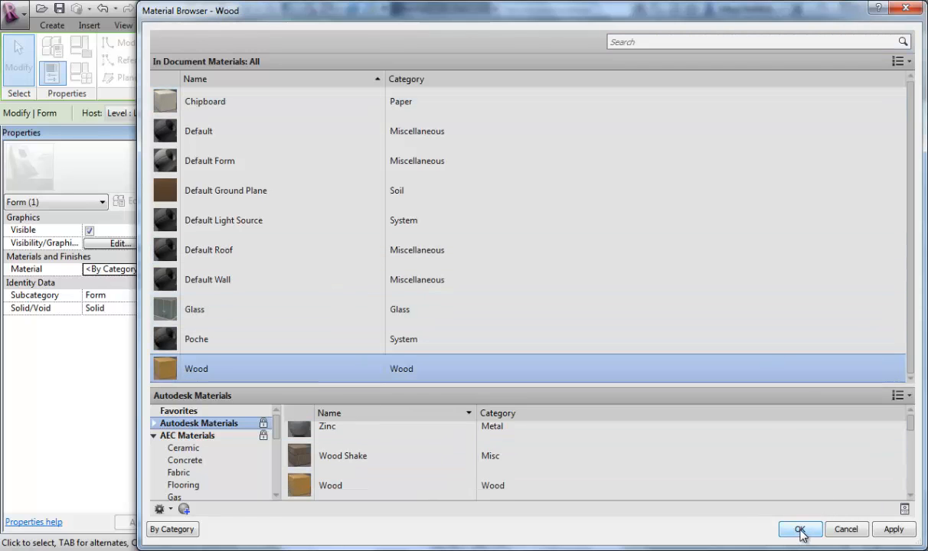
{"action": "left_click", "coordinate": [799, 530]}
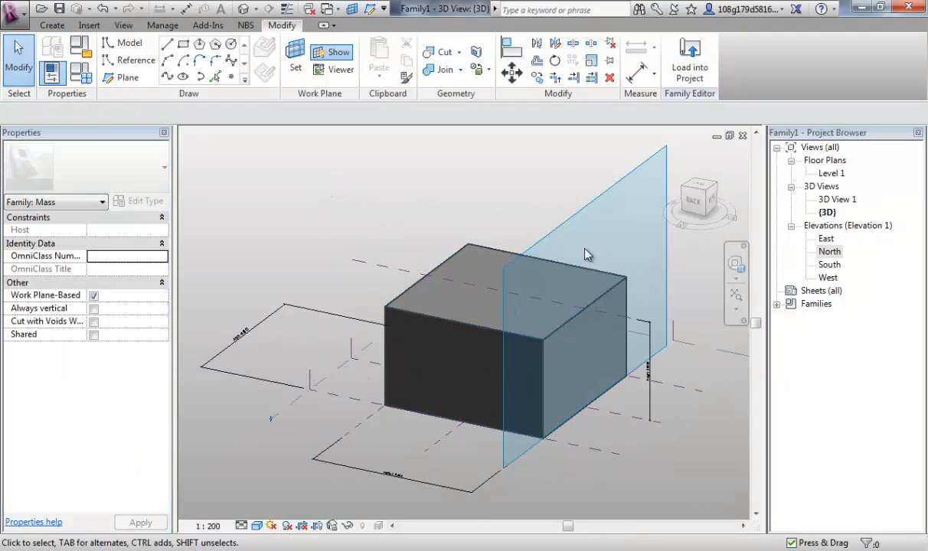
{"action": "mouse_move", "coordinate": [258, 527]}
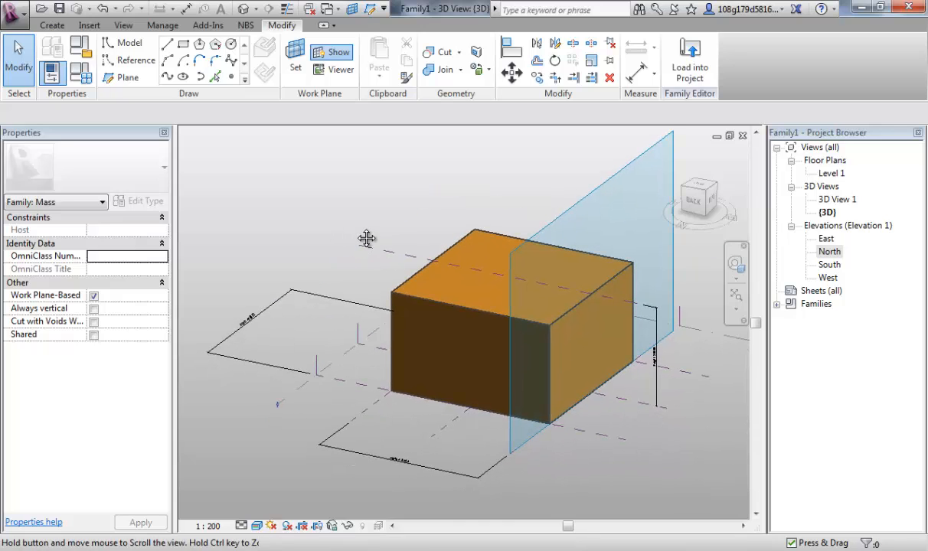
{"action": "mouse_move", "coordinate": [300, 232]}
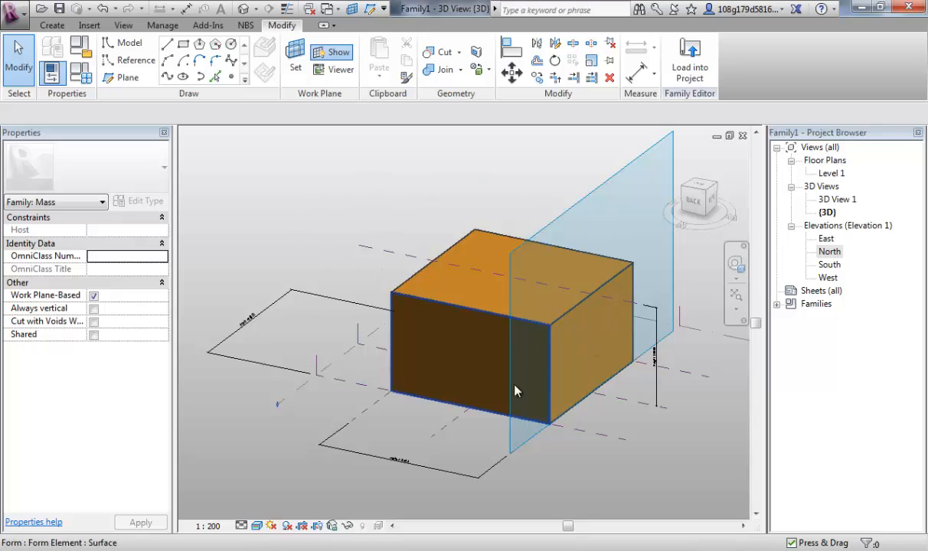
{"action": "left_click", "coordinate": [450, 208]}
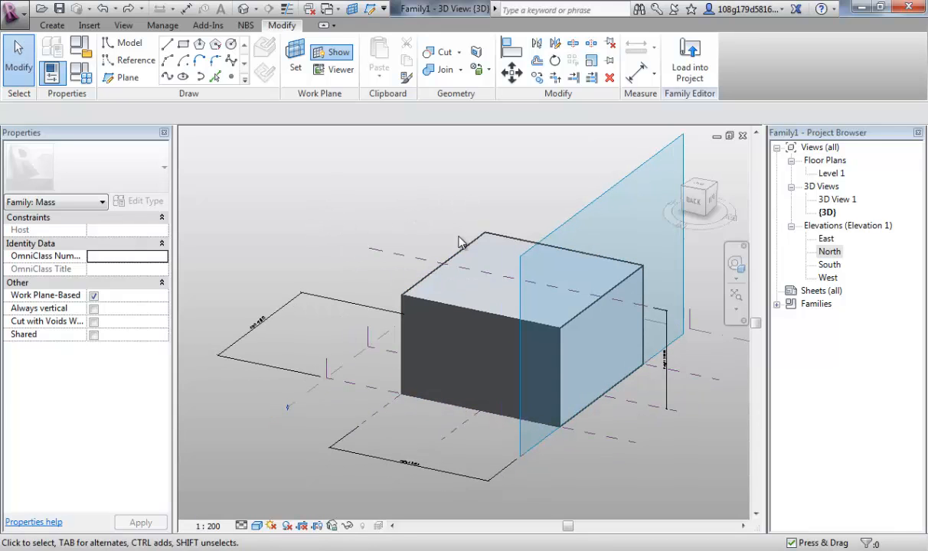
{"action": "mouse_move", "coordinate": [491, 263]}
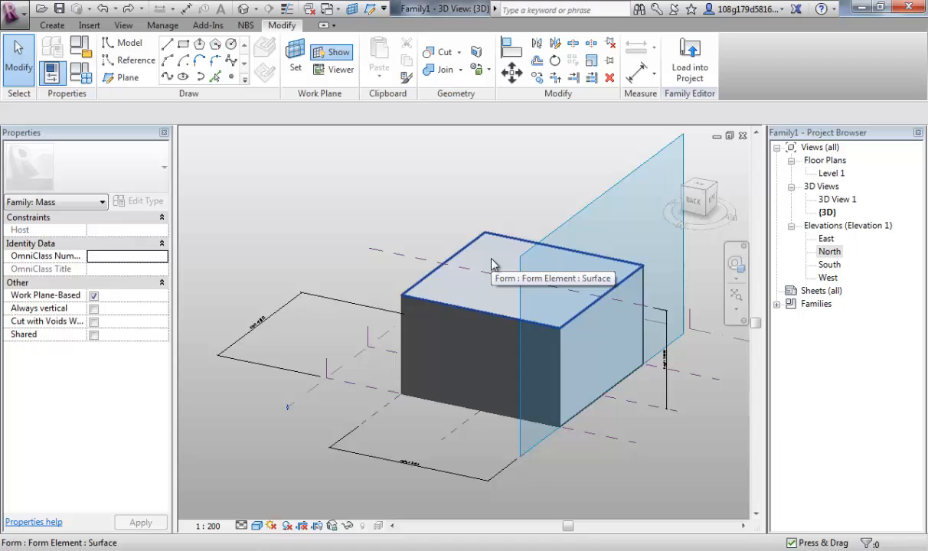
- Start a new family parameter named 'material' linked to the box form's material
{"action": "left_click", "coordinate": [490, 263]}
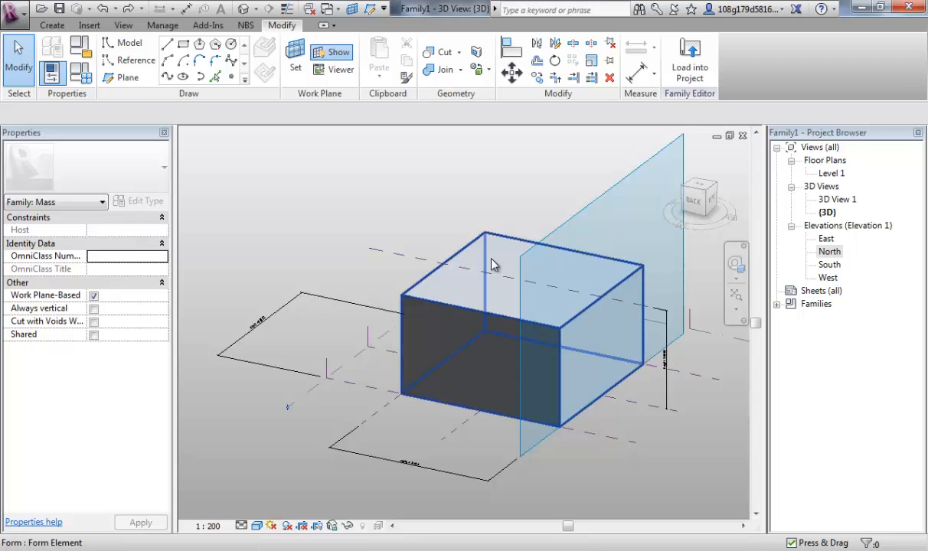
{"action": "left_click", "coordinate": [528, 306]}
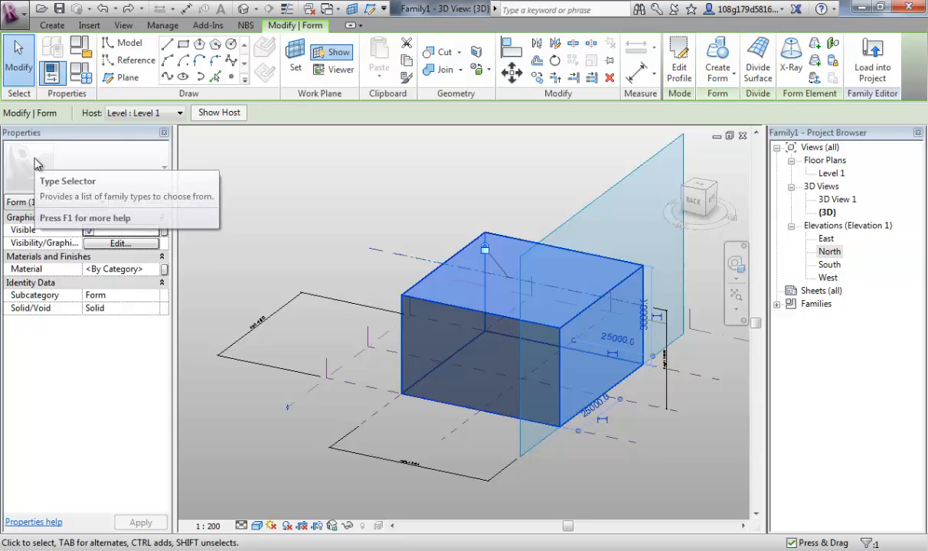
{"action": "mouse_move", "coordinate": [60, 227]}
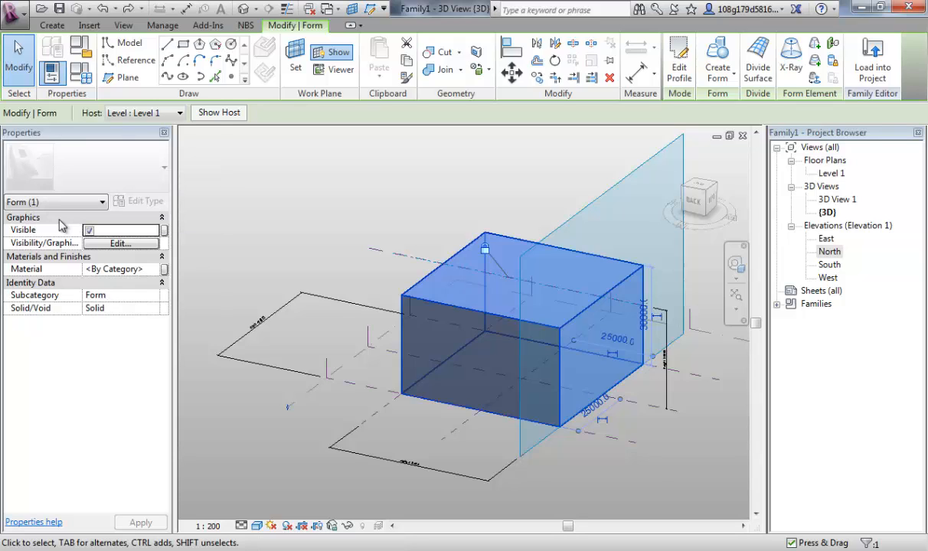
{"action": "mouse_move", "coordinate": [130, 276]}
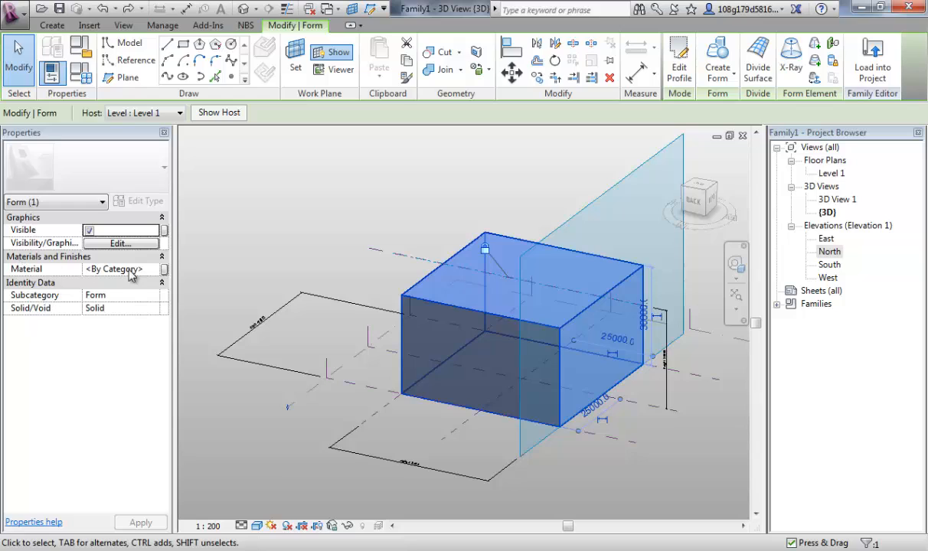
{"action": "mouse_move", "coordinate": [184, 287]}
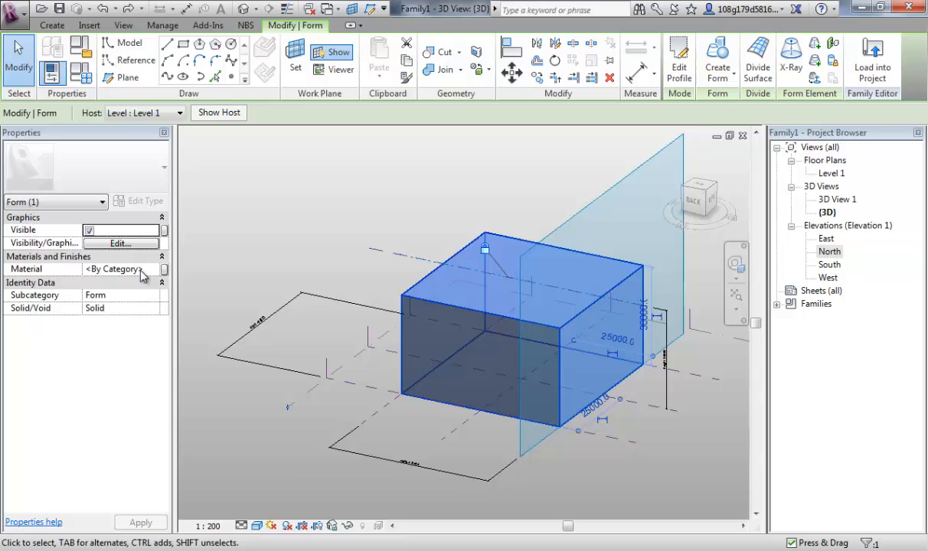
{"action": "mouse_move", "coordinate": [166, 274]}
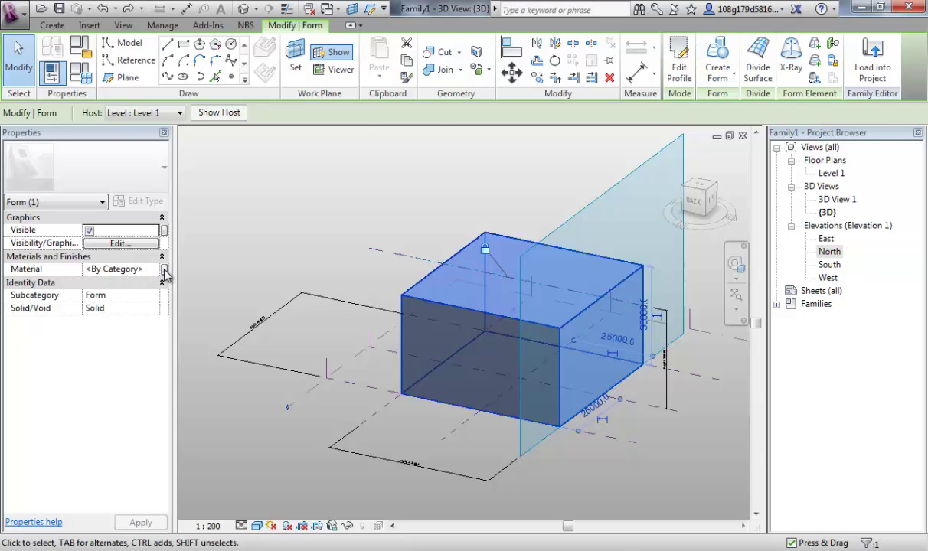
{"action": "left_click", "coordinate": [163, 270]}
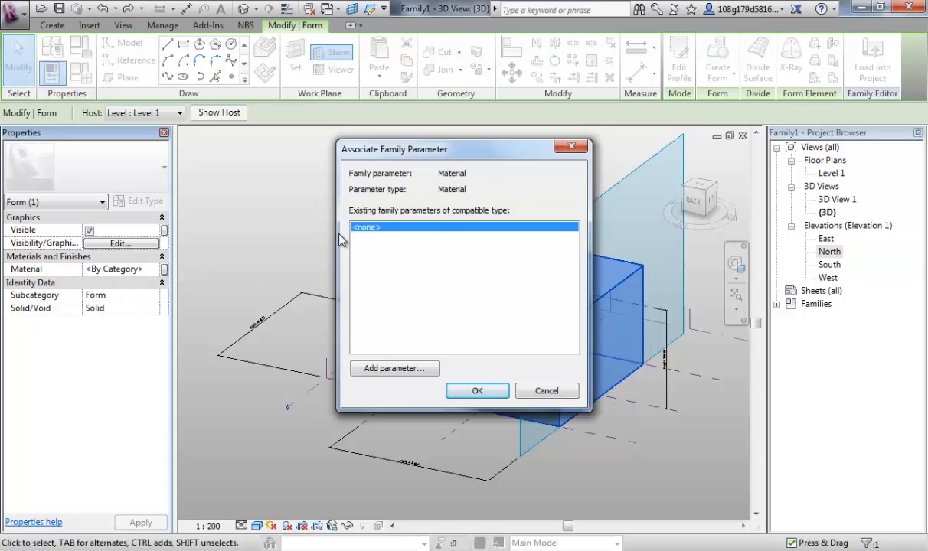
{"action": "left_click", "coordinate": [395, 367]}
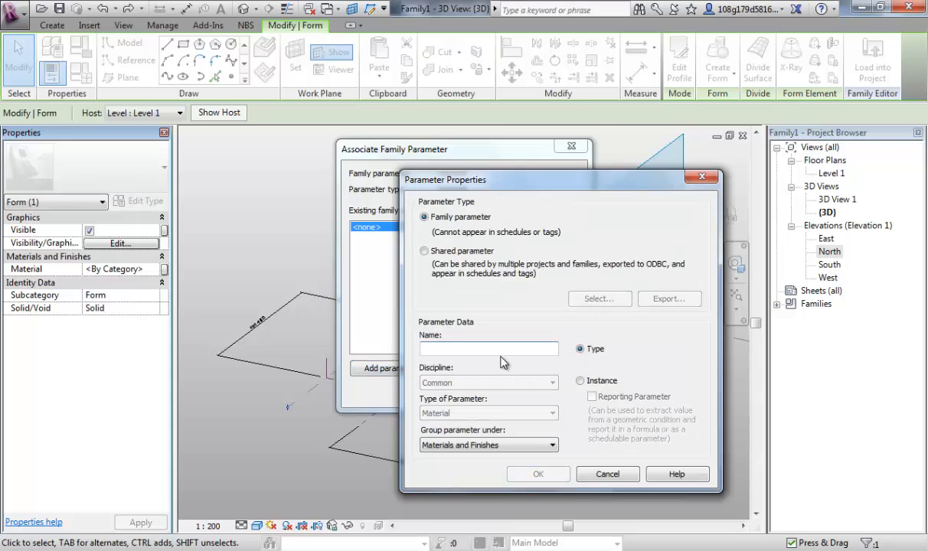
{"action": "type", "text": "material"}
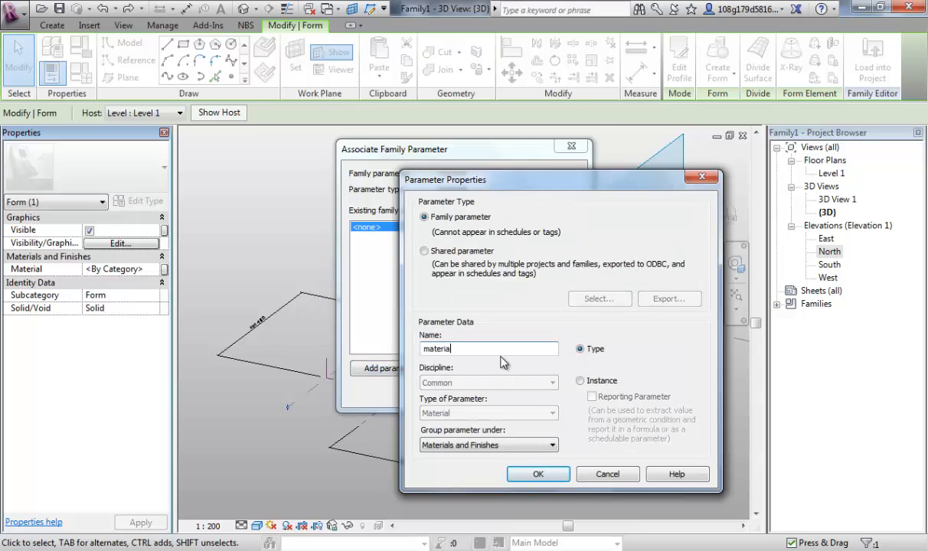
{"action": "mouse_move", "coordinate": [553, 366]}
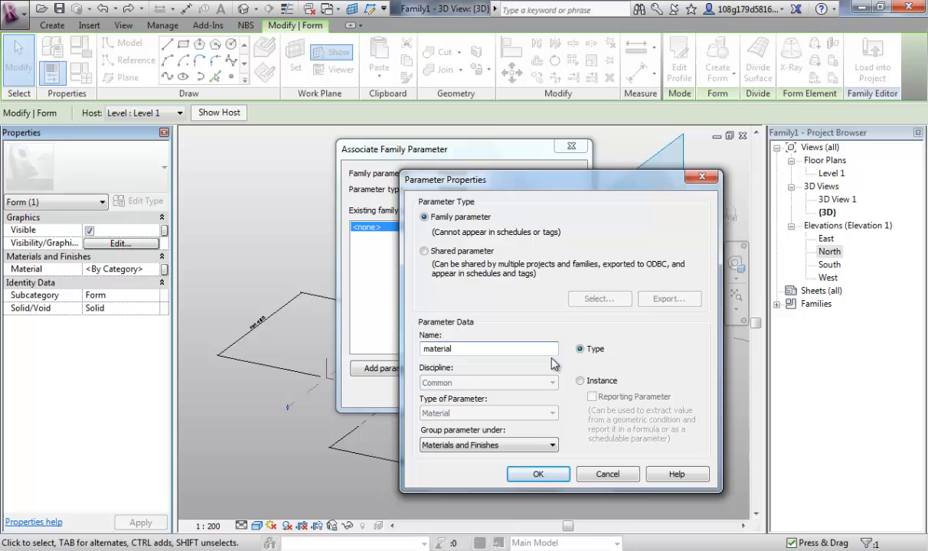
{"action": "mouse_move", "coordinate": [598, 398]}
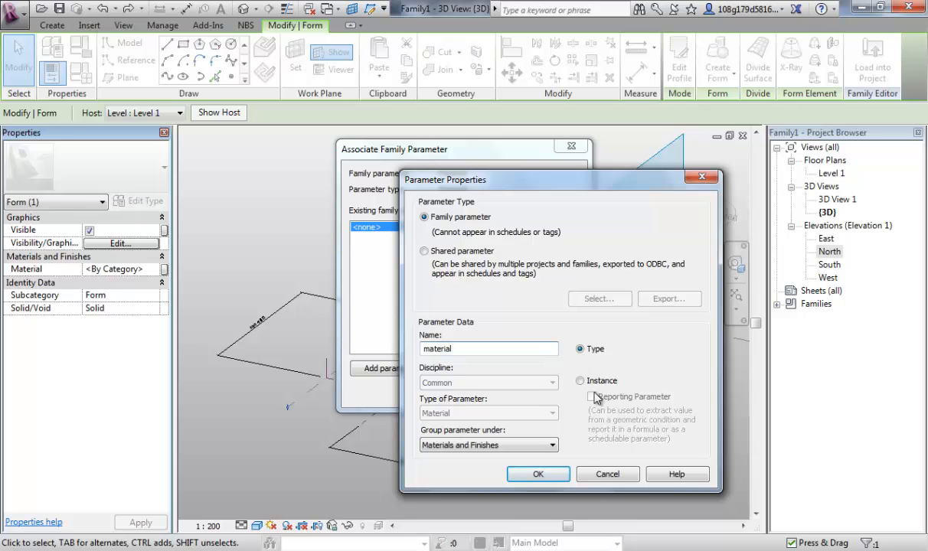
{"action": "mouse_move", "coordinate": [539, 475]}
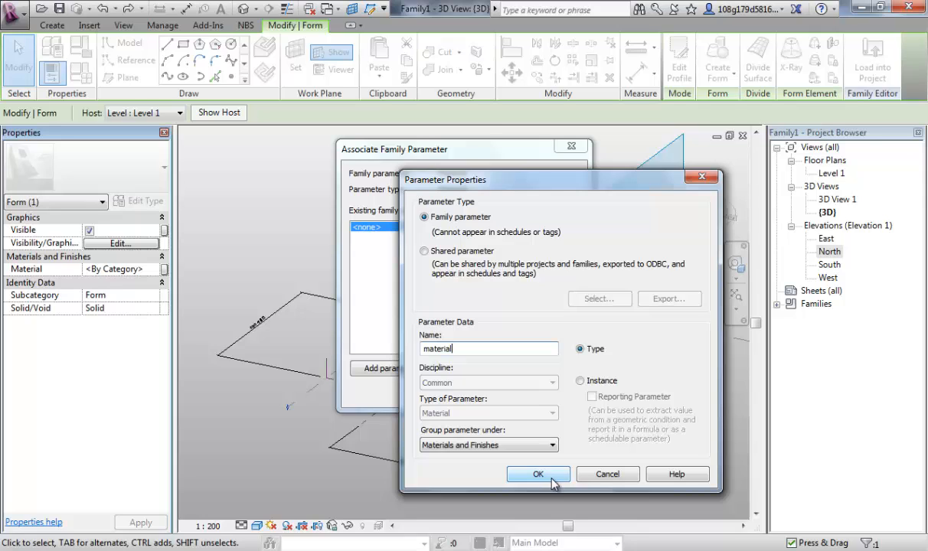
- Finish naming the Type parameter 'material' and confirm it drives the form's material
{"action": "triple_click", "coordinate": [489, 349]}
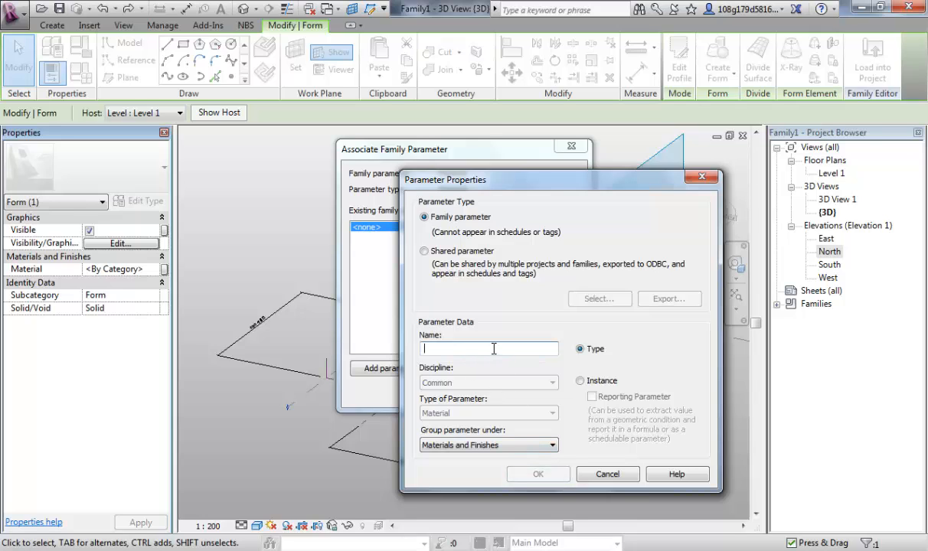
{"action": "type", "text": "m"}
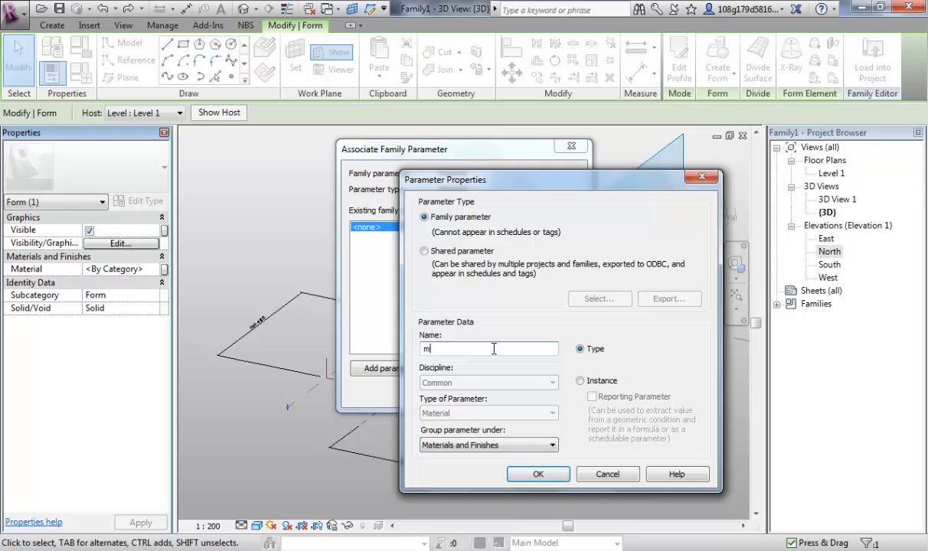
{"action": "type", "text": "aterial"}
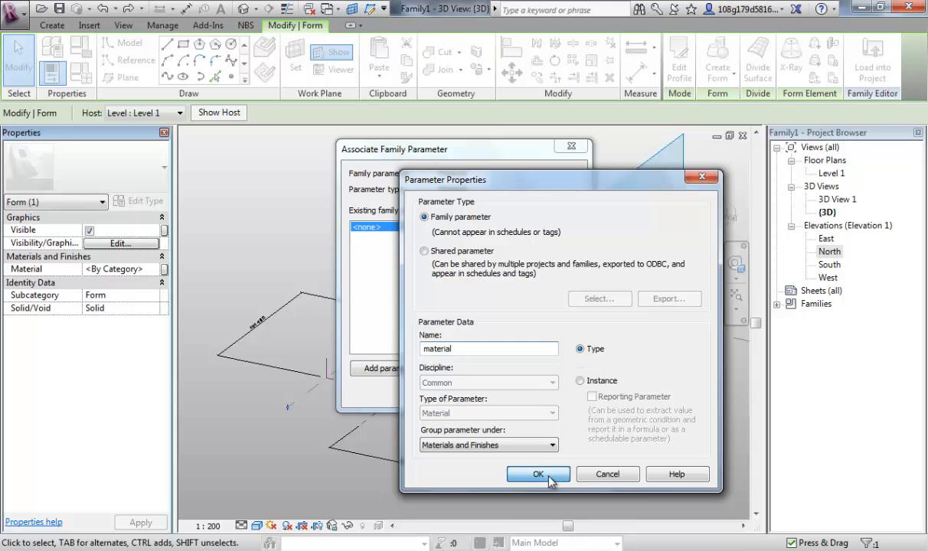
{"action": "left_click", "coordinate": [537, 474]}
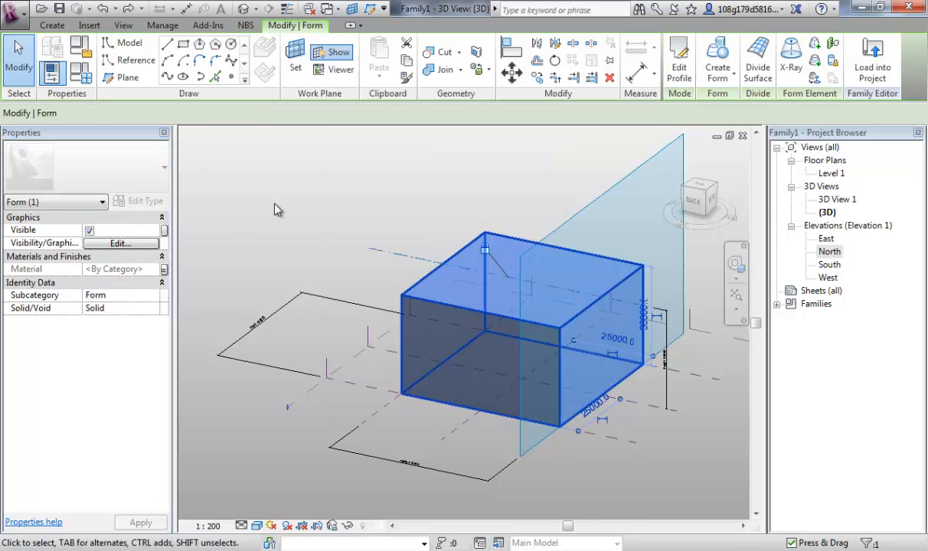
- Deselect the form and show the Family Types parameter list
{"action": "left_click", "coordinate": [370, 200]}
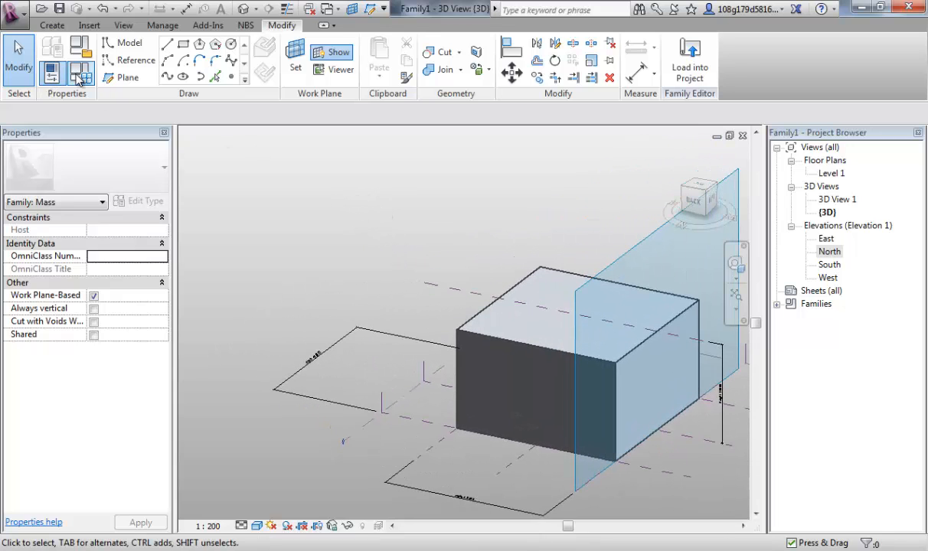
{"action": "left_click", "coordinate": [81, 74]}
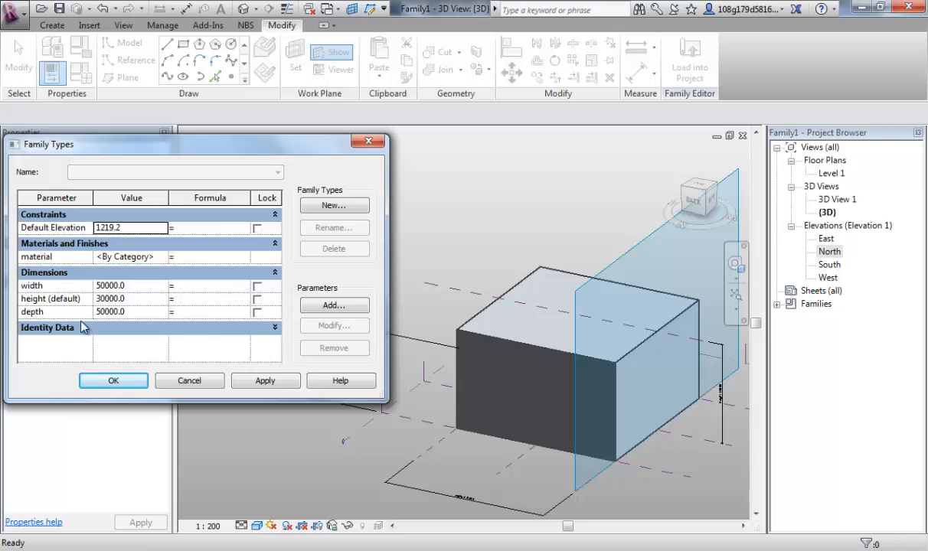
{"action": "left_click", "coordinate": [32, 312]}
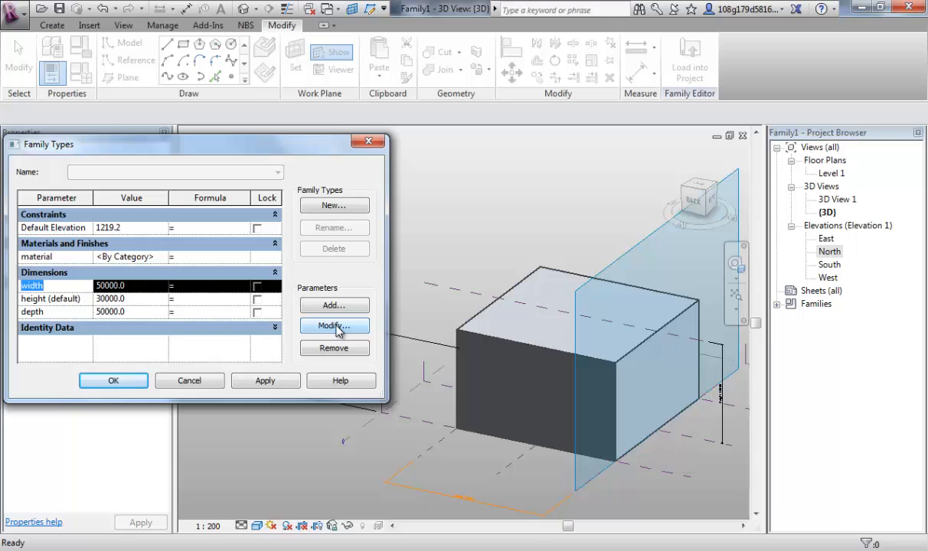
{"action": "left_click", "coordinate": [334, 325]}
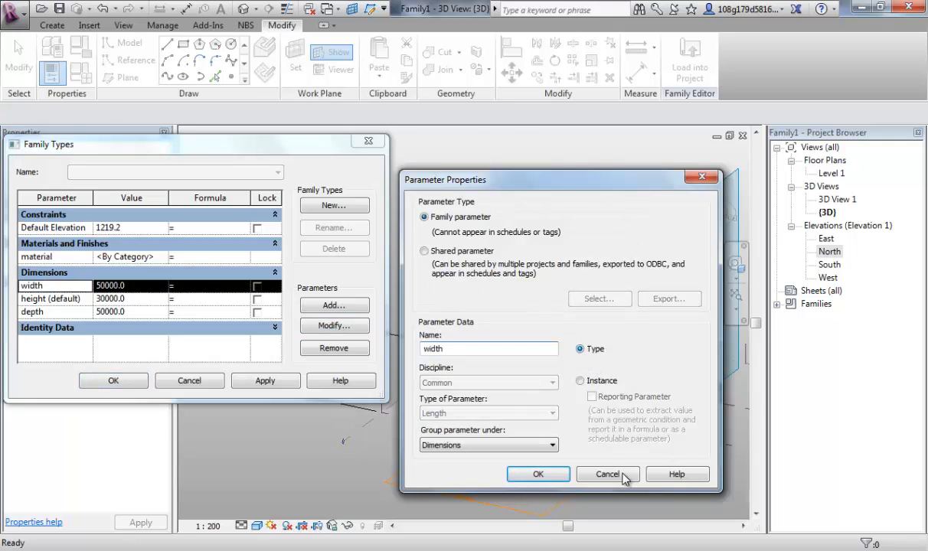
{"action": "left_click", "coordinate": [606, 474]}
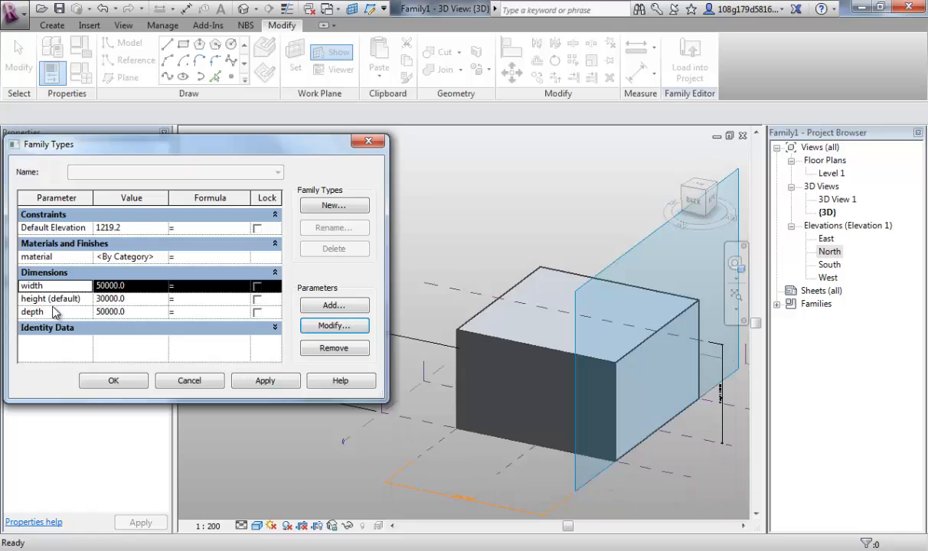
{"action": "left_click", "coordinate": [334, 324]}
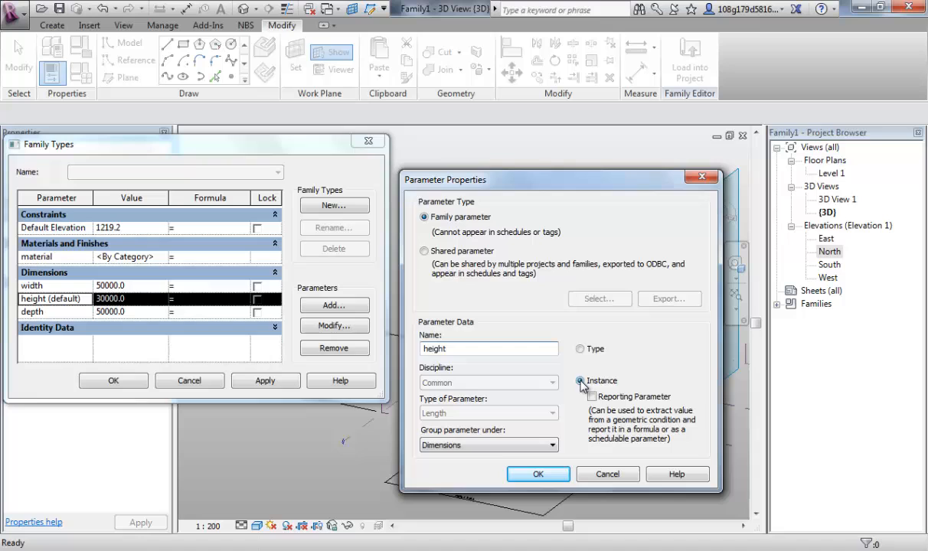
{"action": "left_click", "coordinate": [537, 474]}
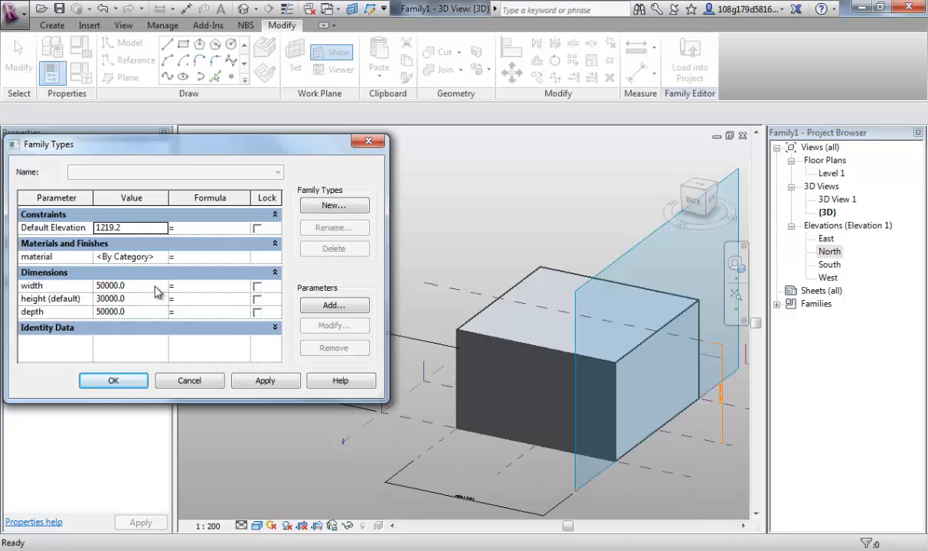
{"action": "mouse_move", "coordinate": [82, 268]}
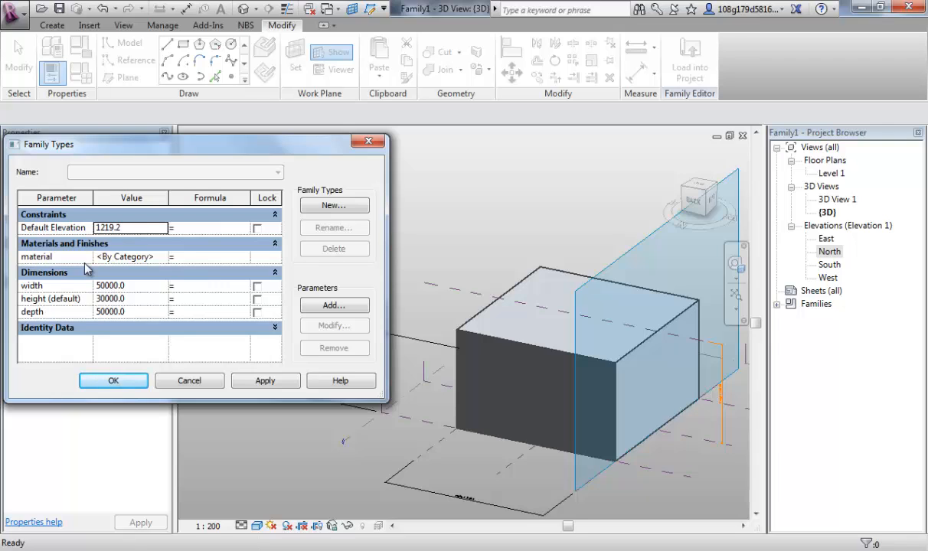
{"action": "mouse_move", "coordinate": [404, 290]}
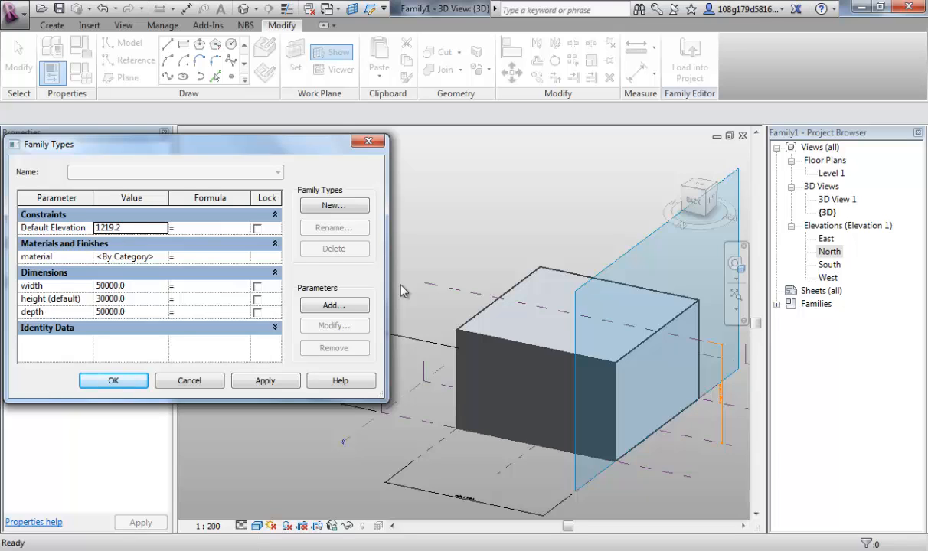
{"action": "mouse_move", "coordinate": [397, 291]}
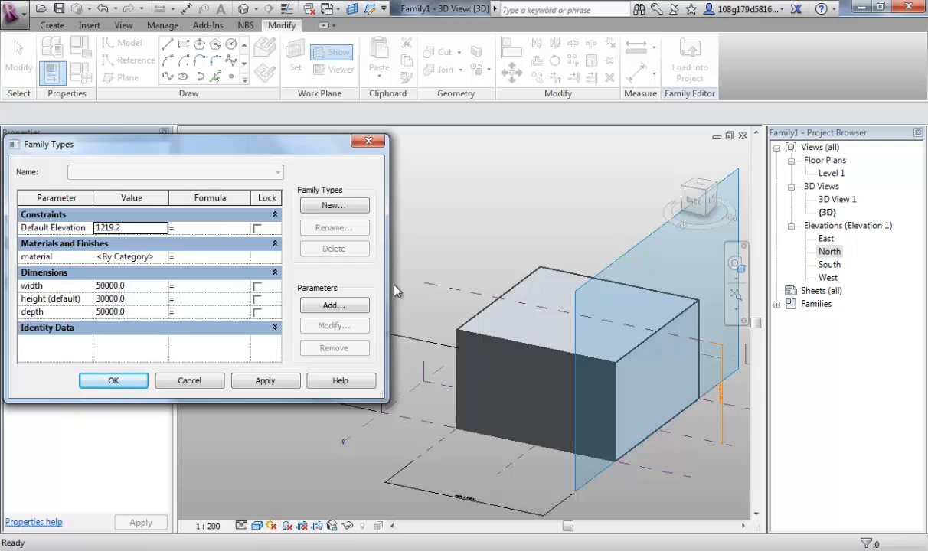
{"action": "mouse_move", "coordinate": [49, 299]}
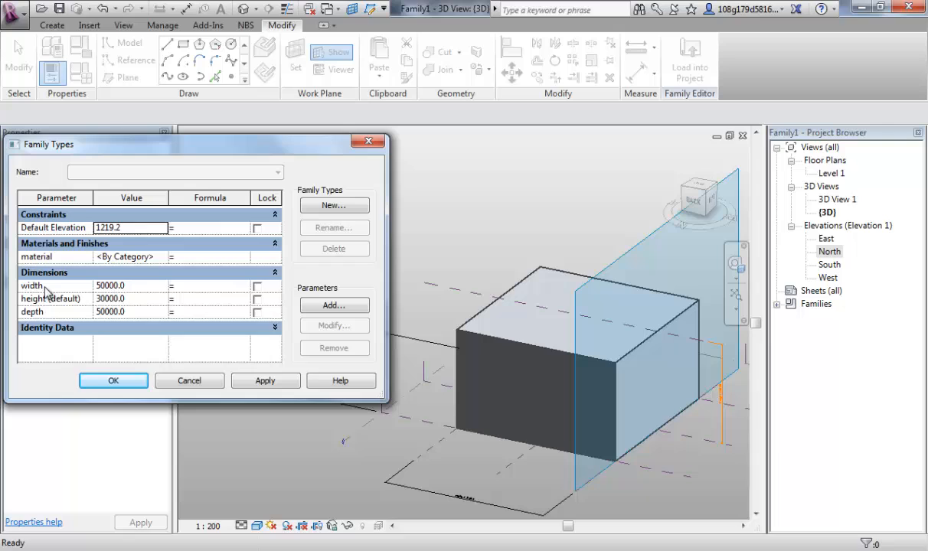
{"action": "mouse_move", "coordinate": [76, 309]}
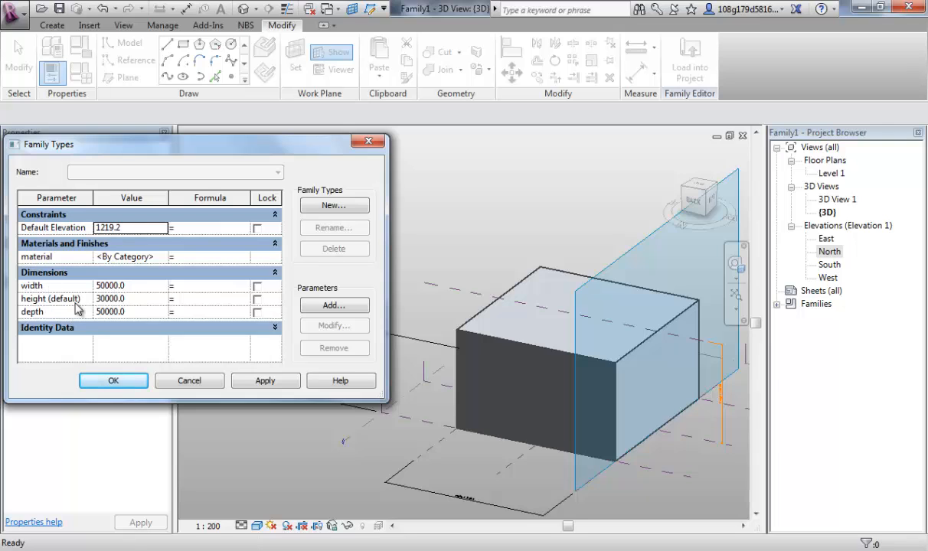
{"action": "mouse_move", "coordinate": [70, 290]}
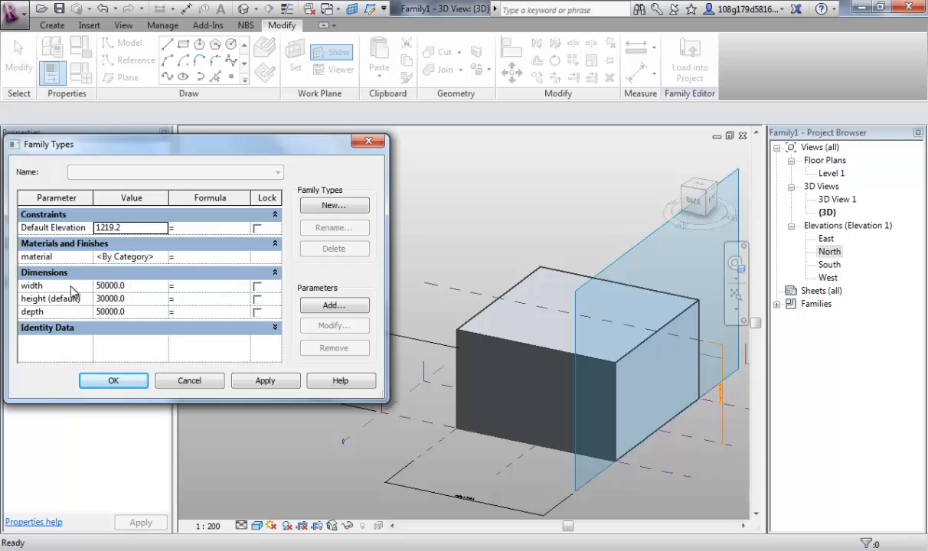
{"action": "mouse_move", "coordinate": [53, 263]}
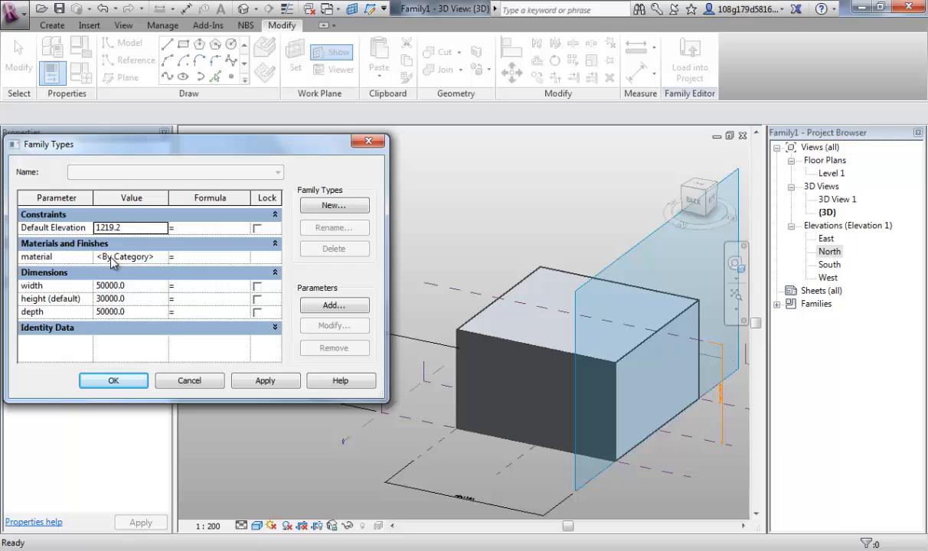
{"action": "mouse_move", "coordinate": [130, 289]}
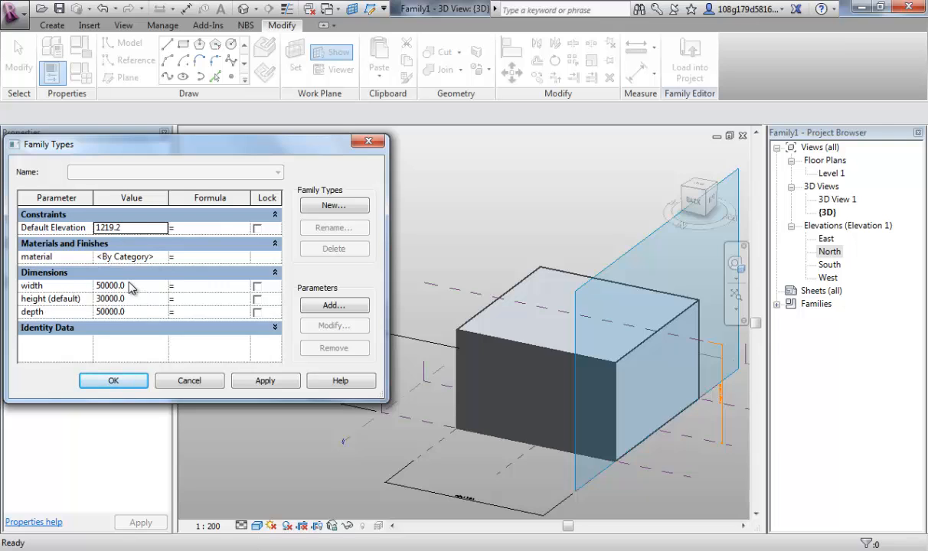
{"action": "mouse_move", "coordinate": [114, 298]}
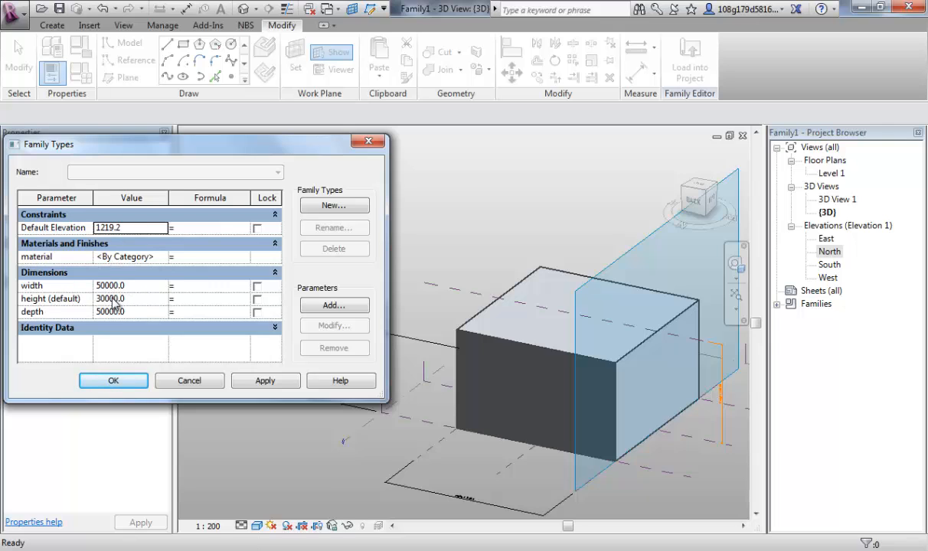
{"action": "mouse_move", "coordinate": [136, 308]}
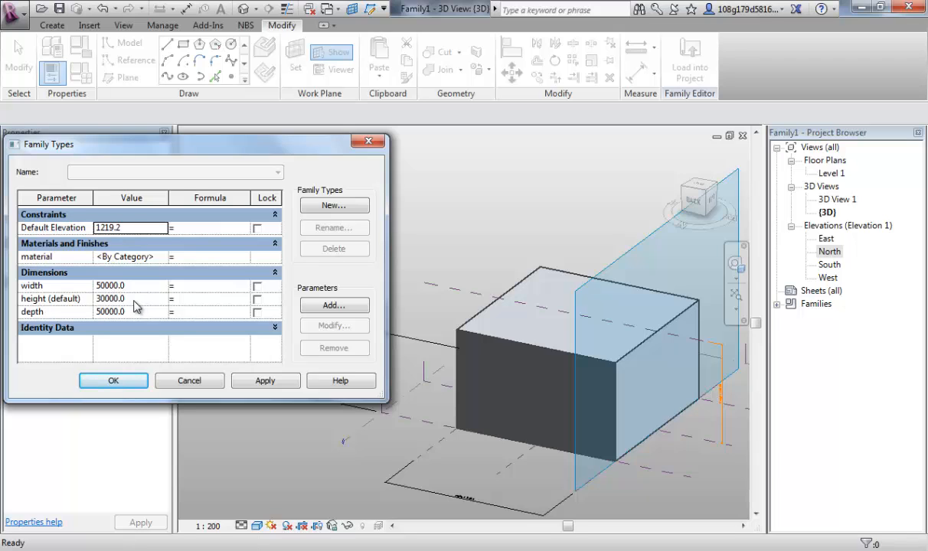
{"action": "mouse_move", "coordinate": [132, 308]}
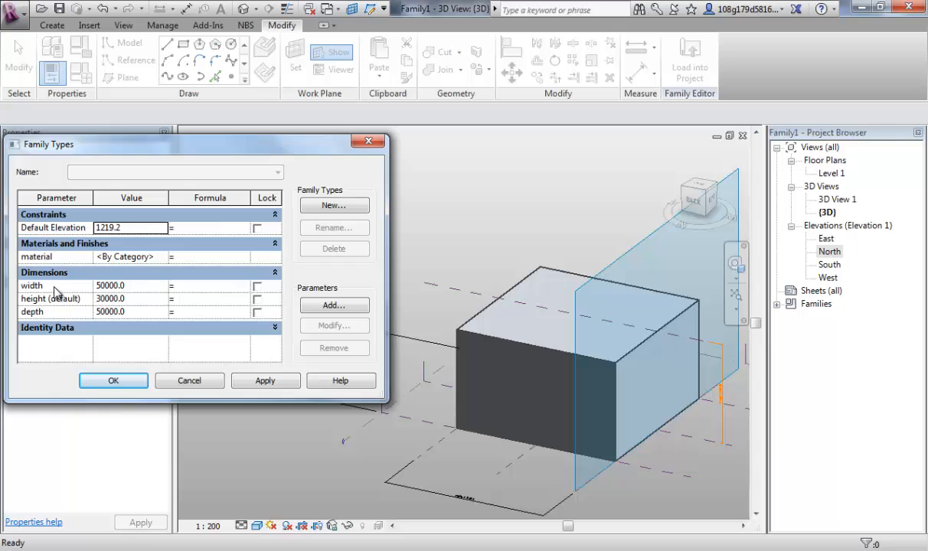
{"action": "mouse_move", "coordinate": [80, 309]}
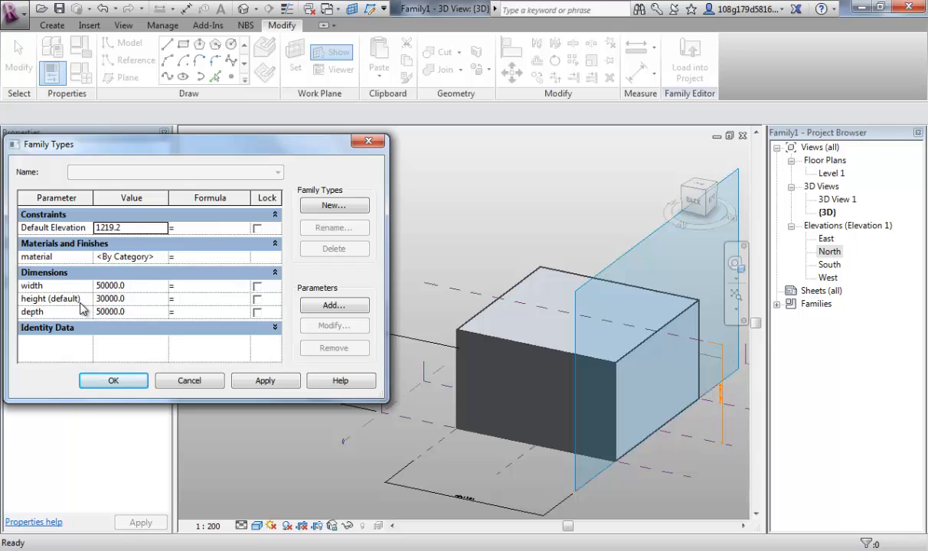
{"action": "mouse_move", "coordinate": [92, 313]}
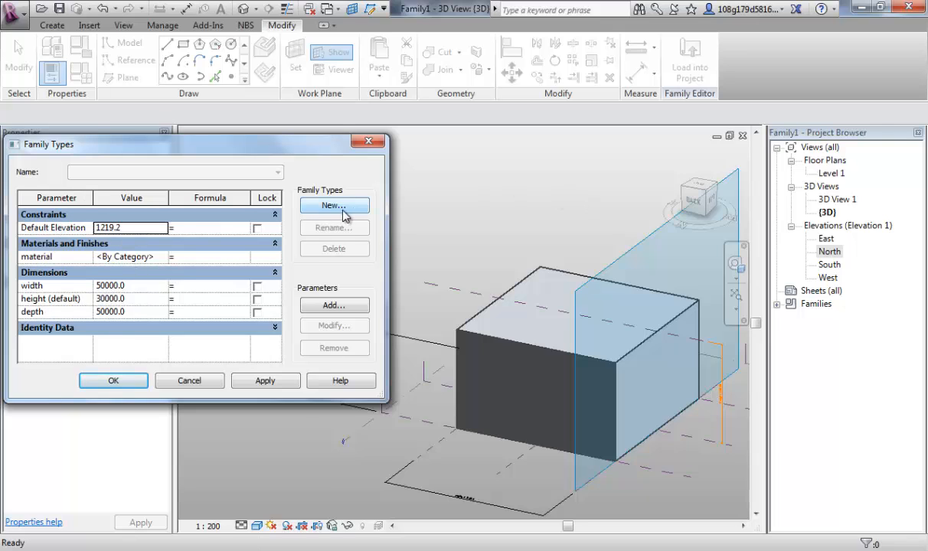
{"action": "mouse_move", "coordinate": [352, 210]}
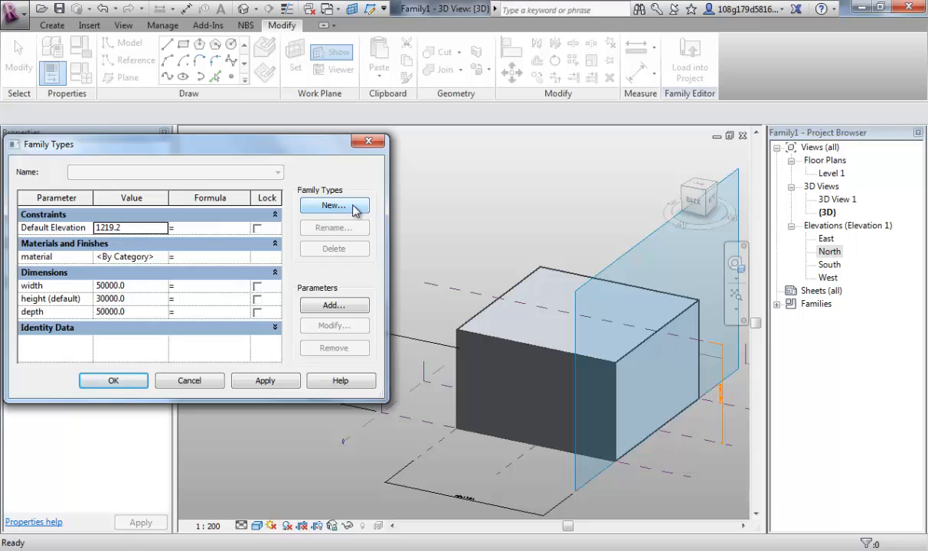
- Create a new family type named 'option 1 - 20x30m brick'
{"action": "left_click", "coordinate": [334, 205]}
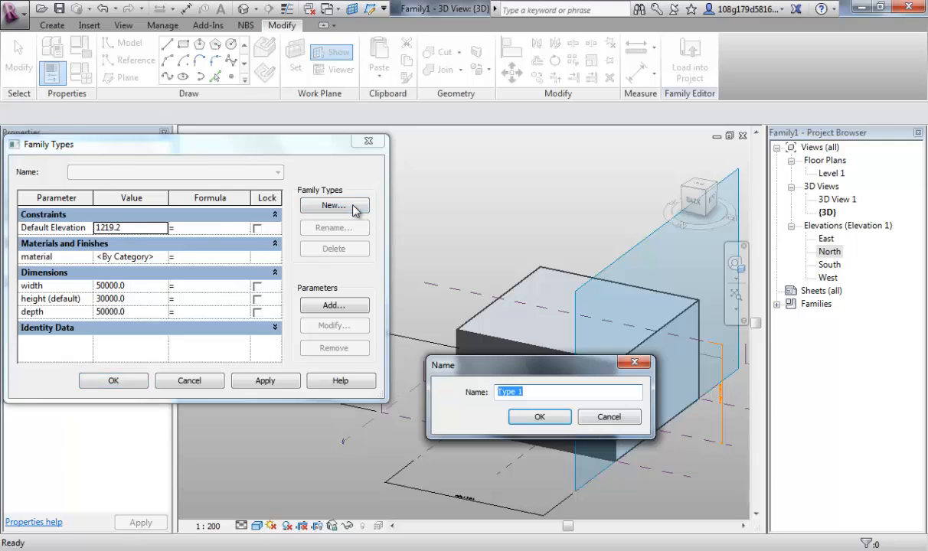
{"action": "type", "text": "op"}
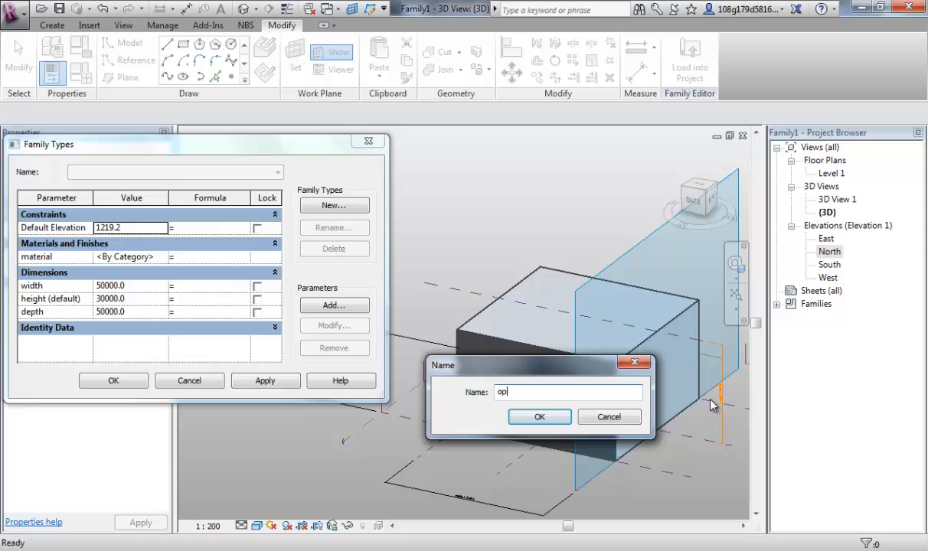
{"action": "type", "text": "tion 1"}
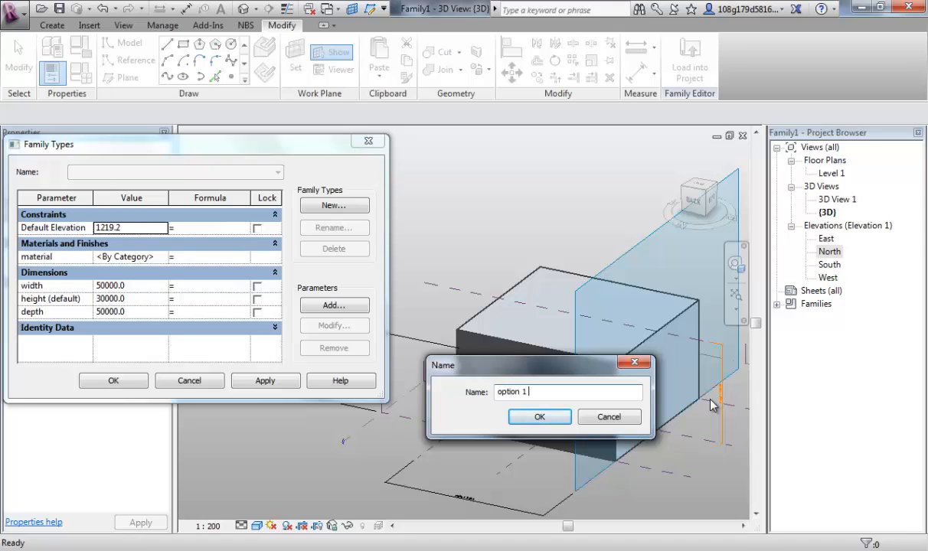
{"action": "type", "text": "20x"}
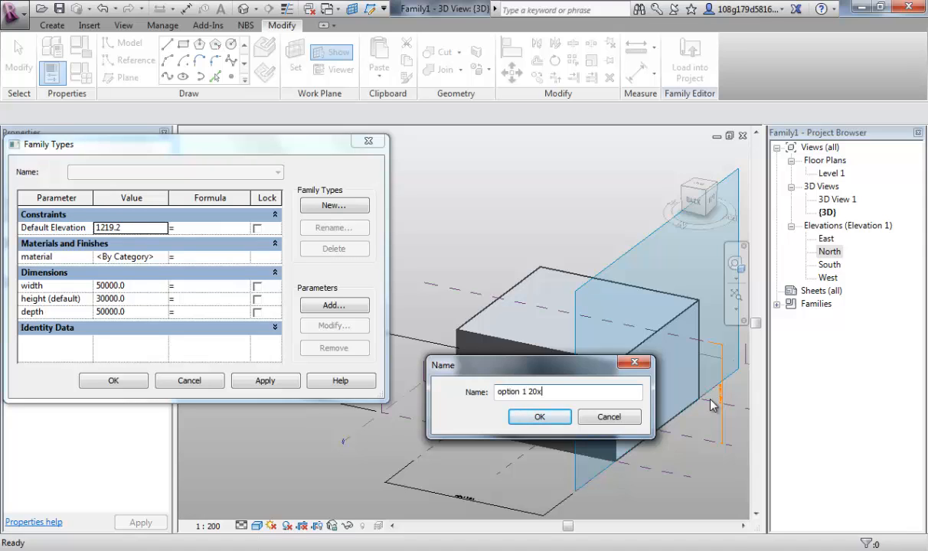
{"action": "type", "text": "30"}
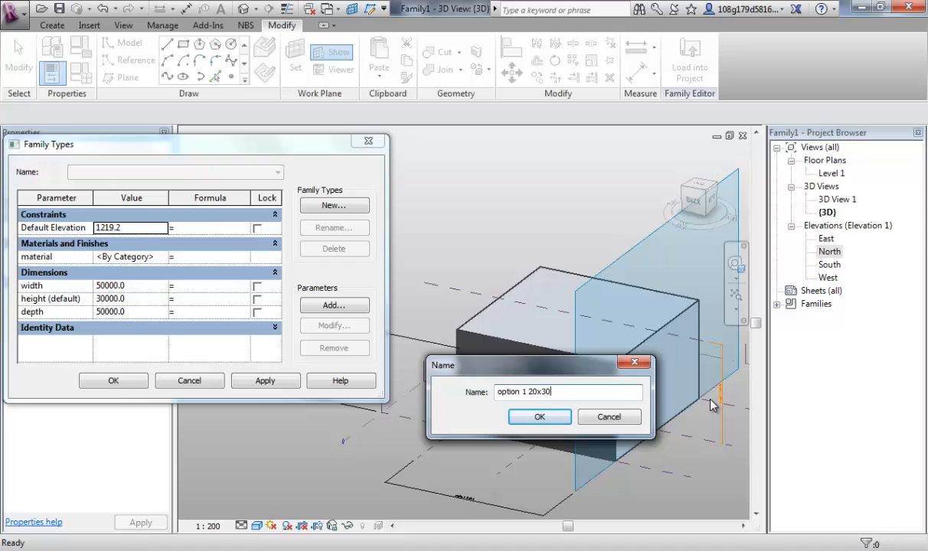
{"action": "type", "text": "m"}
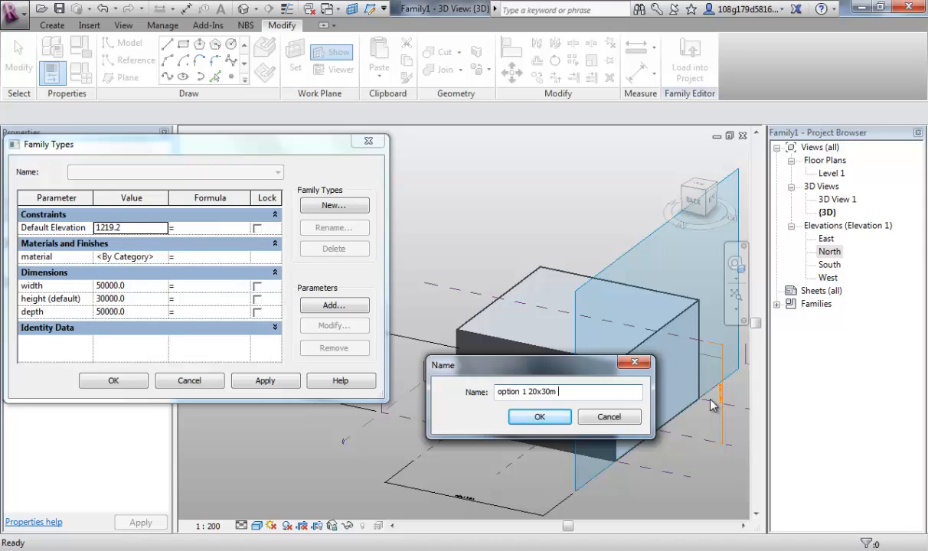
{"action": "type", "text": "brick"}
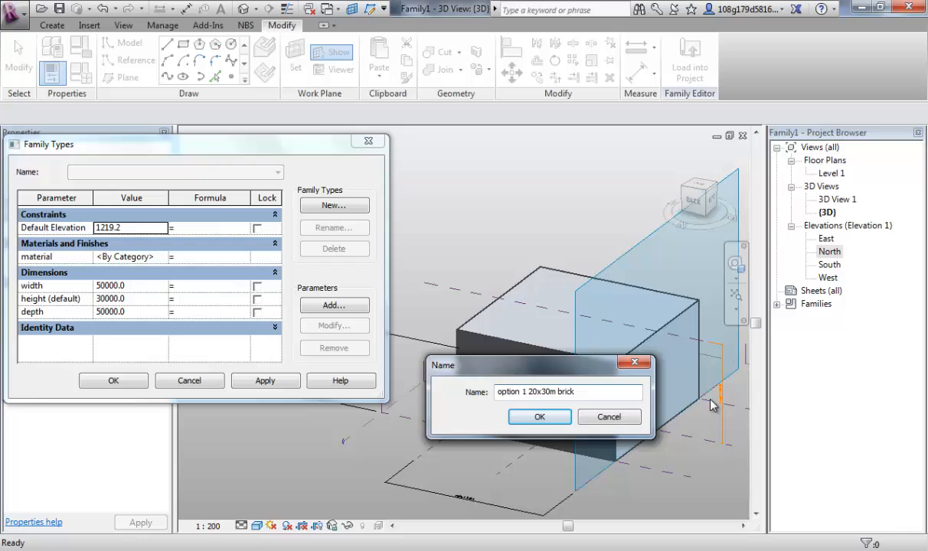
{"action": "left_click", "coordinate": [528, 392]}
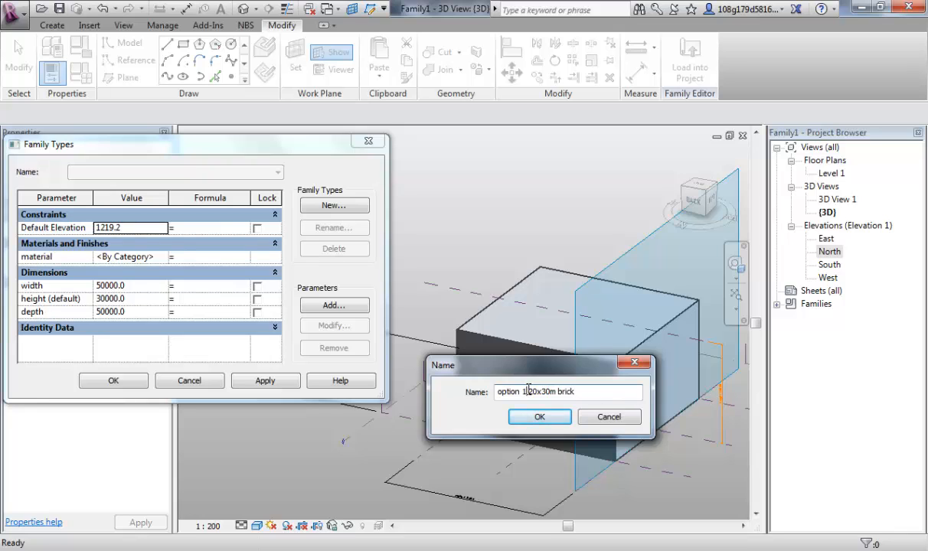
{"action": "type", "text": "-"}
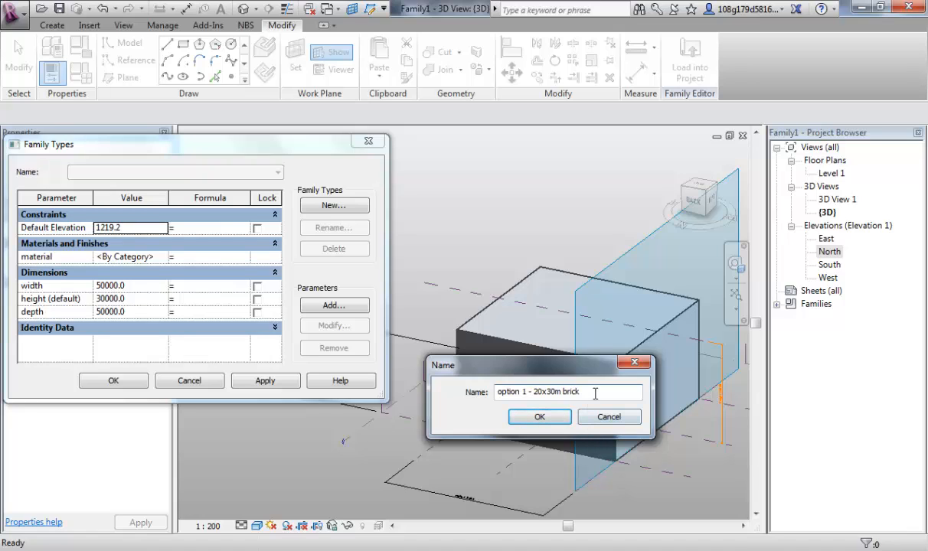
{"action": "mouse_move", "coordinate": [650, 401]}
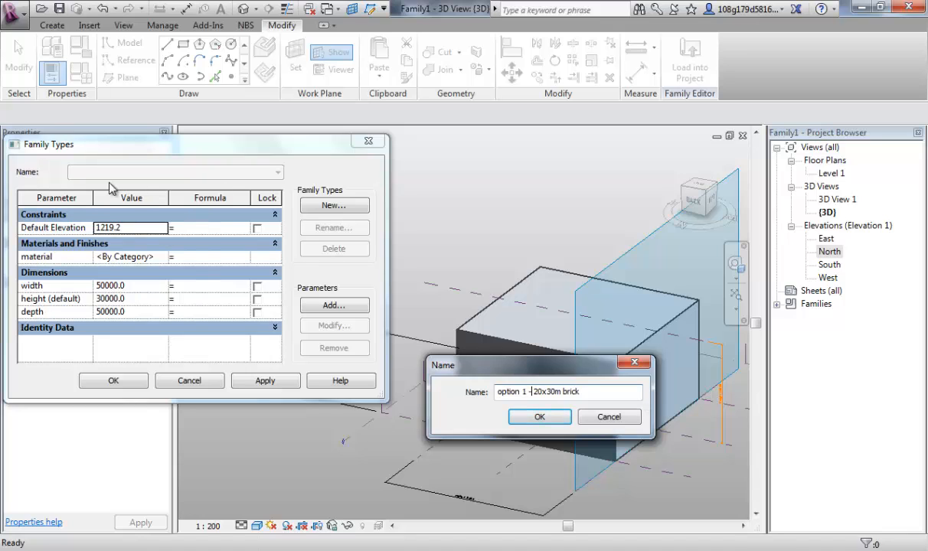
{"action": "mouse_move", "coordinate": [604, 408]}
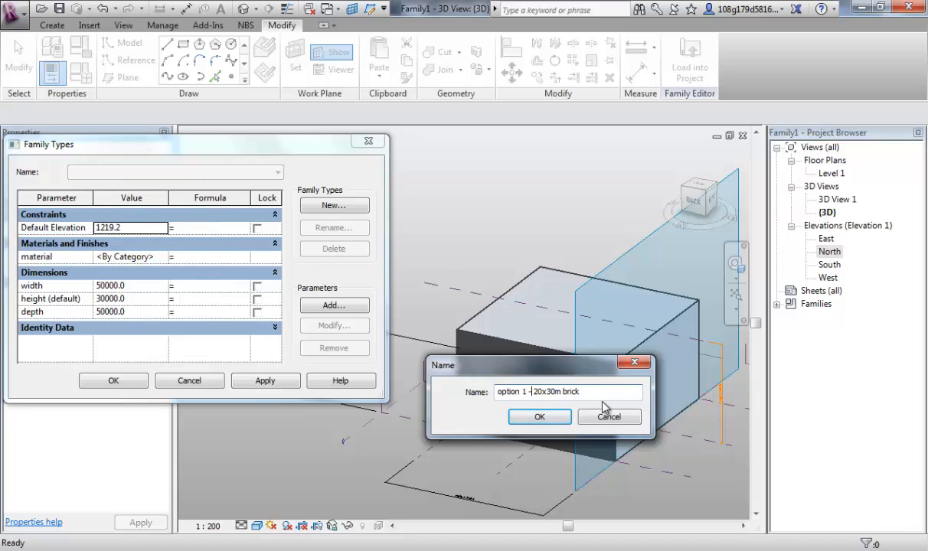
{"action": "mouse_move", "coordinate": [538, 416]}
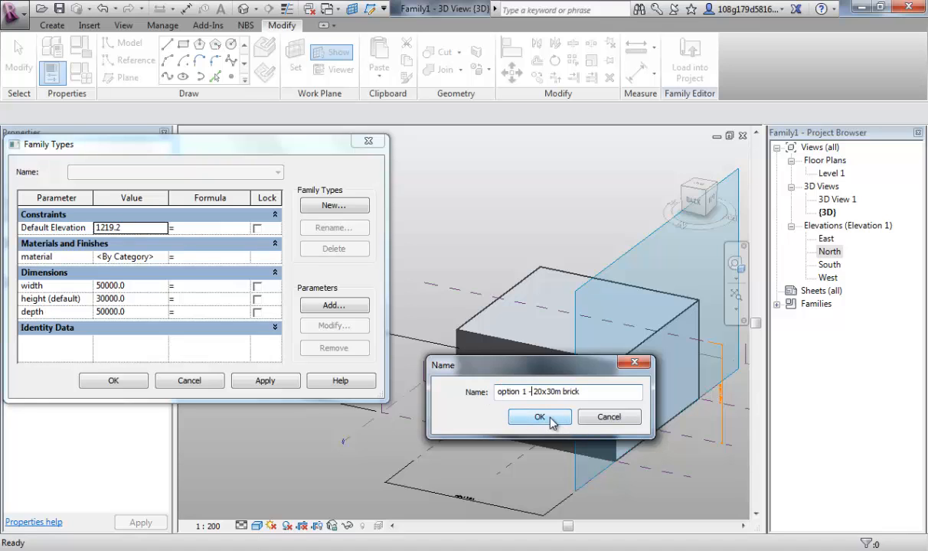
{"action": "left_click", "coordinate": [539, 416]}
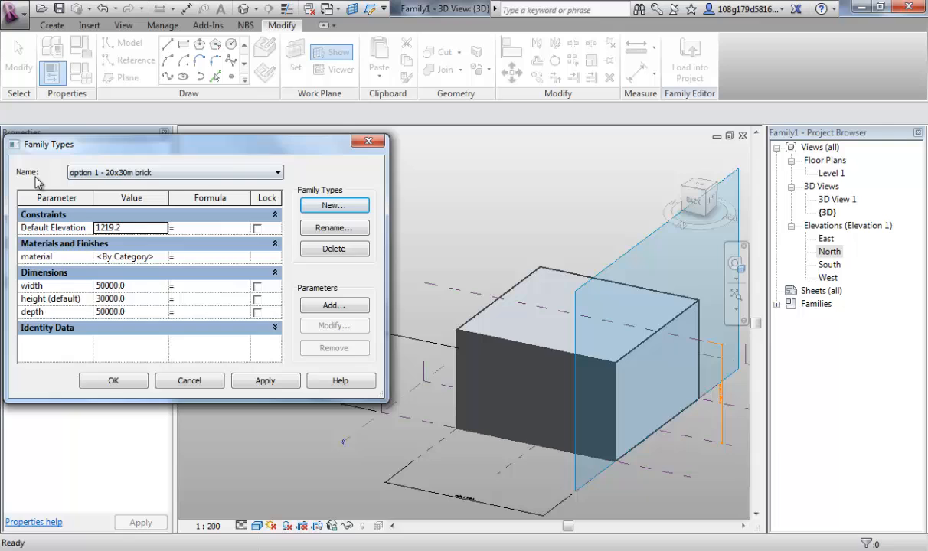
{"action": "mouse_move", "coordinate": [179, 232]}
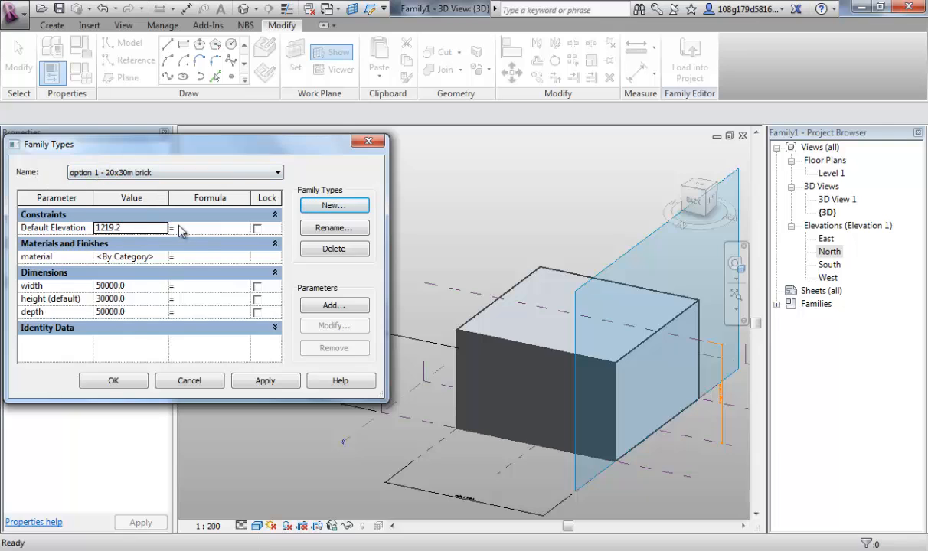
{"action": "mouse_move", "coordinate": [115, 197]}
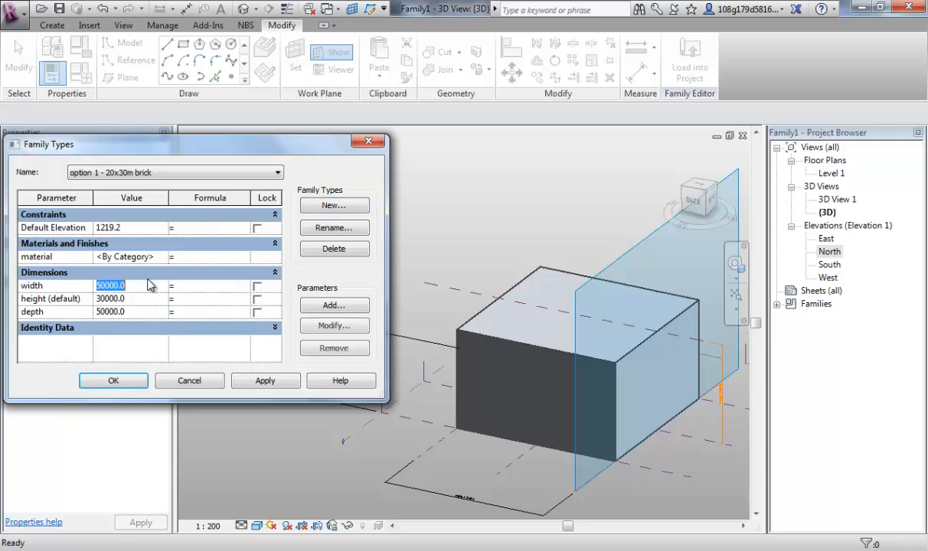
- Set the brick type's width to 20000 and depth to 30000
{"action": "type", "text": "20000"}
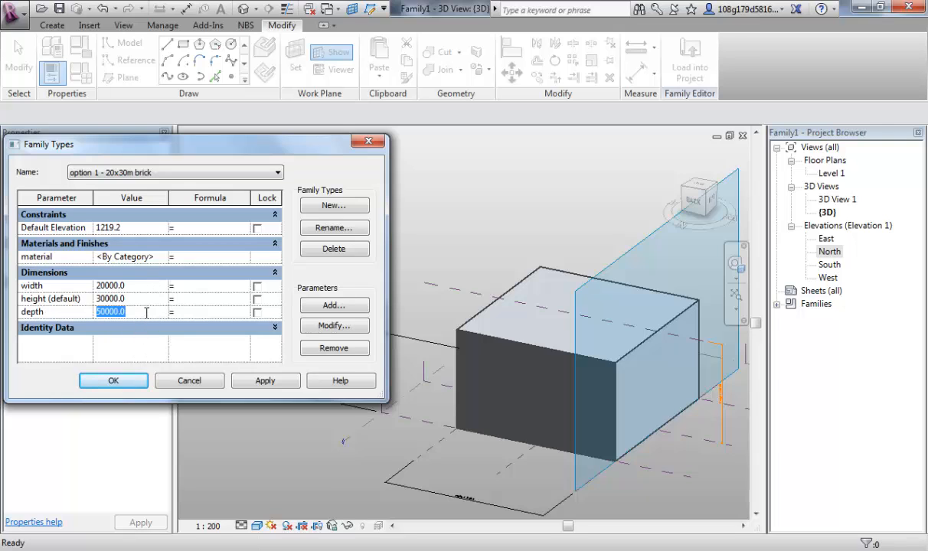
{"action": "type", "text": "3"}
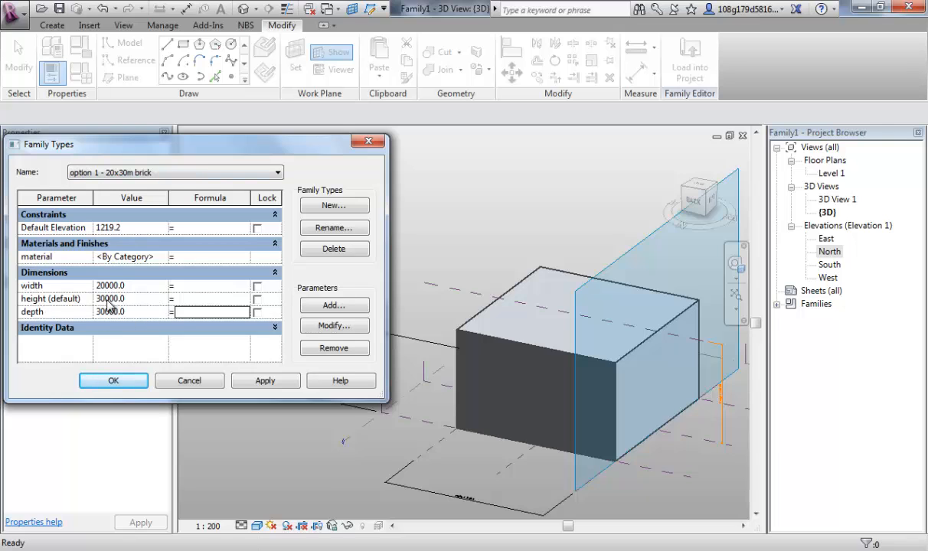
{"action": "mouse_move", "coordinate": [135, 309]}
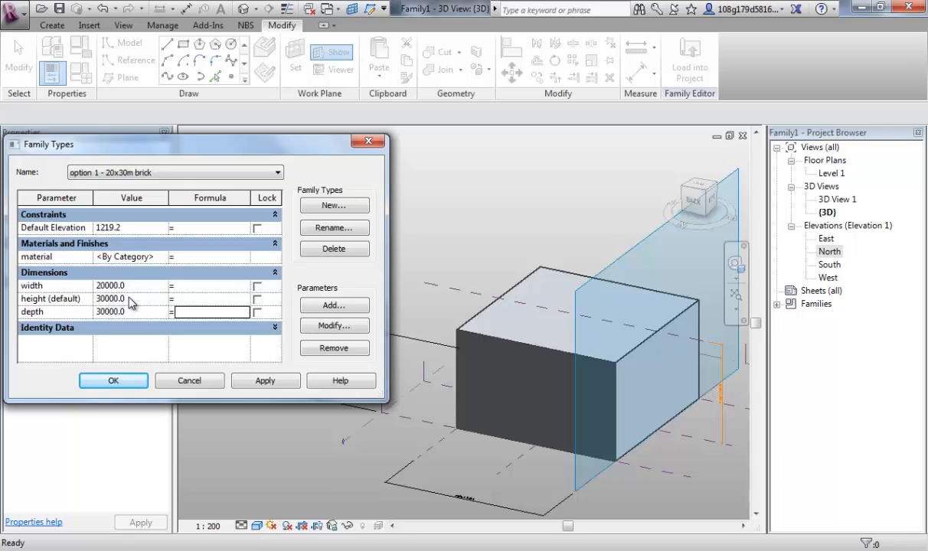
{"action": "mouse_move", "coordinate": [83, 266]}
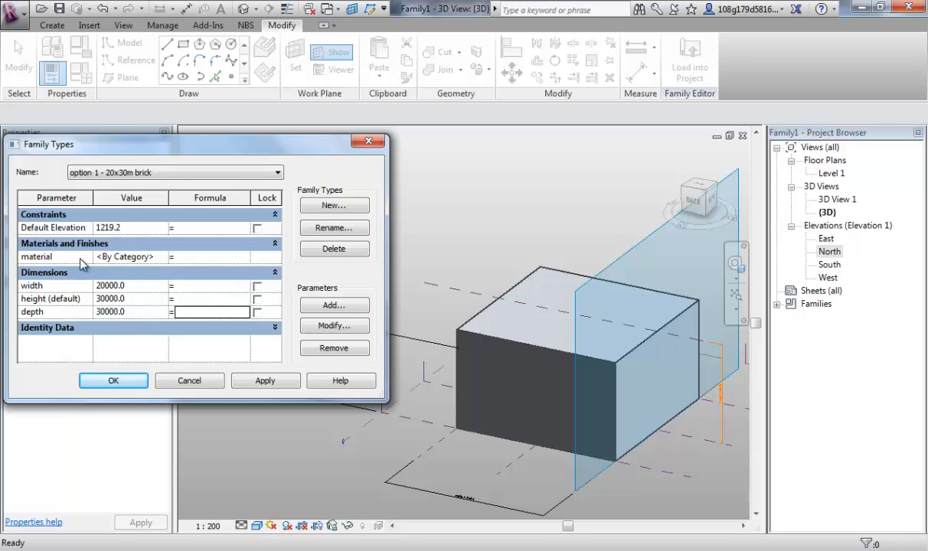
{"action": "mouse_move", "coordinate": [165, 264]}
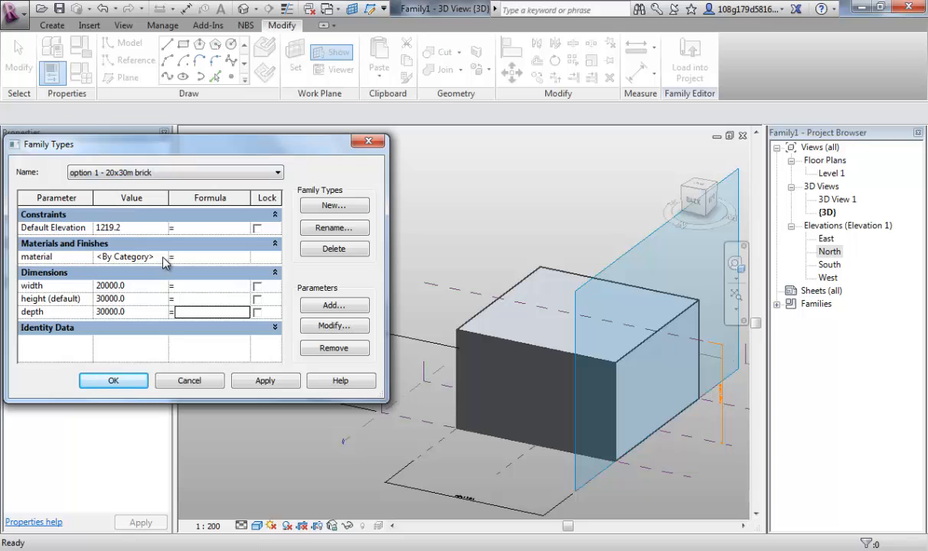
{"action": "left_click", "coordinate": [170, 257]}
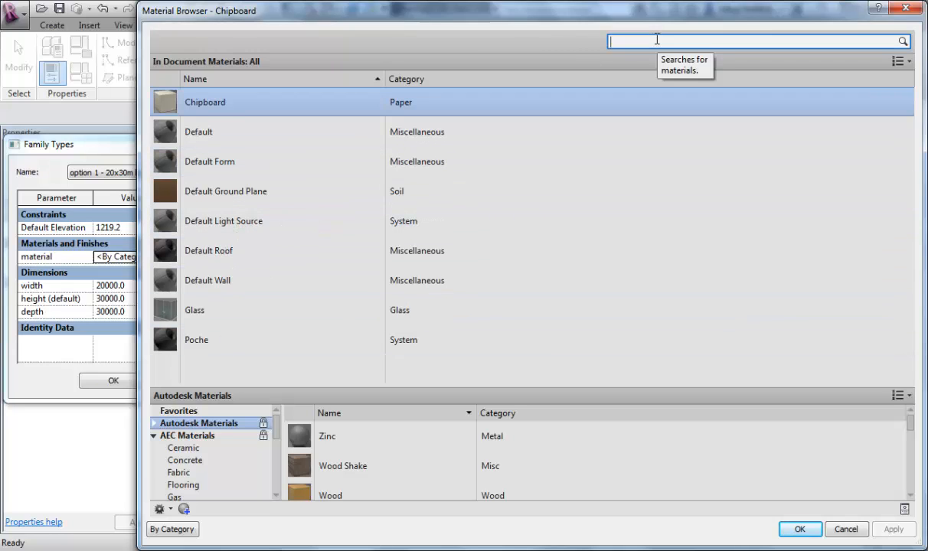
- Search 'brick' and assign Brick, Norman from the library as the type's material
{"action": "type", "text": "brick"}
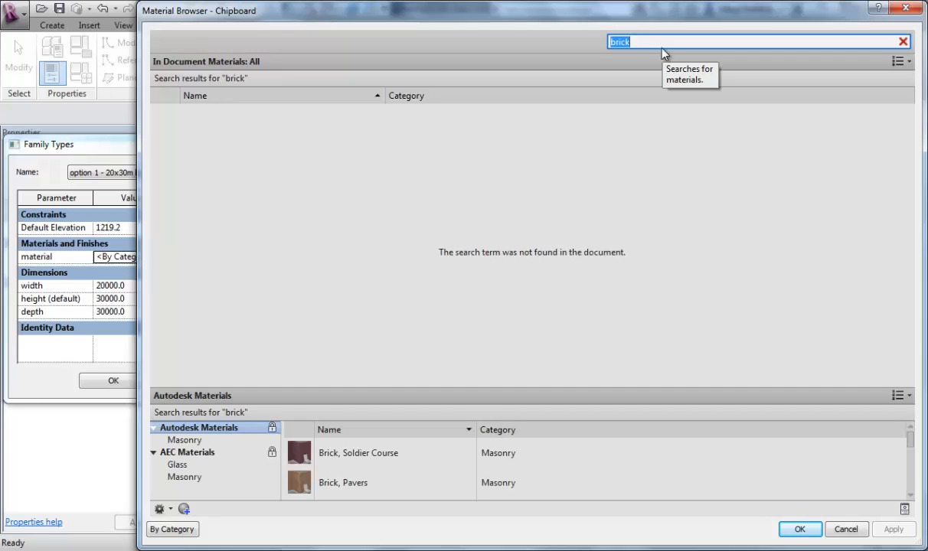
{"action": "mouse_move", "coordinate": [444, 384]}
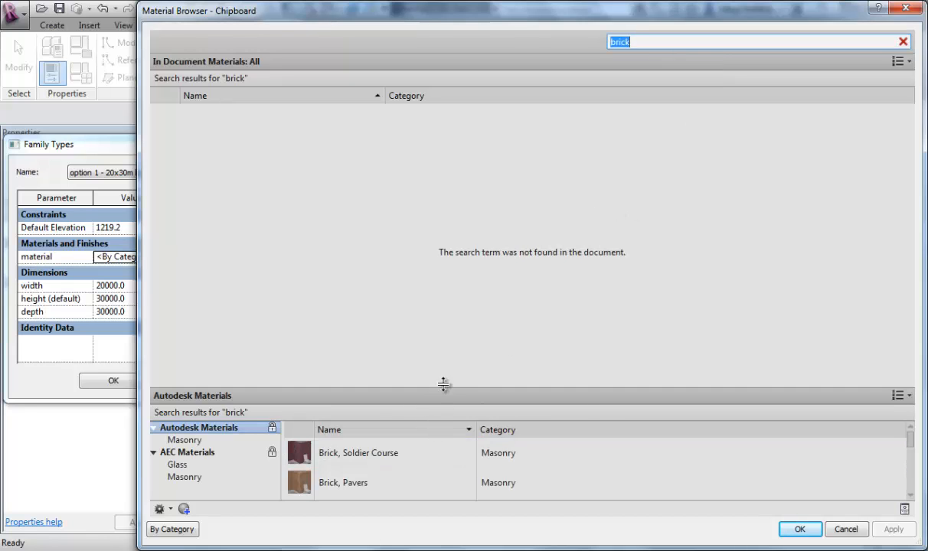
{"action": "left_click_drag", "start_coordinate": [444, 383], "coordinate": [444, 126]}
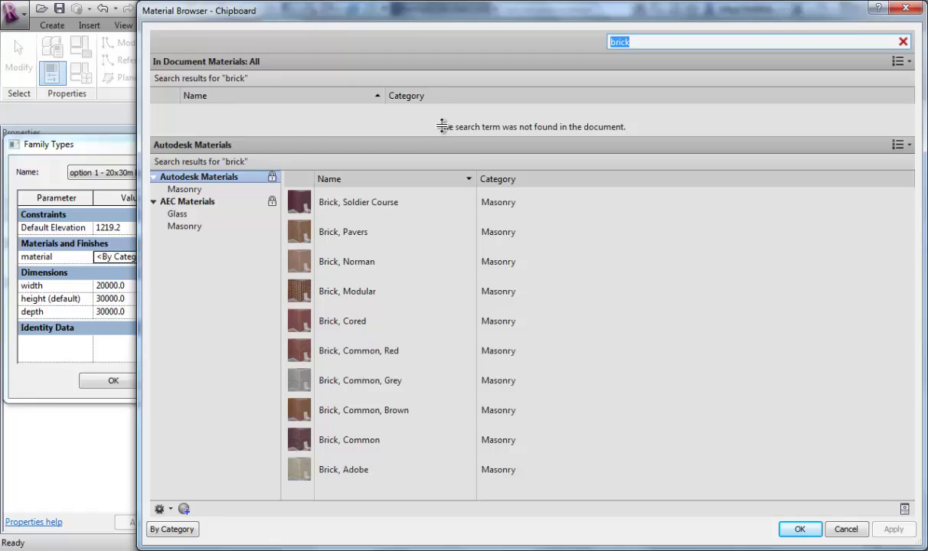
{"action": "left_click_drag", "start_coordinate": [439, 125], "coordinate": [439, 145]}
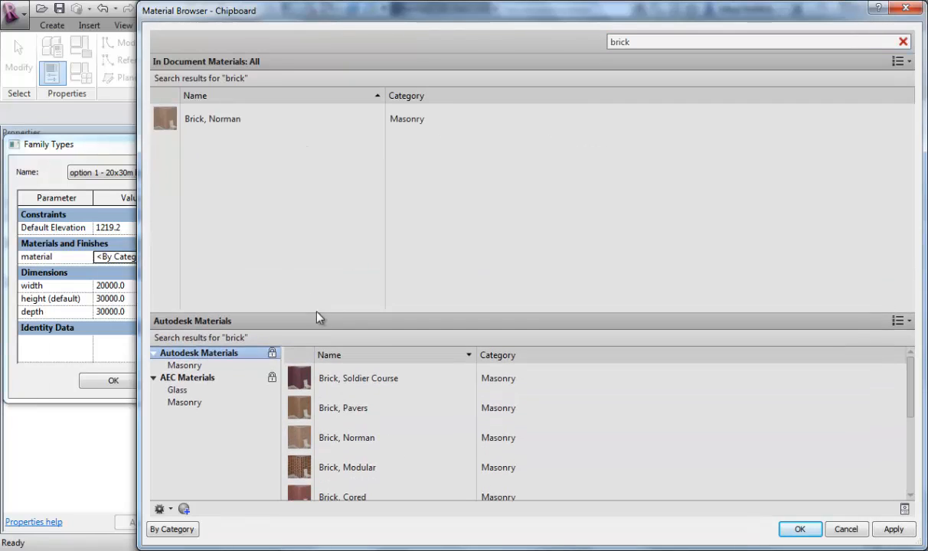
{"action": "left_click", "coordinate": [211, 119]}
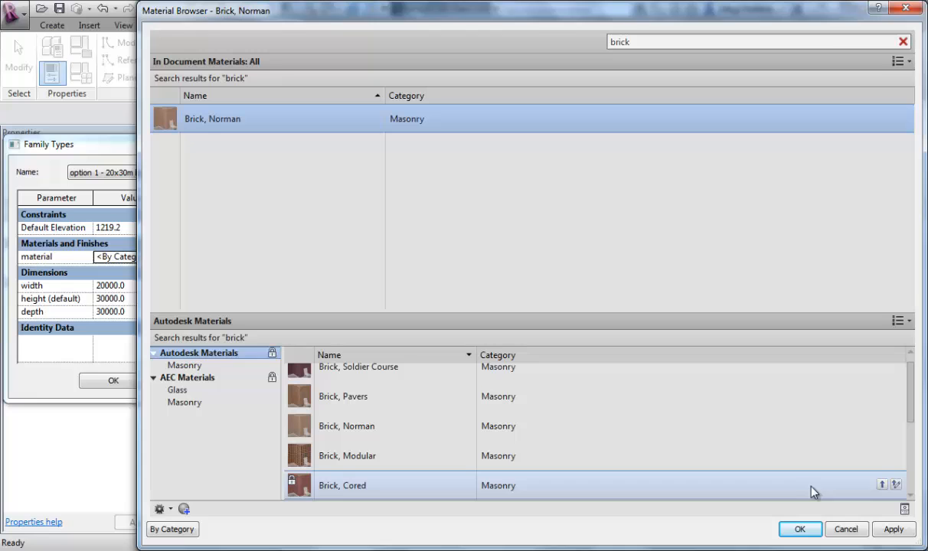
{"action": "left_click", "coordinate": [799, 530]}
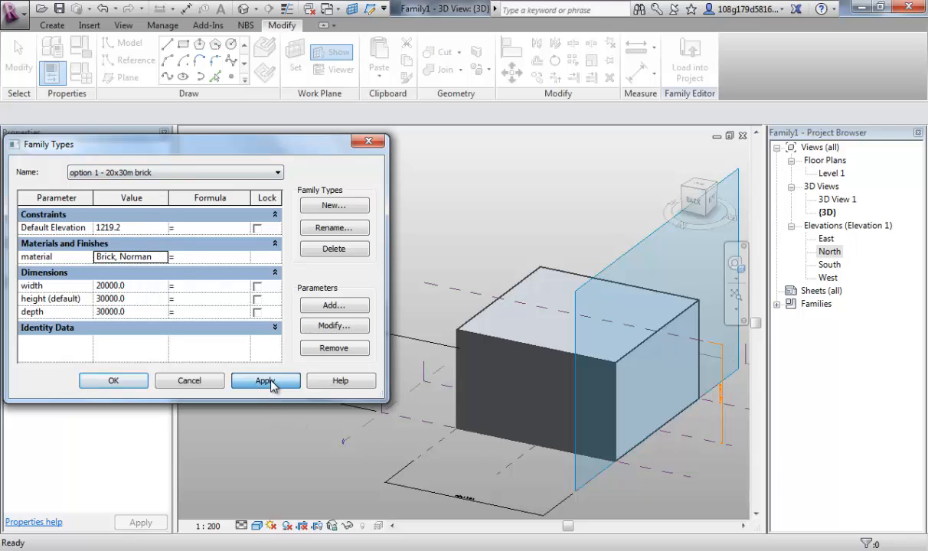
- Apply the brick type so the mass becomes a taller brick-coloured block
{"action": "left_click", "coordinate": [267, 380]}
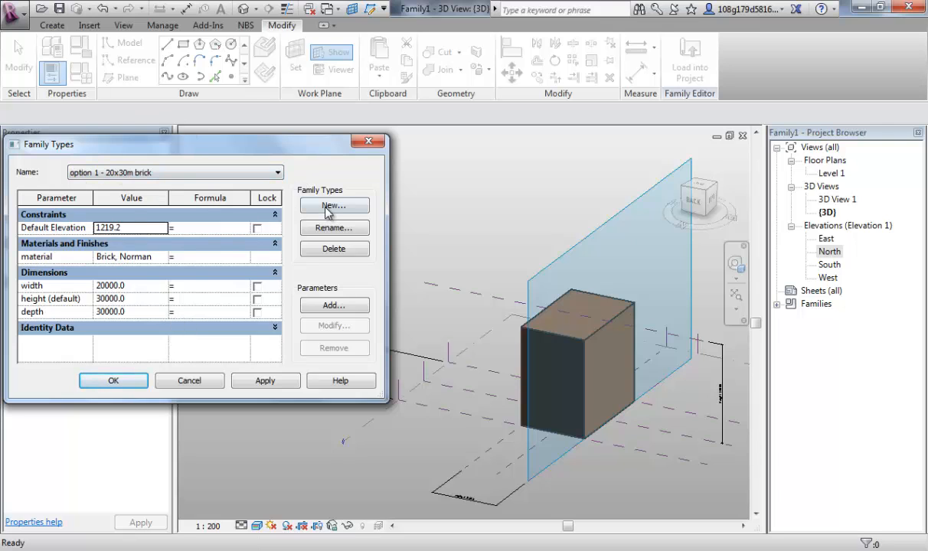
{"action": "mouse_move", "coordinate": [171, 254]}
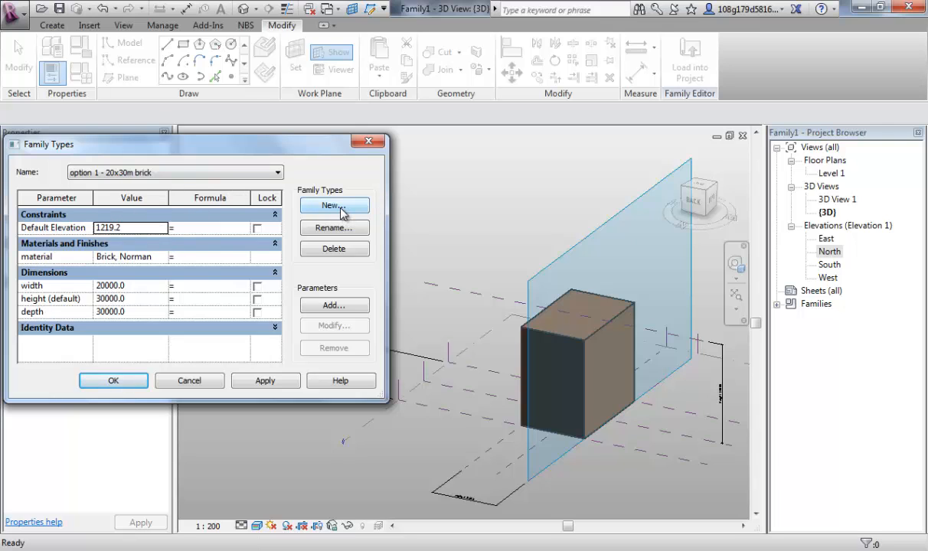
- Create a new family type named 'option 1 - 20x30m concrete'
{"action": "left_click", "coordinate": [334, 205]}
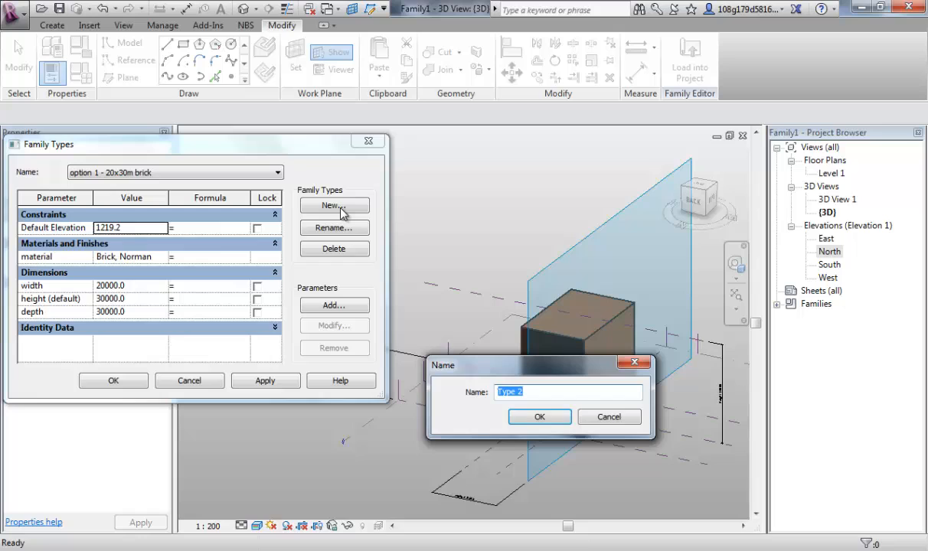
{"action": "type", "text": "op"}
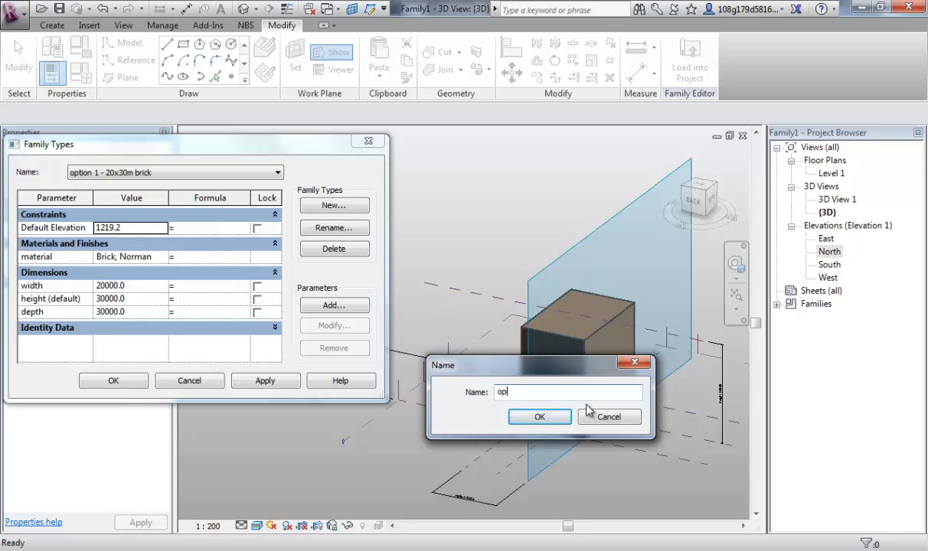
{"action": "type", "text": "tion 1"}
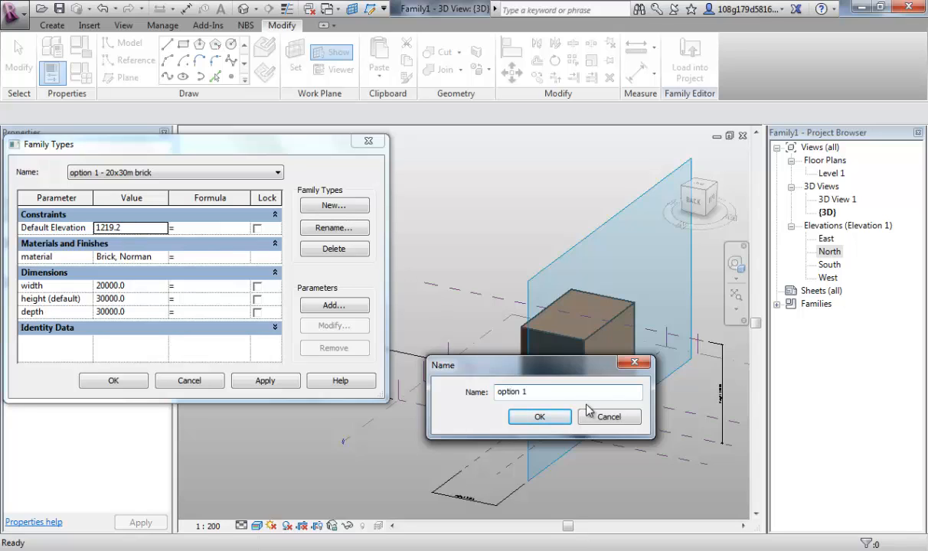
{"action": "type", "text": "- 20"}
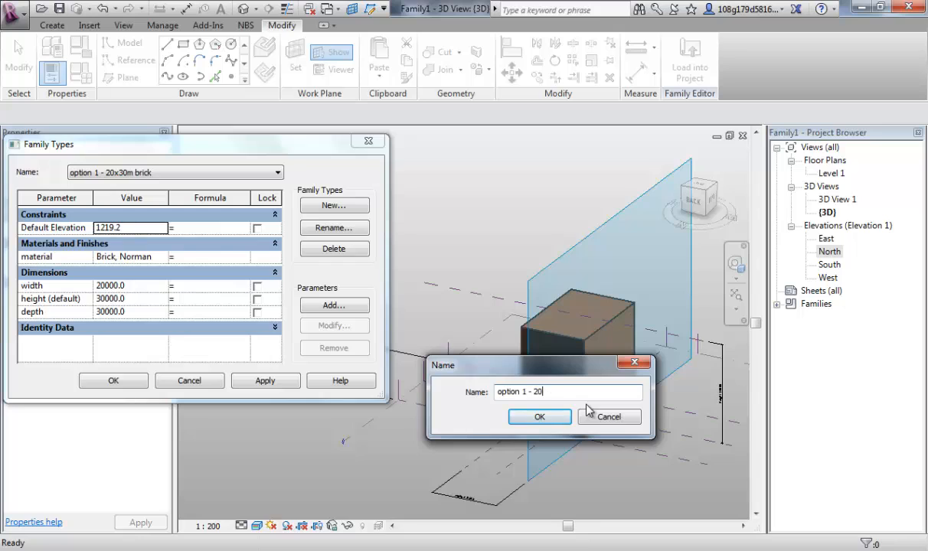
{"action": "type", "text": "x"}
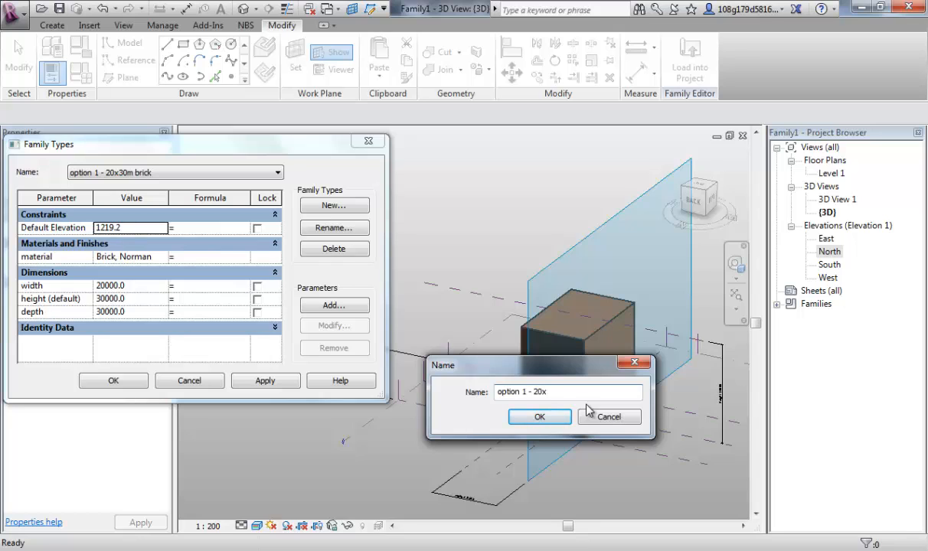
{"action": "type", "text": "30m"}
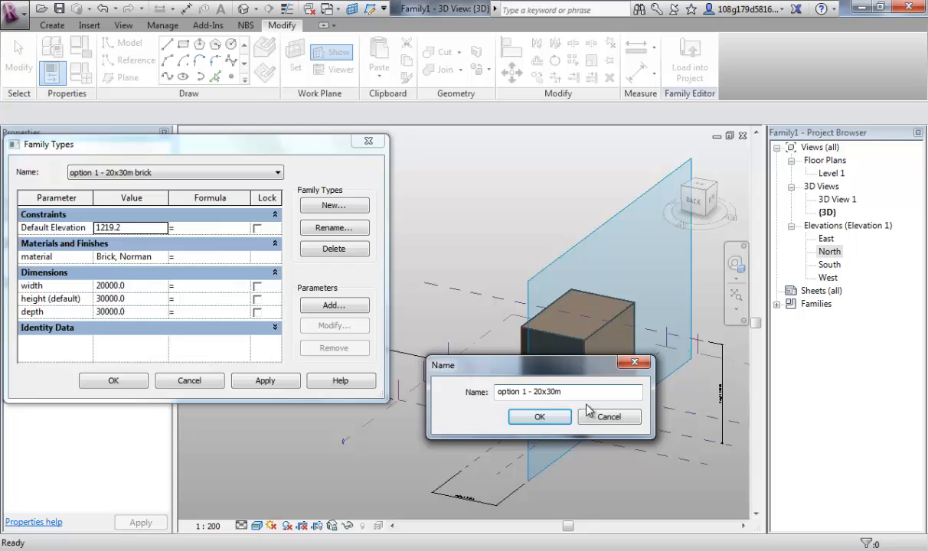
{"action": "type", "text": "concr"}
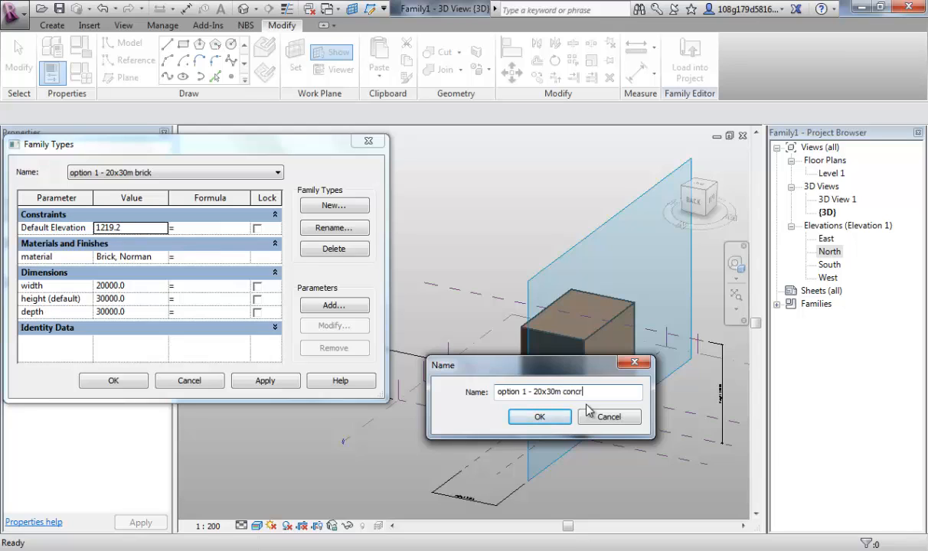
{"action": "left_click", "coordinate": [538, 416]}
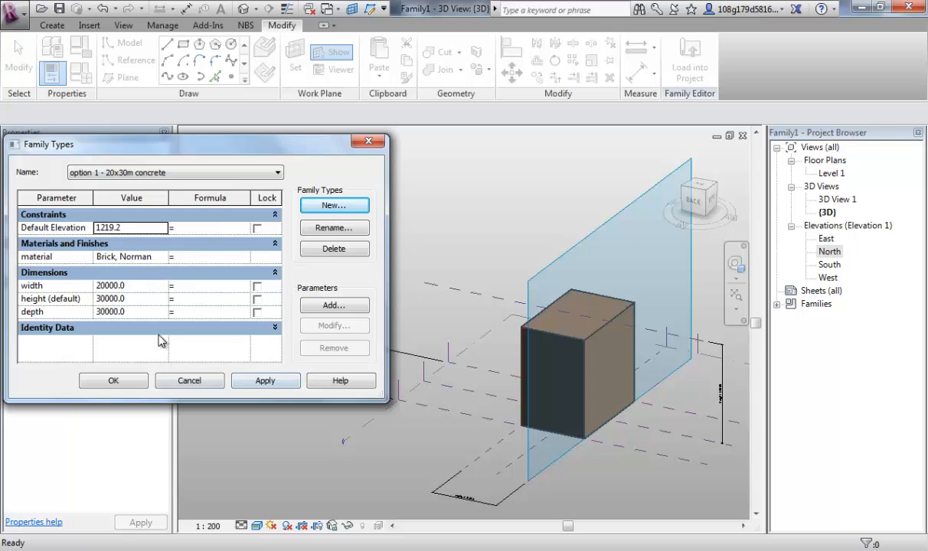
{"action": "mouse_move", "coordinate": [171, 340]}
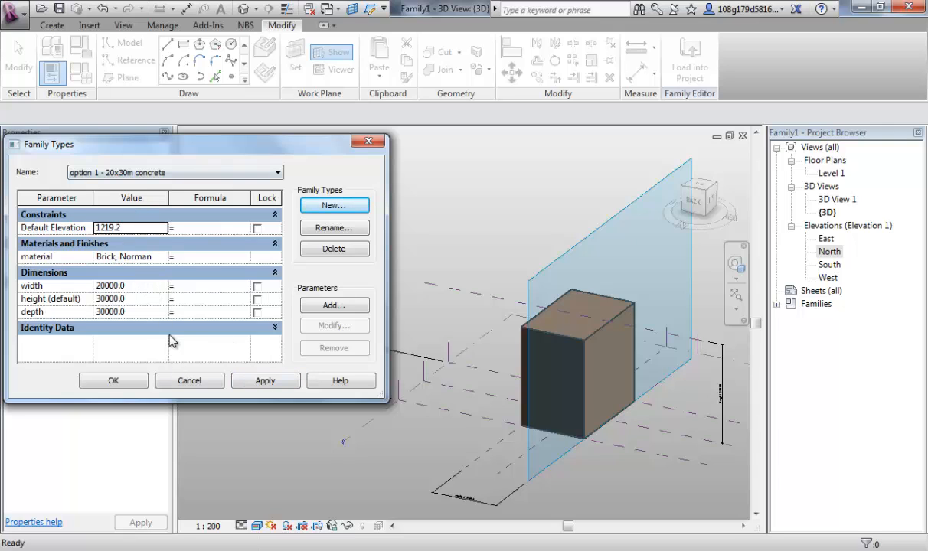
{"action": "mouse_move", "coordinate": [161, 329]}
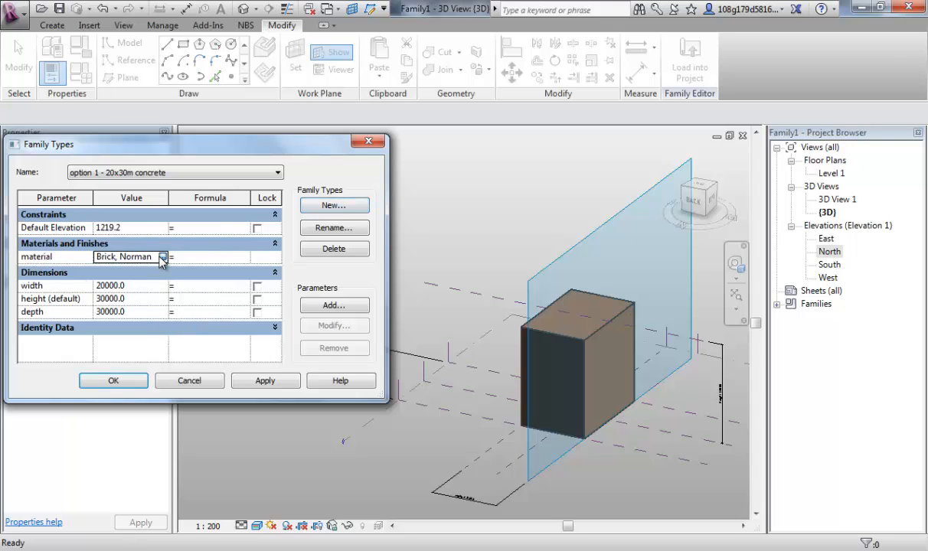
- Search 'concrete' and set the type's material to Concrete, Broom Finish
{"action": "left_click", "coordinate": [162, 257]}
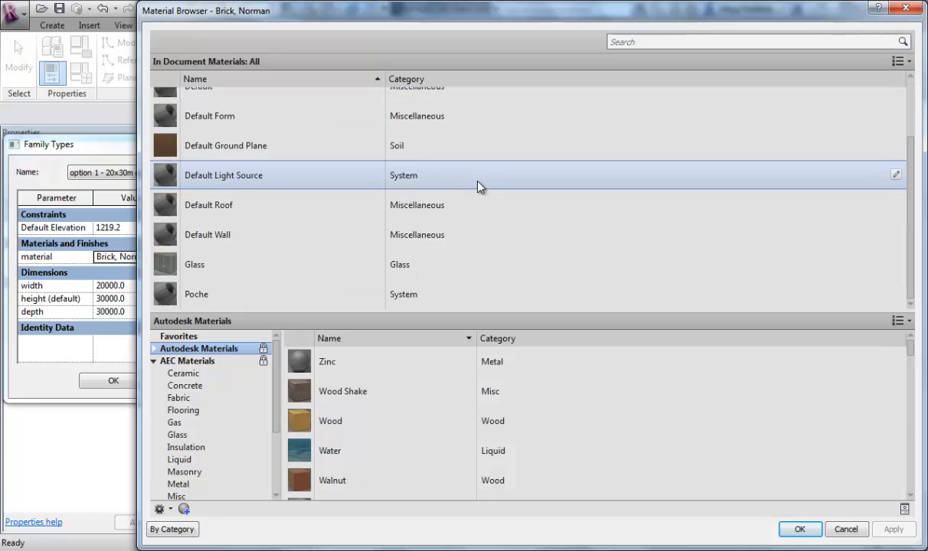
{"action": "scroll", "scroll_direction": "up", "scroll_amount": 3}
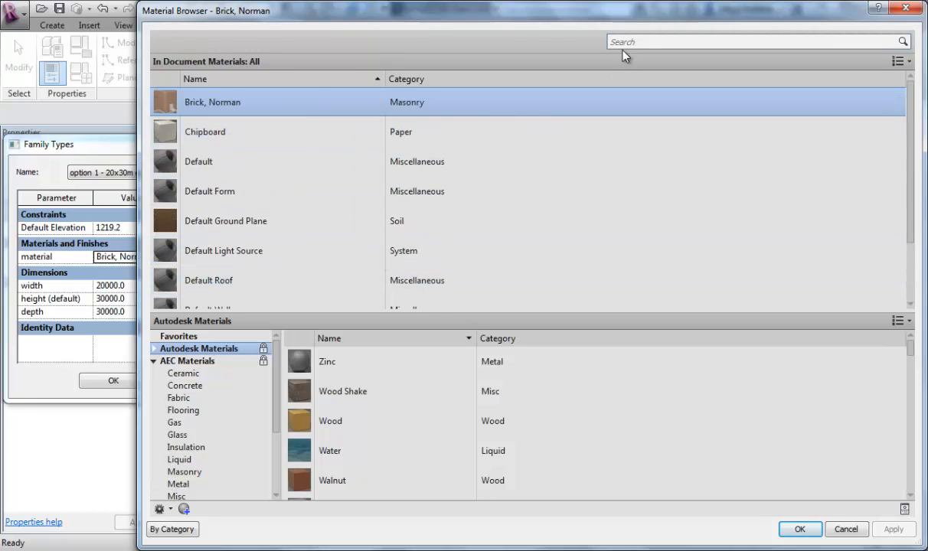
{"action": "type", "text": "coc"}
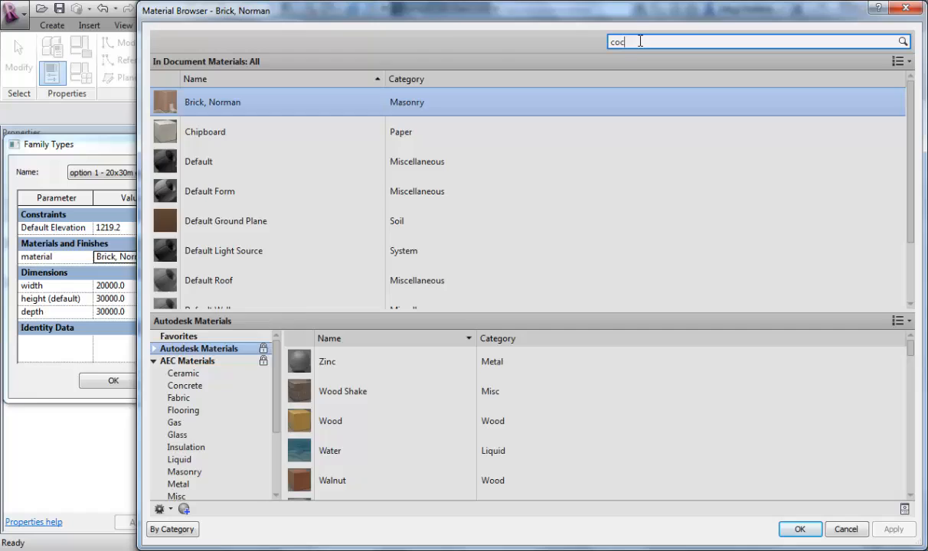
{"action": "type", "text": "concrete"}
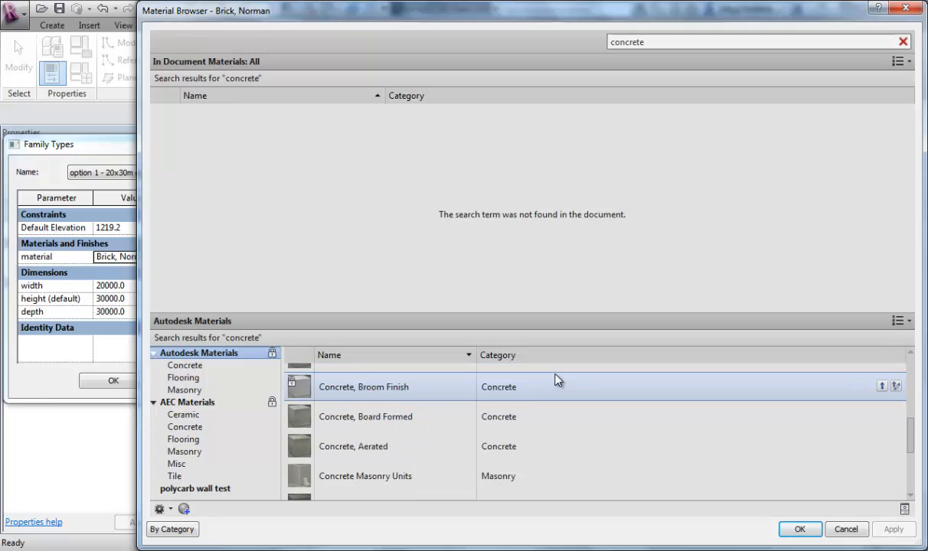
{"action": "left_click", "coordinate": [881, 386]}
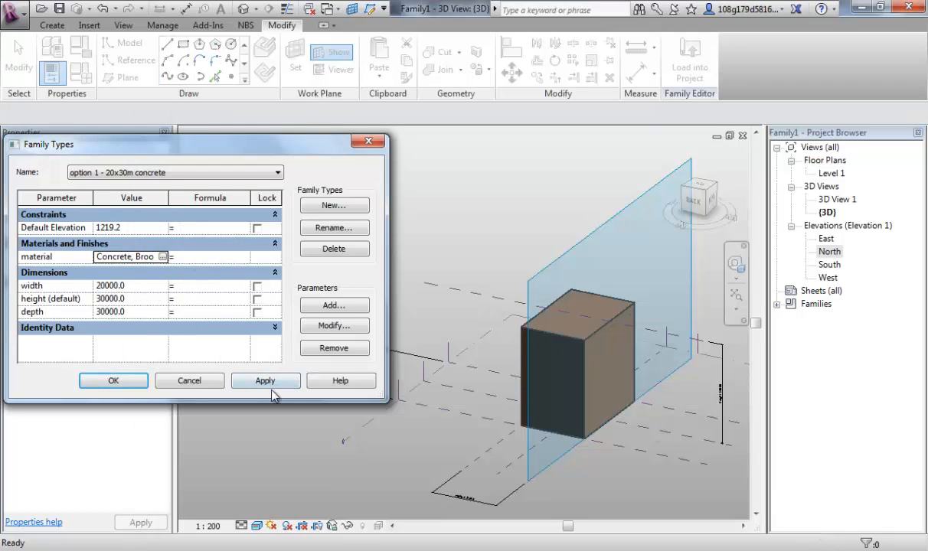
- Compare the brick and concrete types on the preview, leaving concrete applied, and start another new type
{"action": "left_click", "coordinate": [265, 380]}
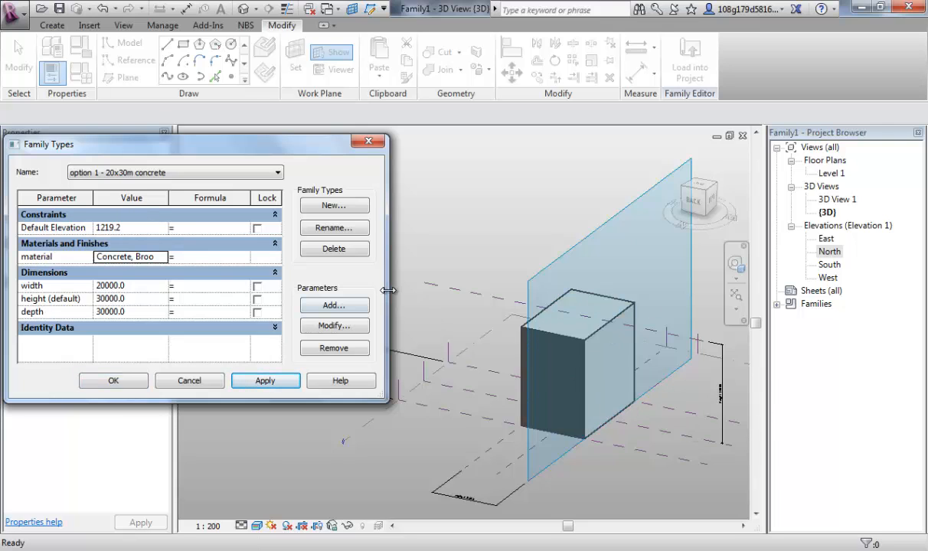
{"action": "mouse_move", "coordinate": [322, 176]}
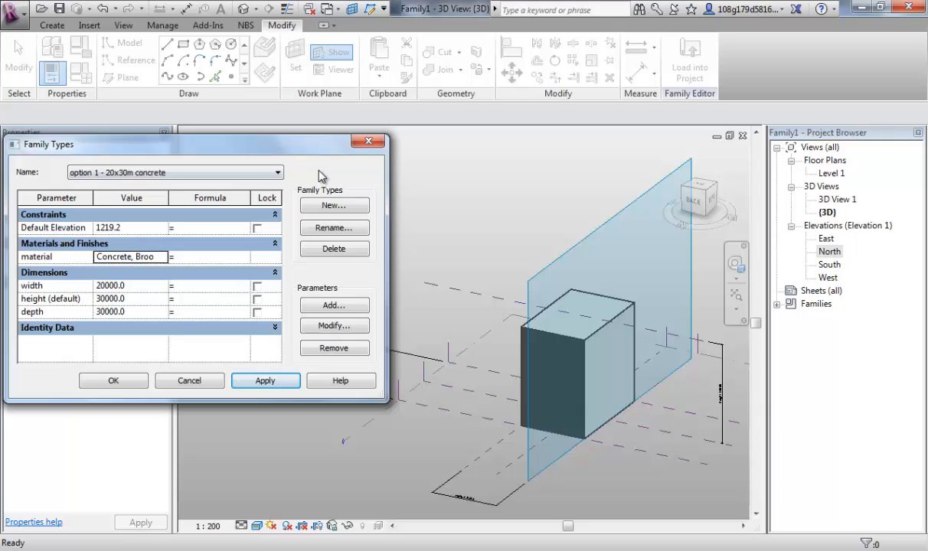
{"action": "left_click", "coordinate": [275, 171]}
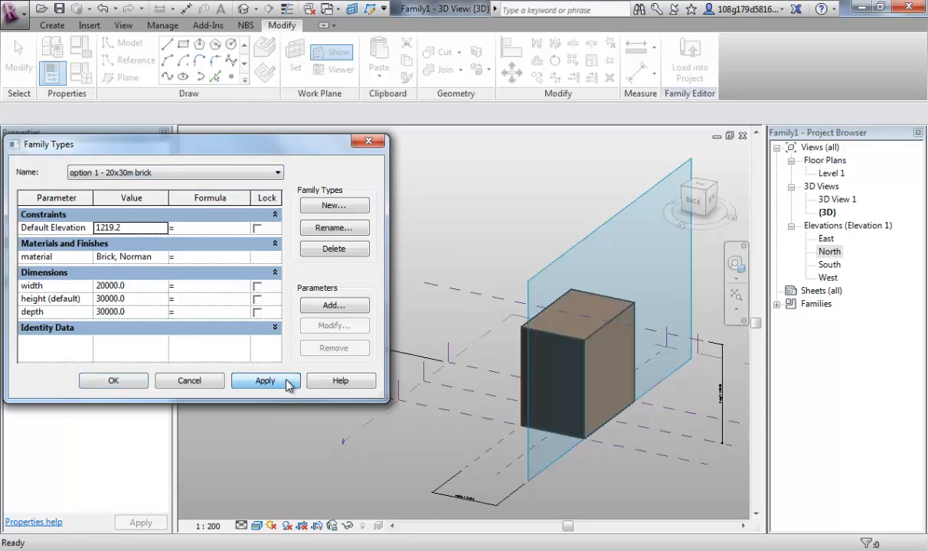
{"action": "left_click", "coordinate": [264, 380]}
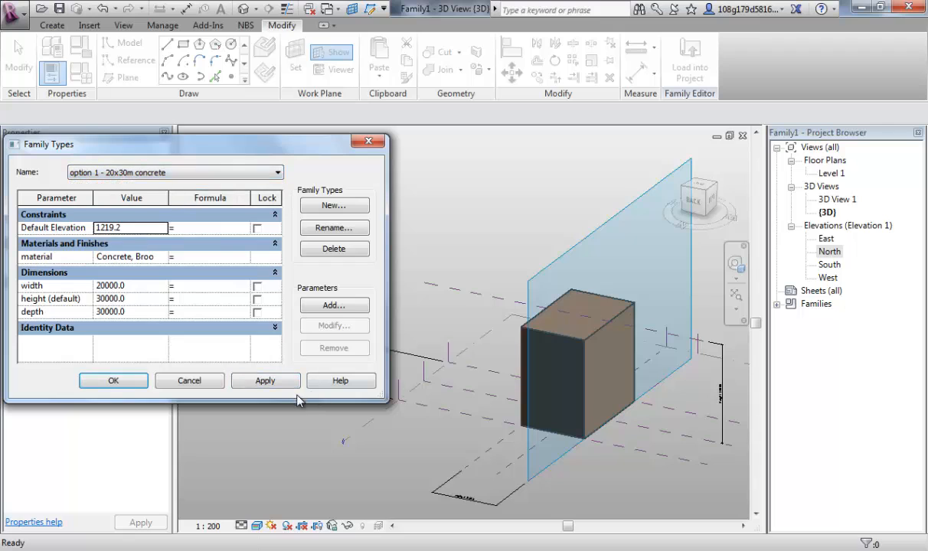
{"action": "left_click", "coordinate": [265, 380]}
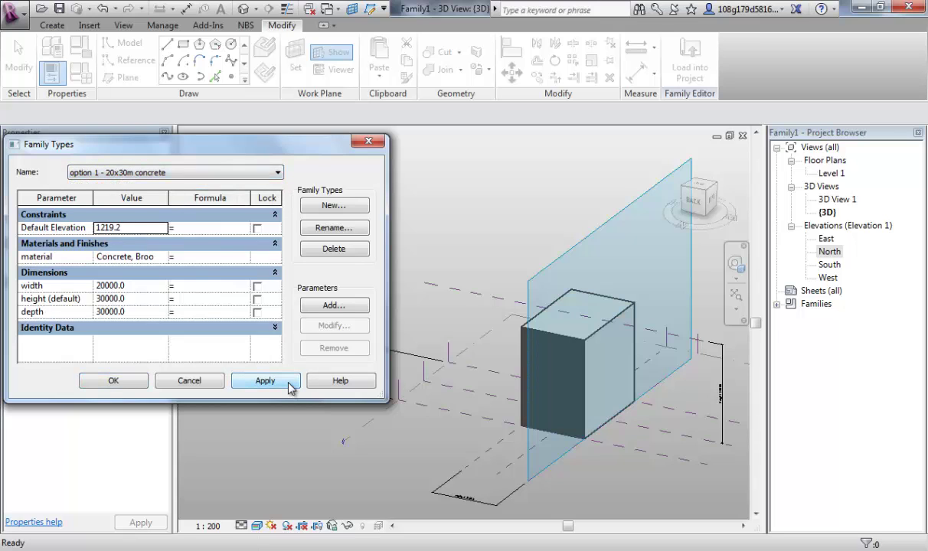
{"action": "left_click", "coordinate": [265, 380]}
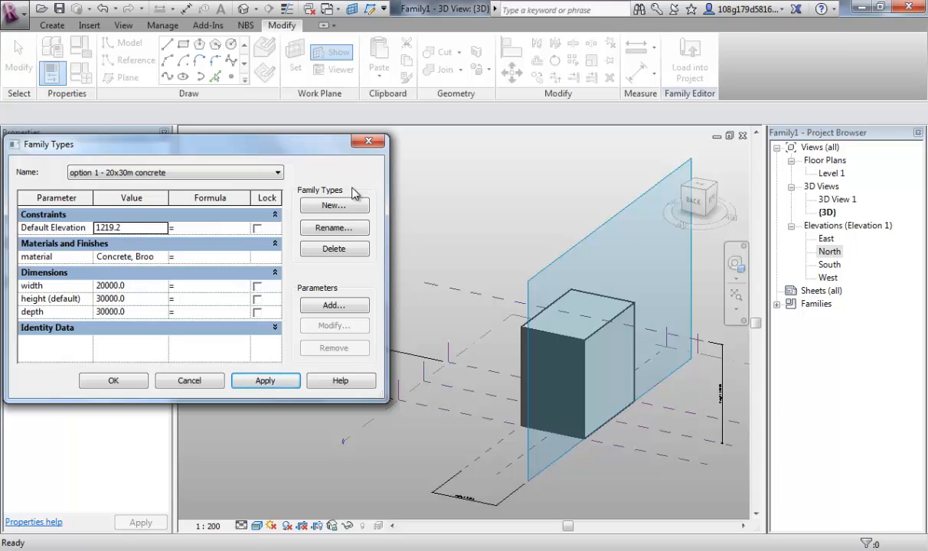
{"action": "left_click", "coordinate": [334, 205]}
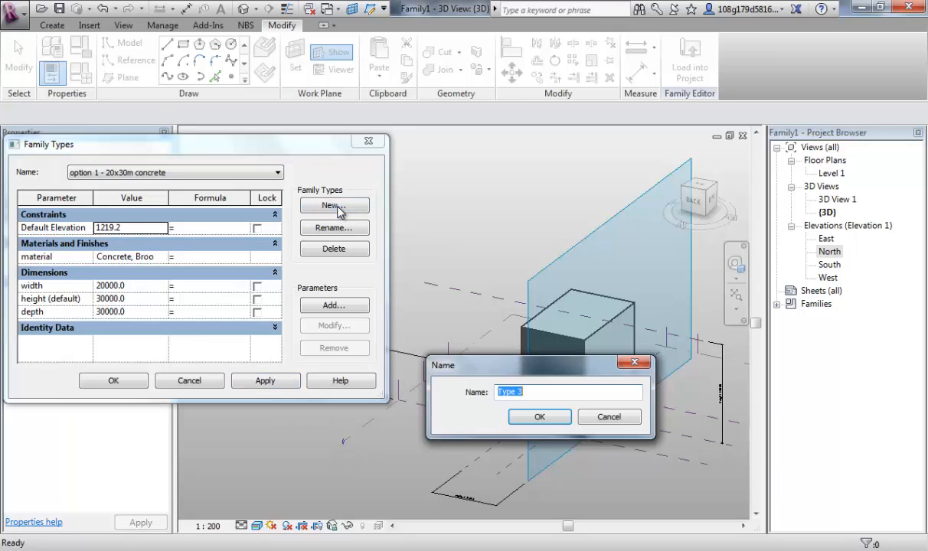
- Name the new family type 'option 2 - 50x50m brick'
{"action": "type", "text": "option 2 -"}
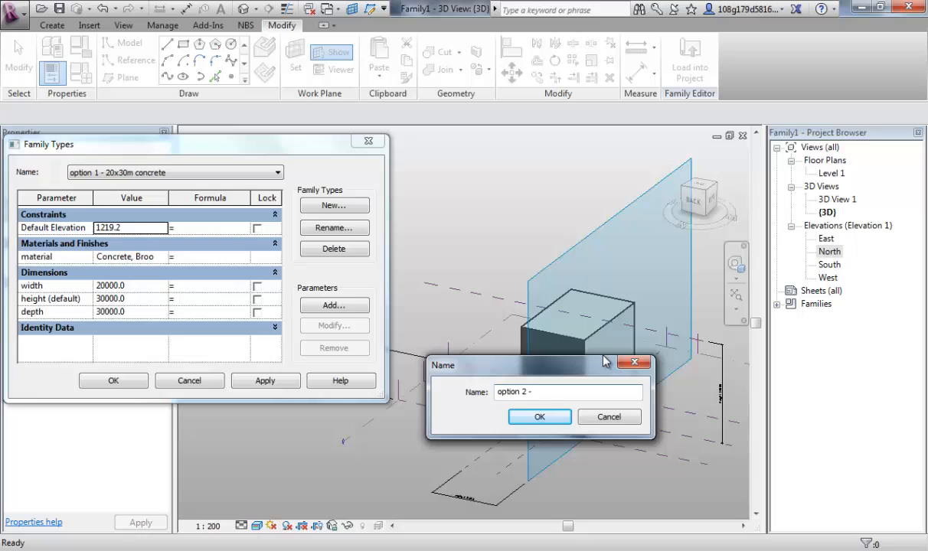
{"action": "type", "text": "50"}
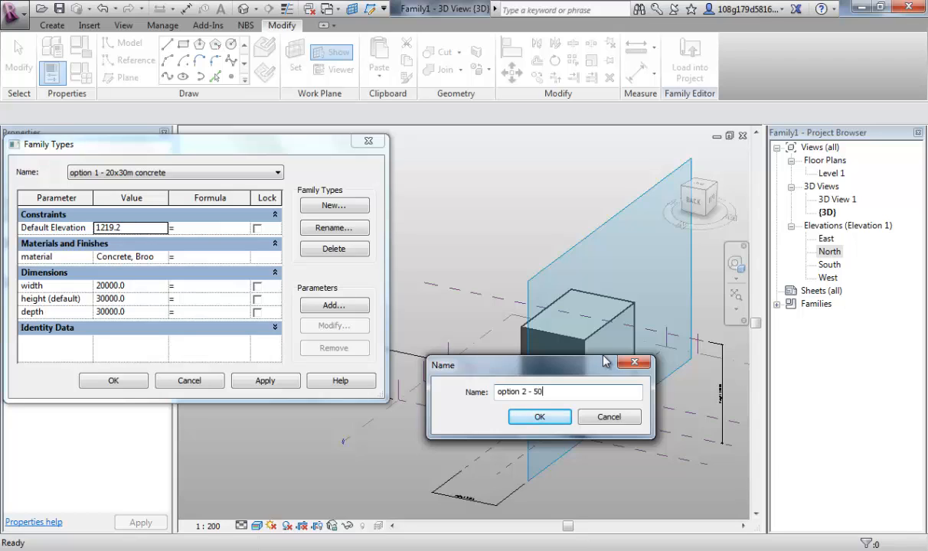
{"action": "type", "text": "x50"}
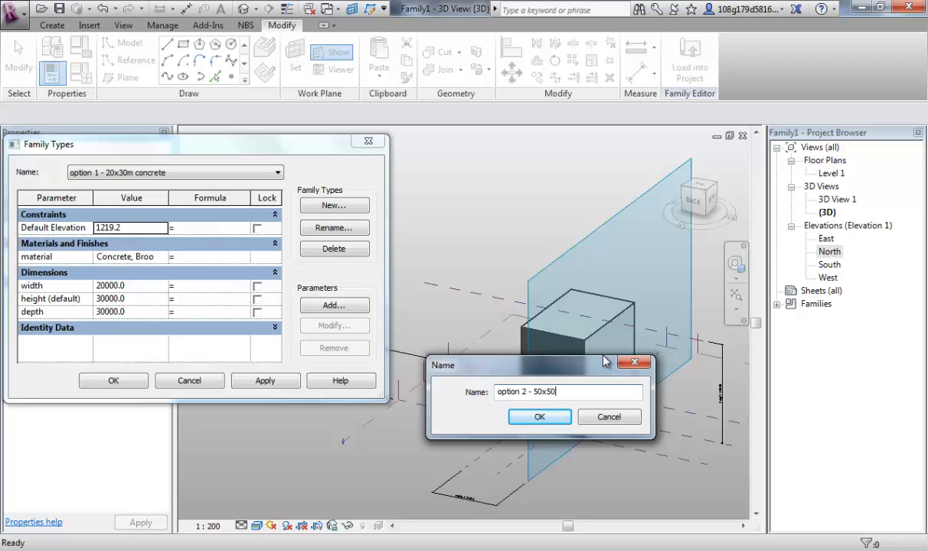
{"action": "type", "text": "m"}
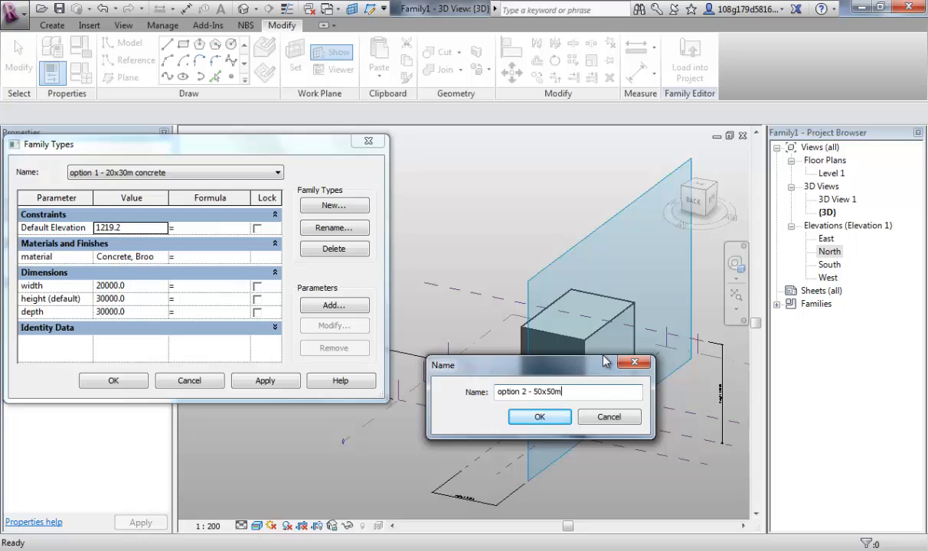
{"action": "type", "text": "brick"}
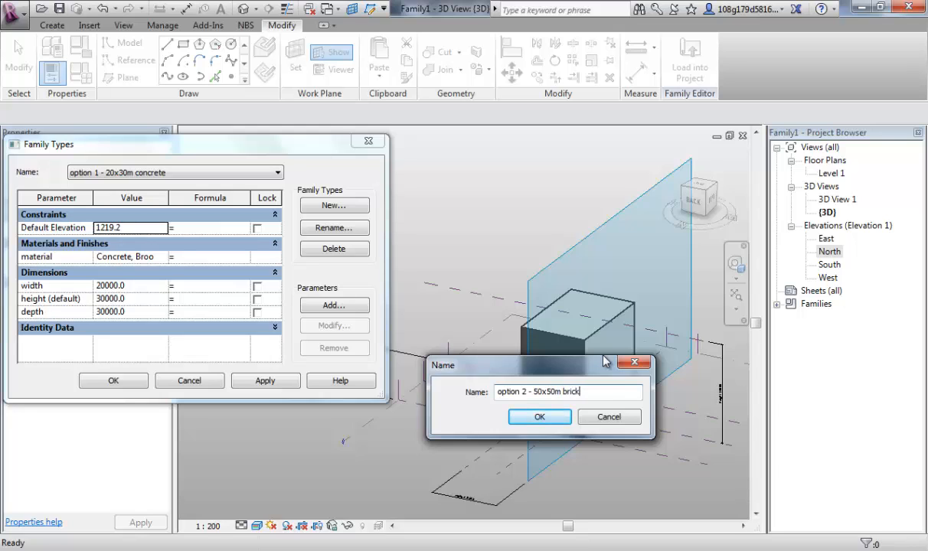
{"action": "left_click", "coordinate": [539, 417]}
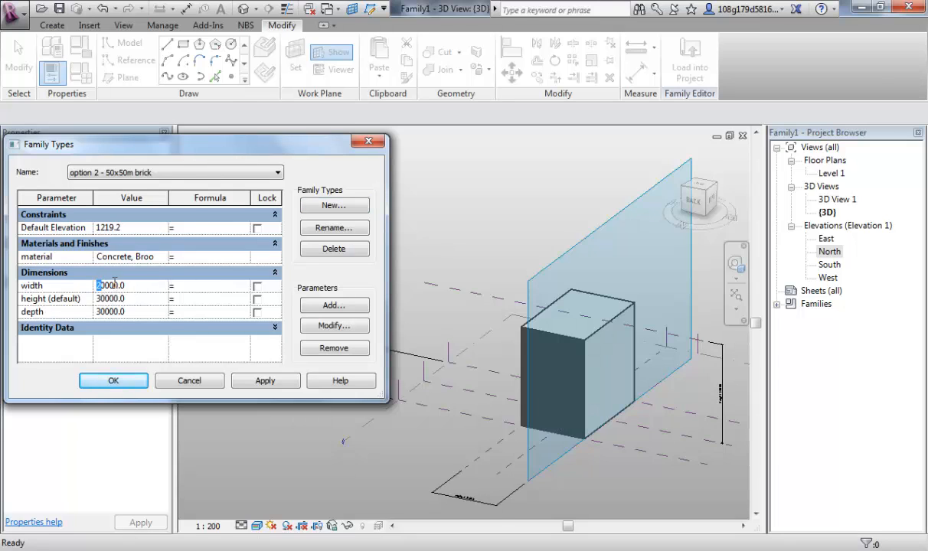
- Set the option 2 type's width and depth to 50000.0
{"action": "type", "text": "50000.0"}
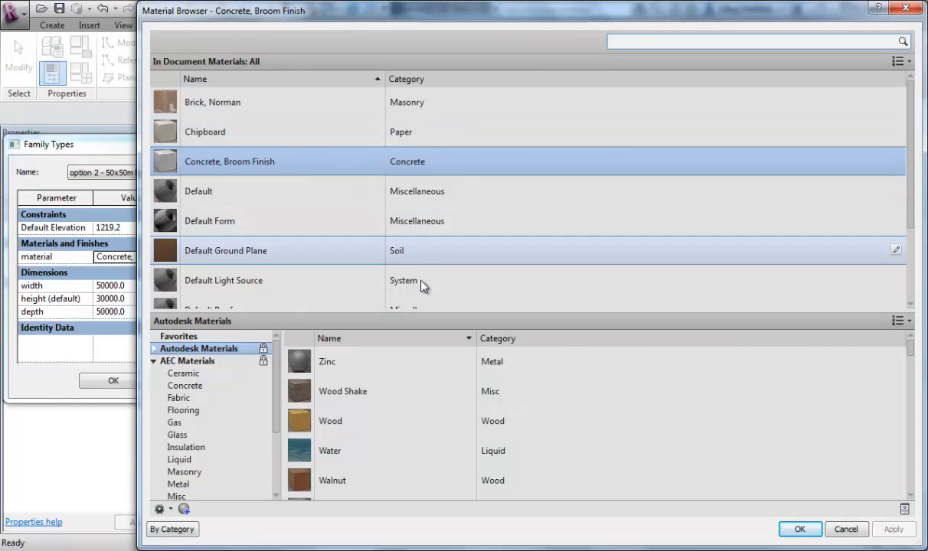
{"action": "mouse_move", "coordinate": [257, 107]}
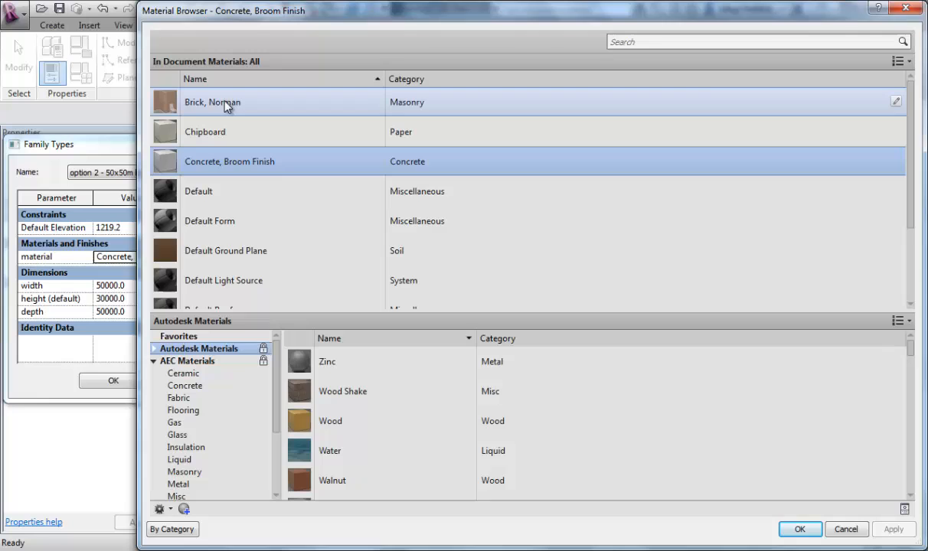
- Assign Brick, Norman as the material of the option 2 - 50x50m brick type
{"action": "double_click", "coordinate": [211, 101]}
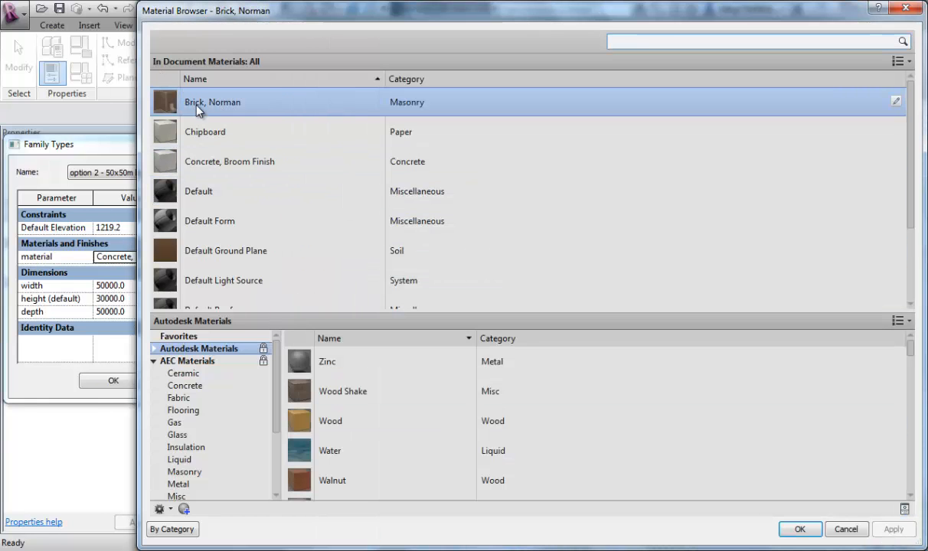
{"action": "left_click", "coordinate": [799, 529]}
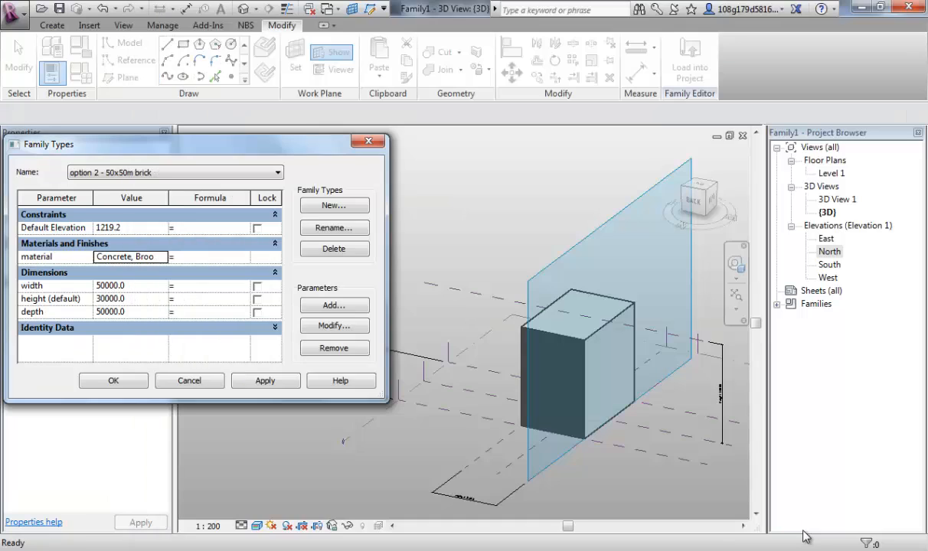
{"action": "left_click", "coordinate": [264, 380]}
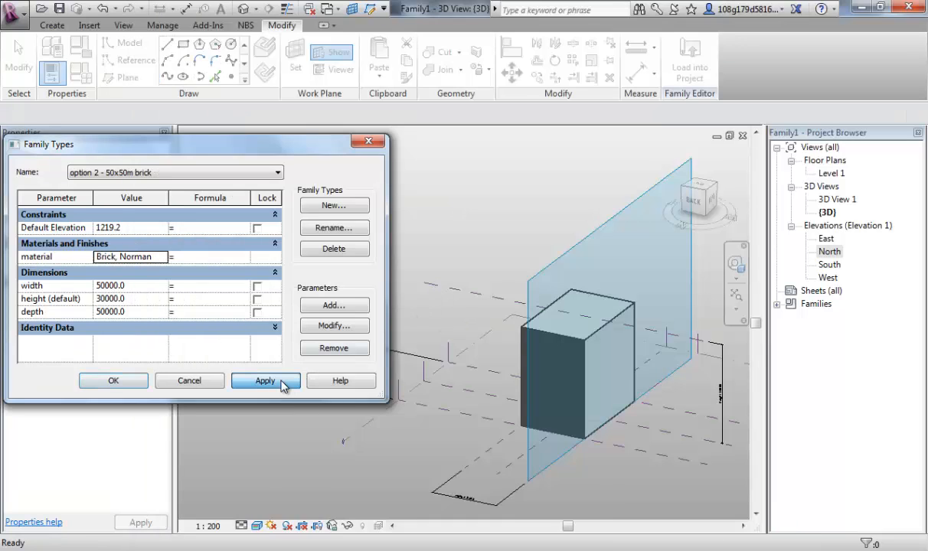
- Apply the 50x50m brick type to the preview and start another new type from it
{"action": "left_click", "coordinate": [264, 380]}
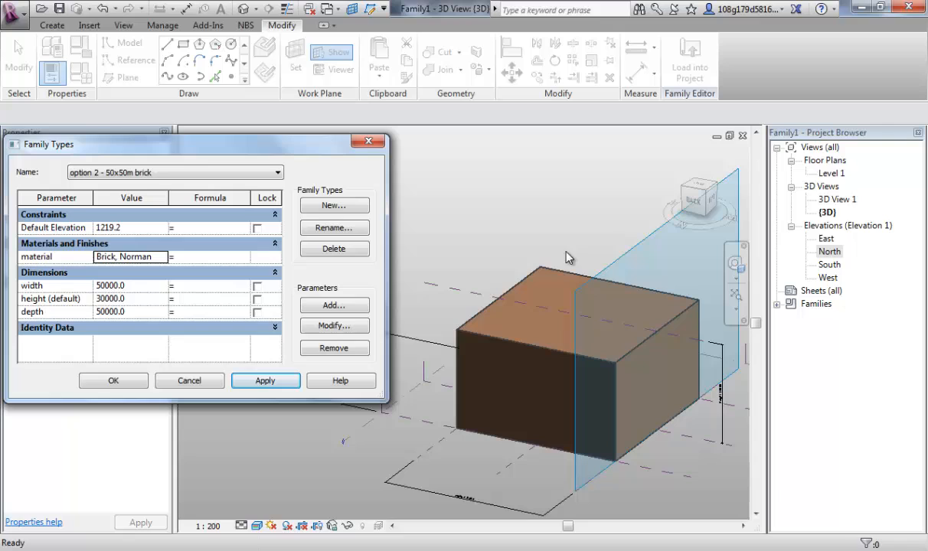
{"action": "mouse_move", "coordinate": [146, 107]}
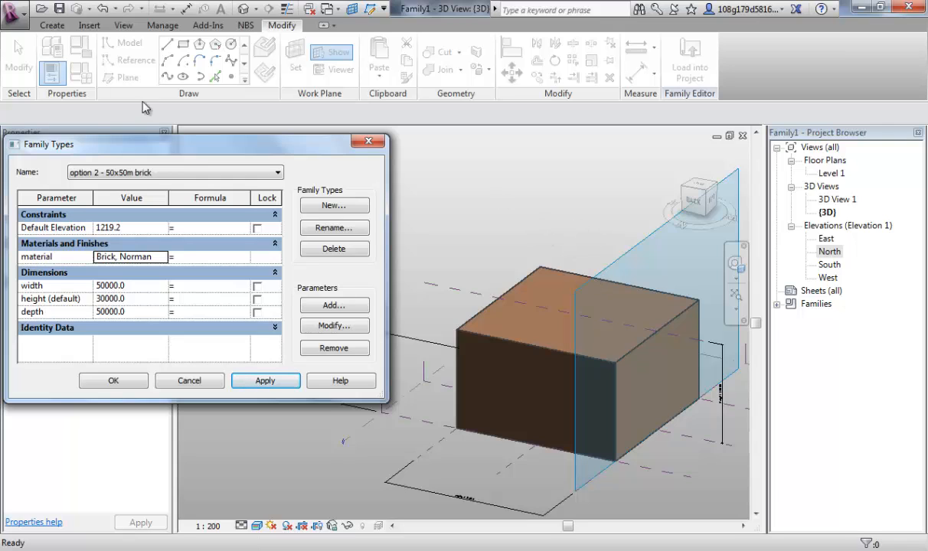
{"action": "mouse_move", "coordinate": [79, 165]}
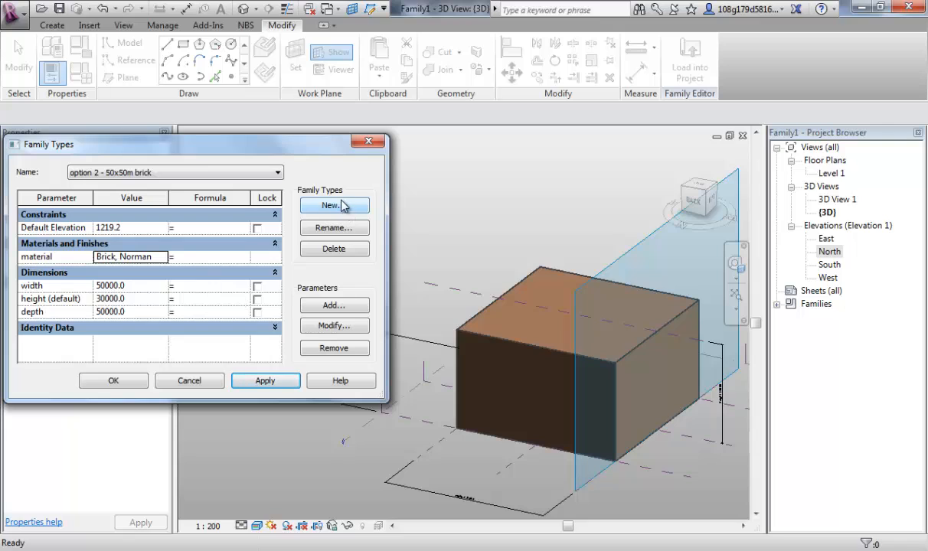
{"action": "left_click", "coordinate": [333, 205]}
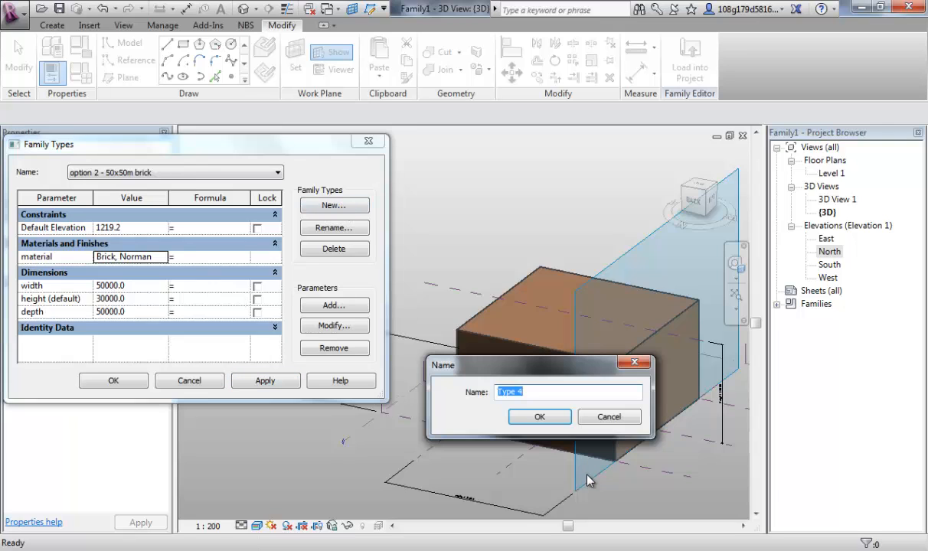
- Name the fourth family type 'option 2 - 50x50m concrete'
{"action": "type", "text": "option"}
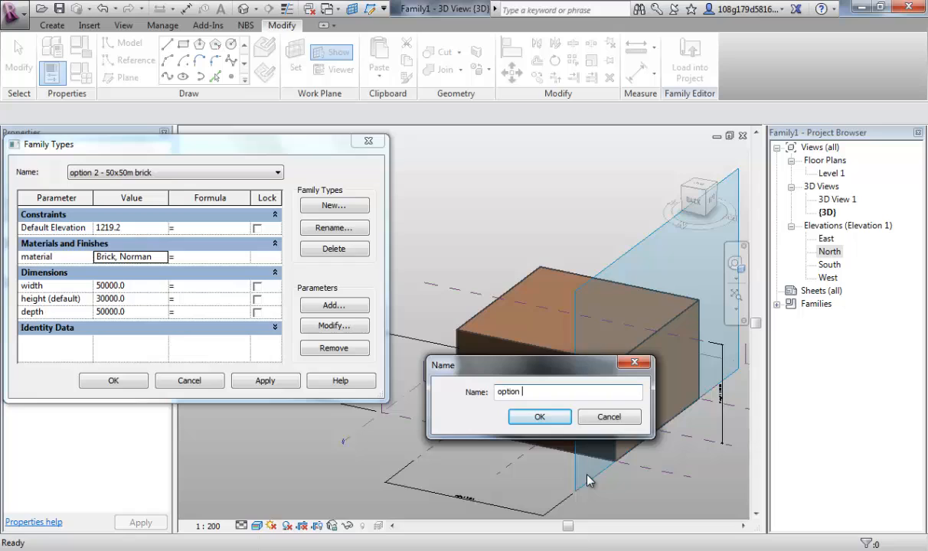
{"action": "type", "text": "2 -"}
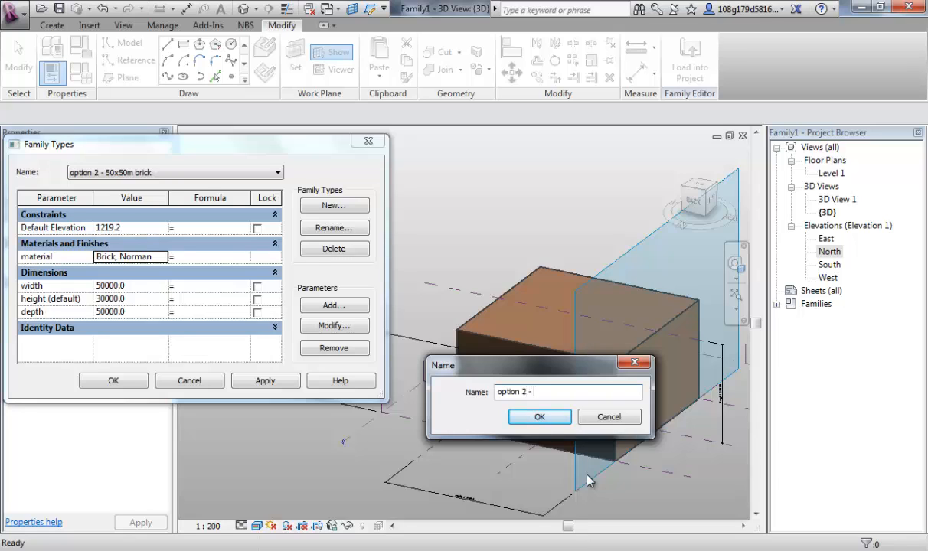
{"action": "type", "text": "50x"}
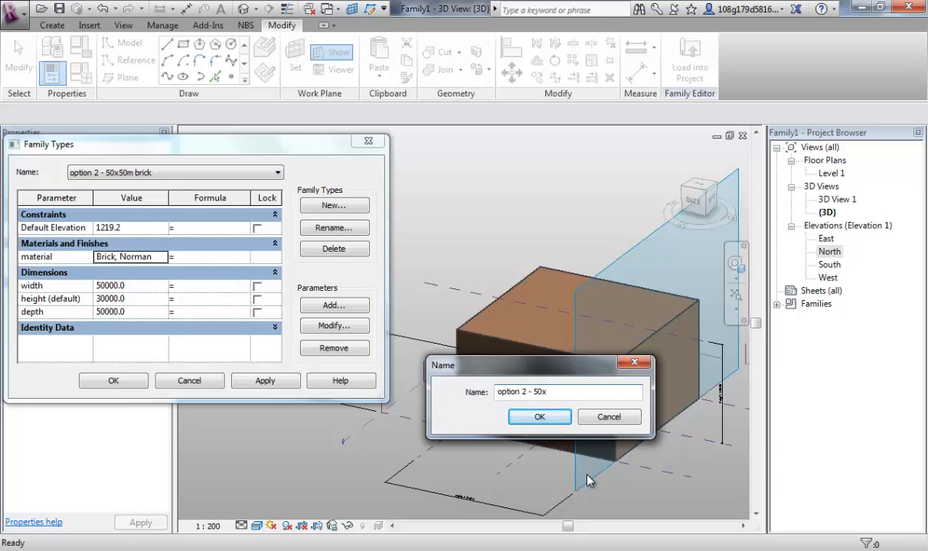
{"action": "type", "text": "50m"}
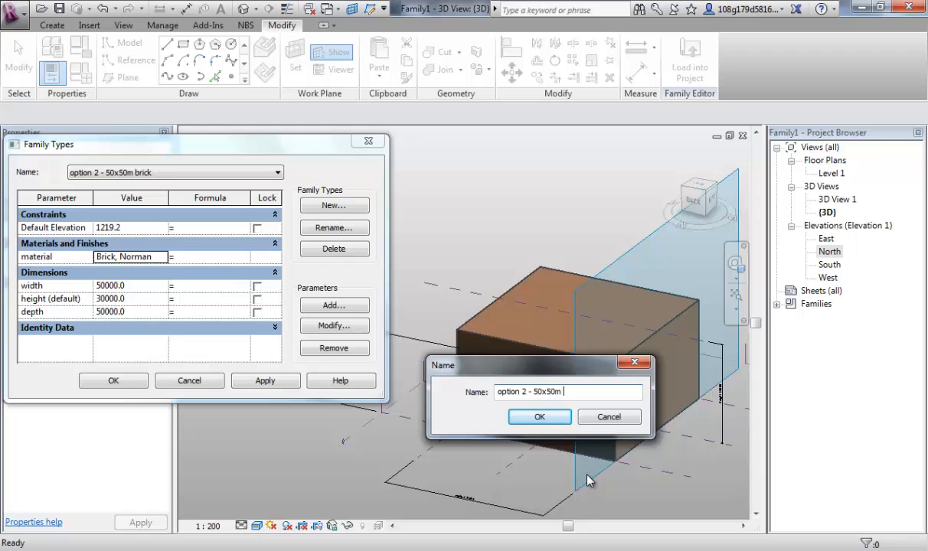
{"action": "type", "text": "concrete"}
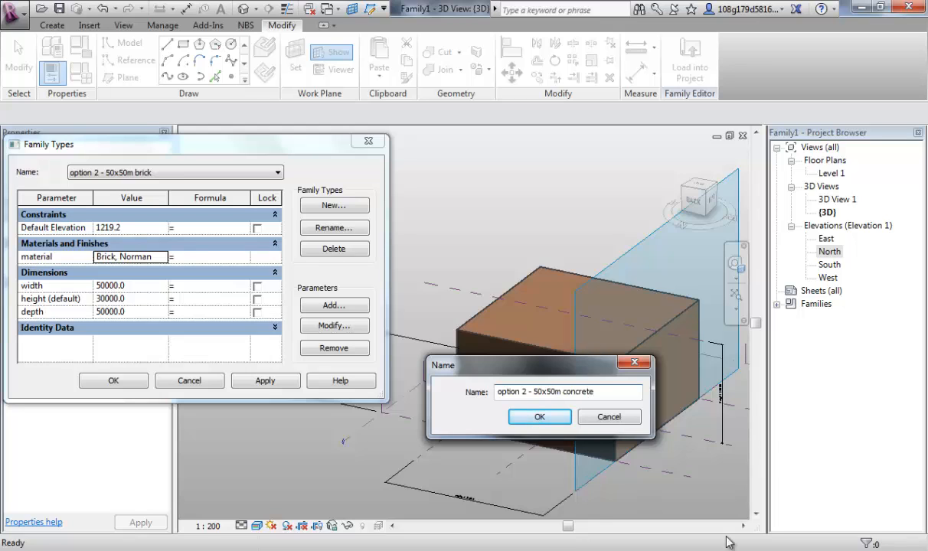
{"action": "left_click", "coordinate": [539, 416]}
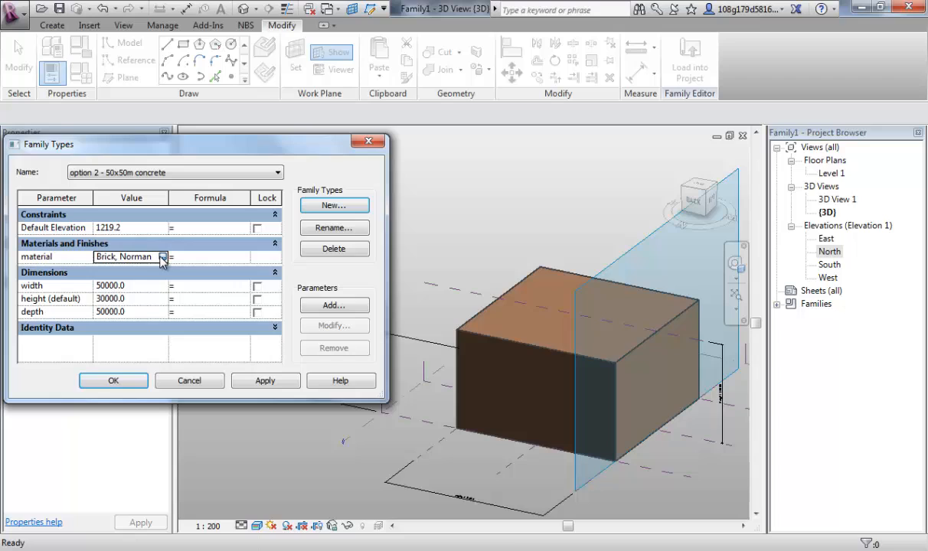
- Change its material to Concrete, Broom Finish and apply it, turning the wide block grey
{"action": "left_click", "coordinate": [162, 257]}
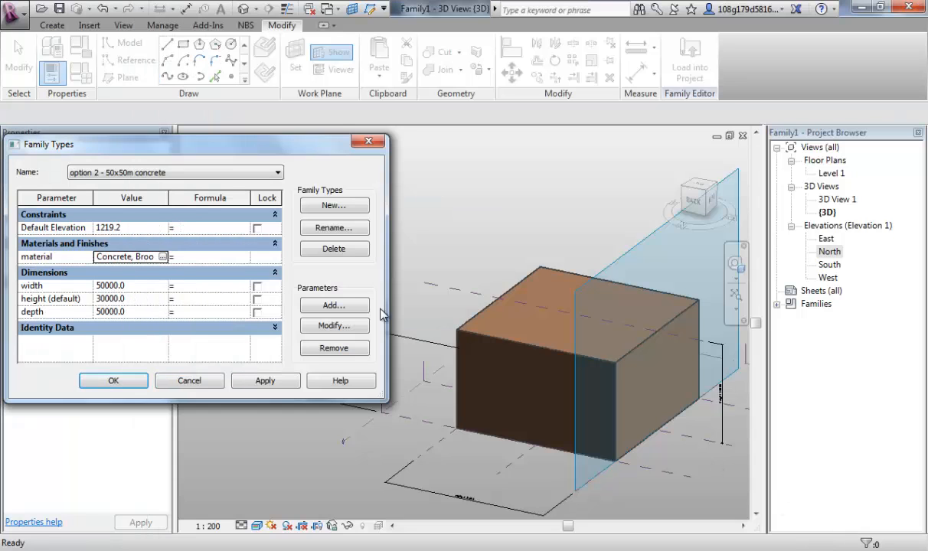
{"action": "left_click", "coordinate": [265, 380]}
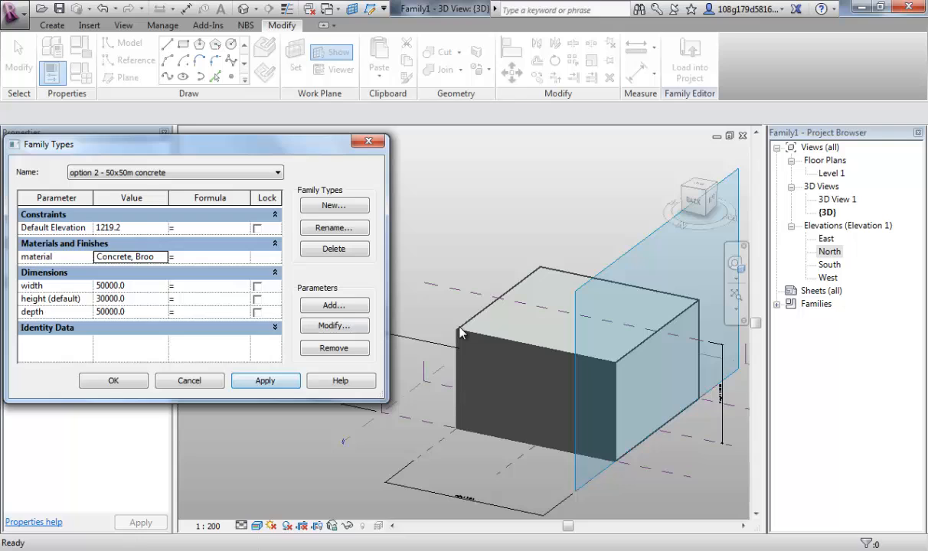
{"action": "left_click", "coordinate": [277, 172]}
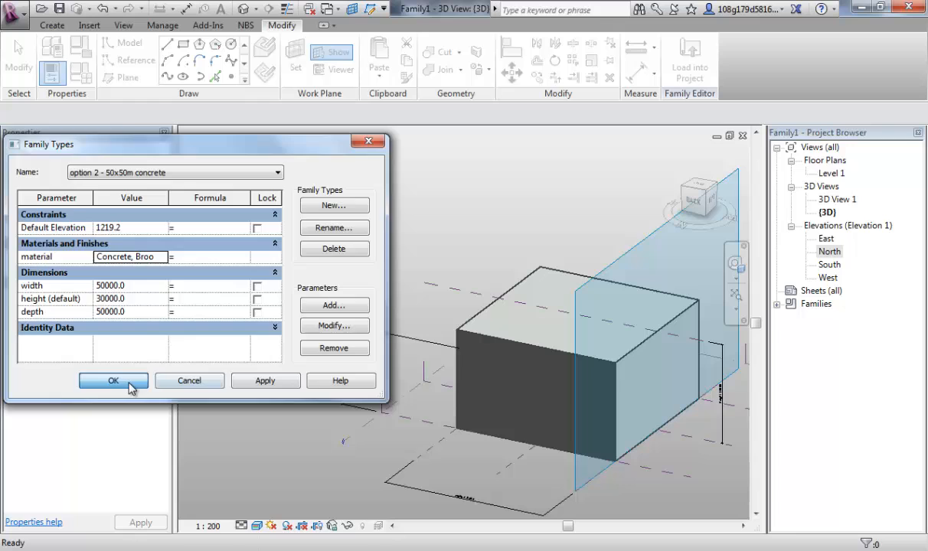
{"action": "left_click", "coordinate": [113, 379]}
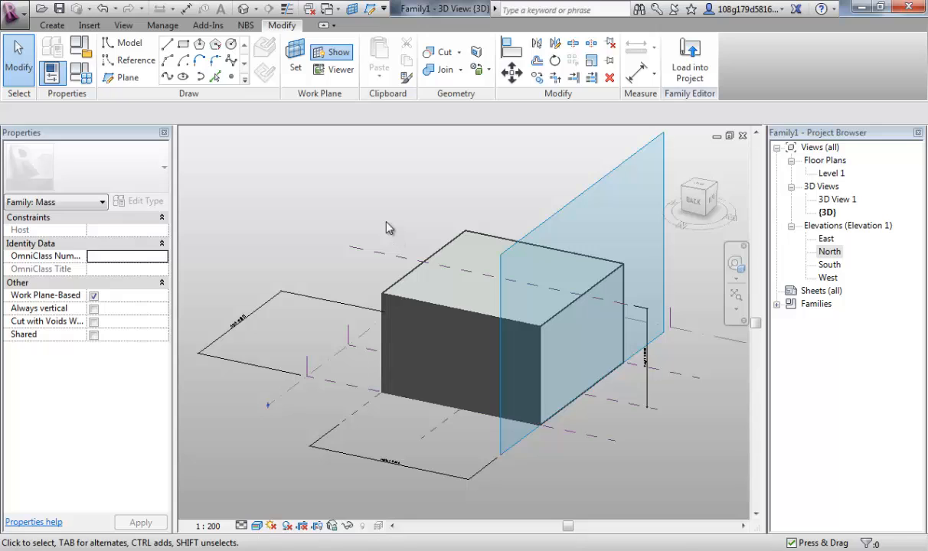
{"action": "mouse_move", "coordinate": [388, 208]}
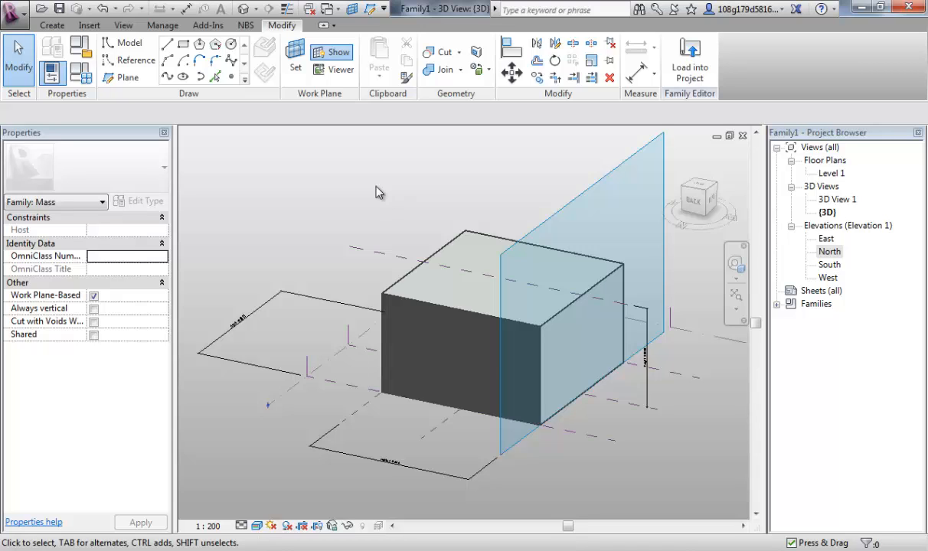
{"action": "mouse_move", "coordinate": [364, 291]}
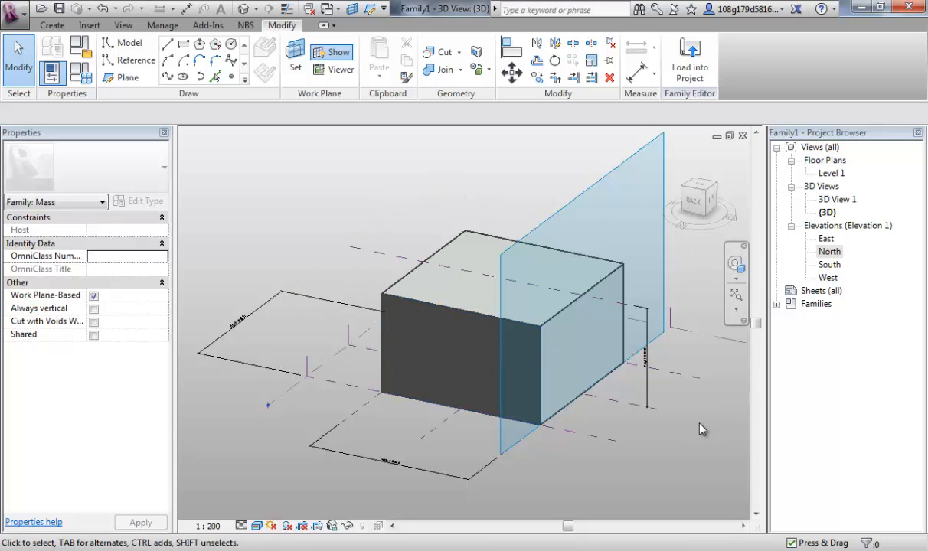
{"action": "mouse_move", "coordinate": [692, 401]}
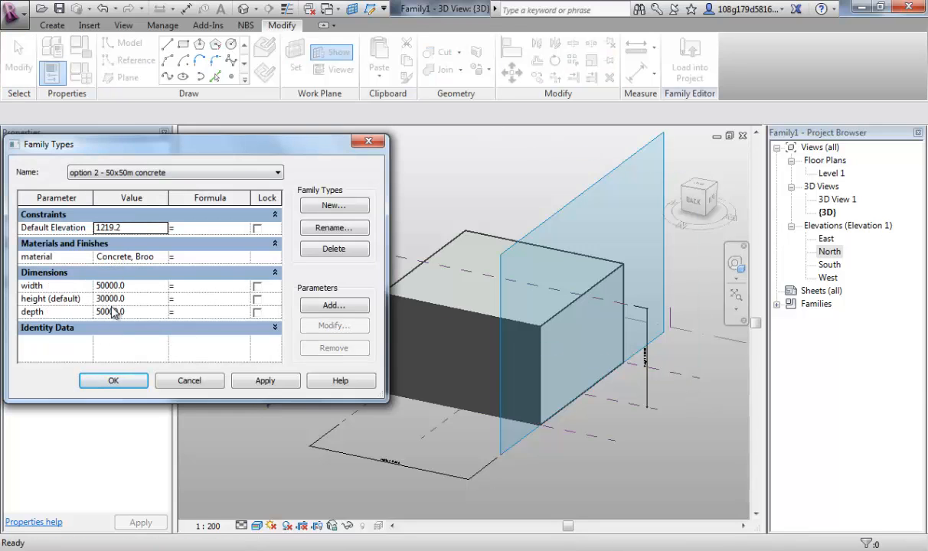
- Set the mass to 'option 1 - 20x30m brick', apply it and close the Family Types settings
{"action": "left_click", "coordinate": [113, 380]}
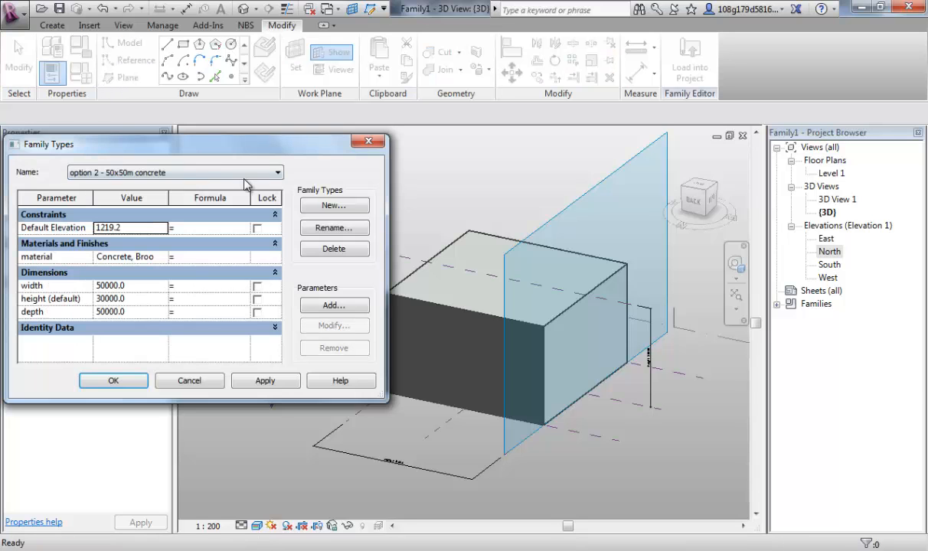
{"action": "left_click", "coordinate": [277, 171]}
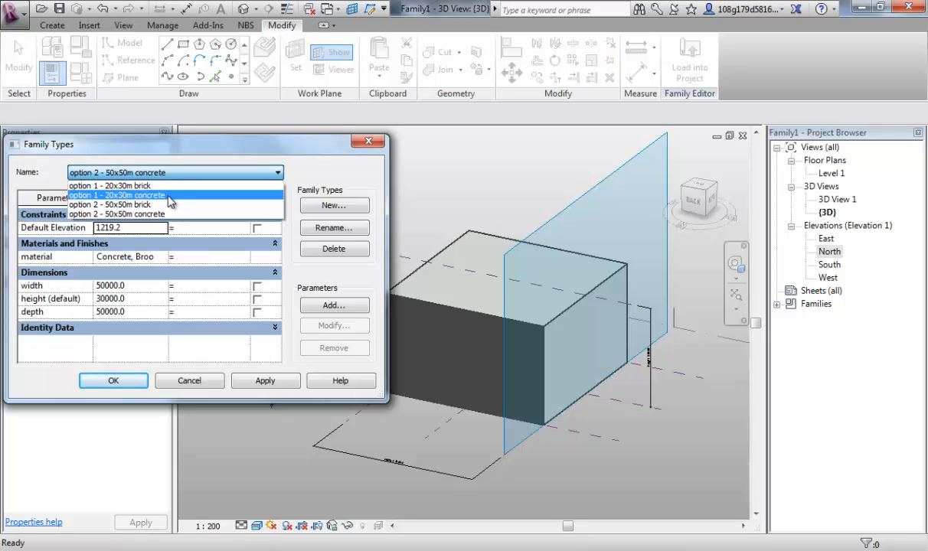
{"action": "left_click", "coordinate": [110, 185]}
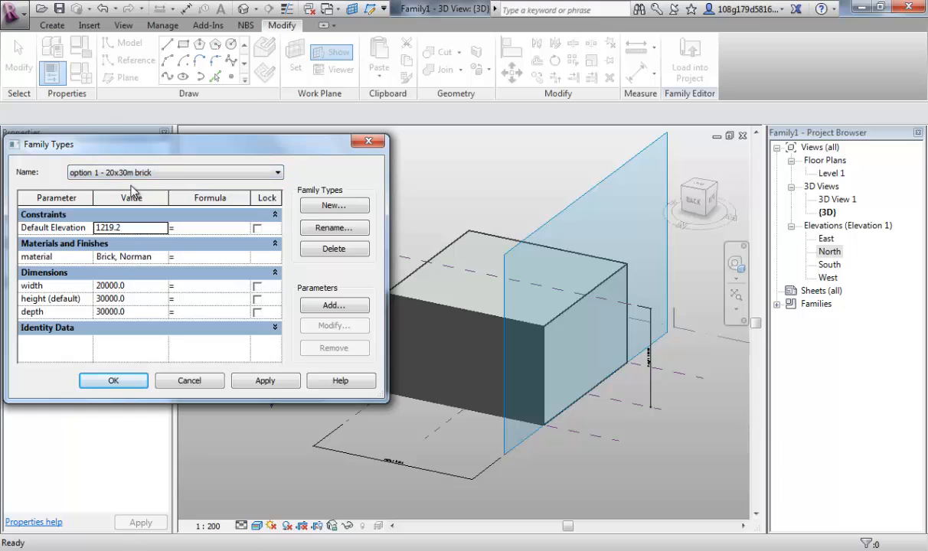
{"action": "left_click", "coordinate": [265, 380]}
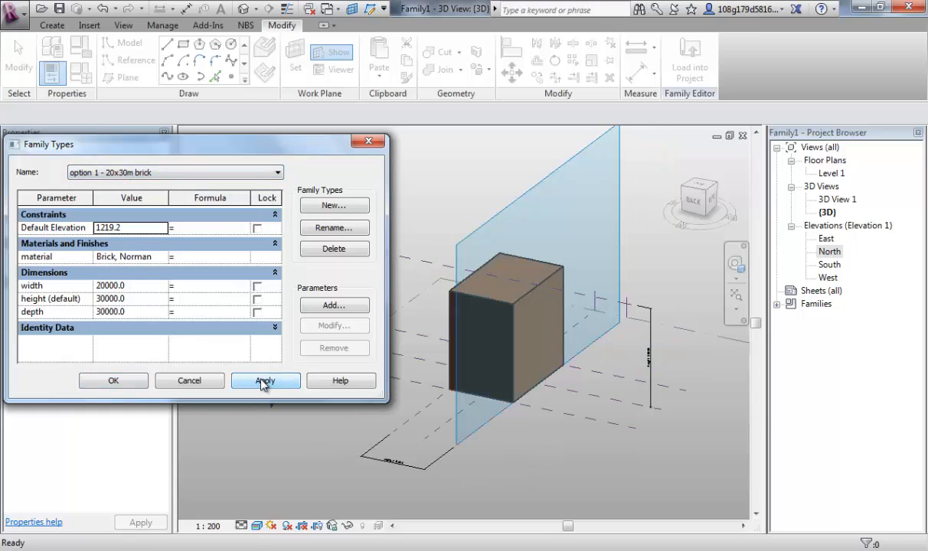
{"action": "left_click", "coordinate": [265, 380]}
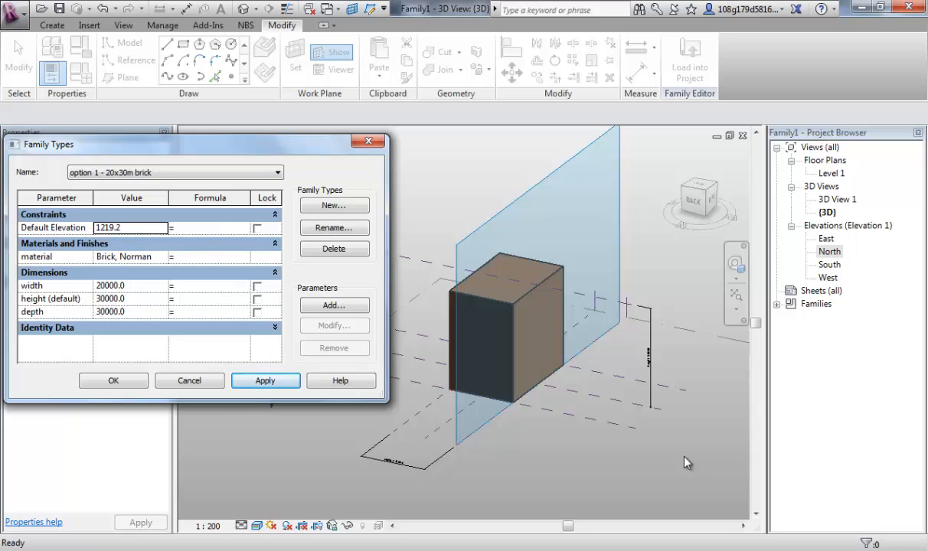
{"action": "left_click", "coordinate": [113, 379]}
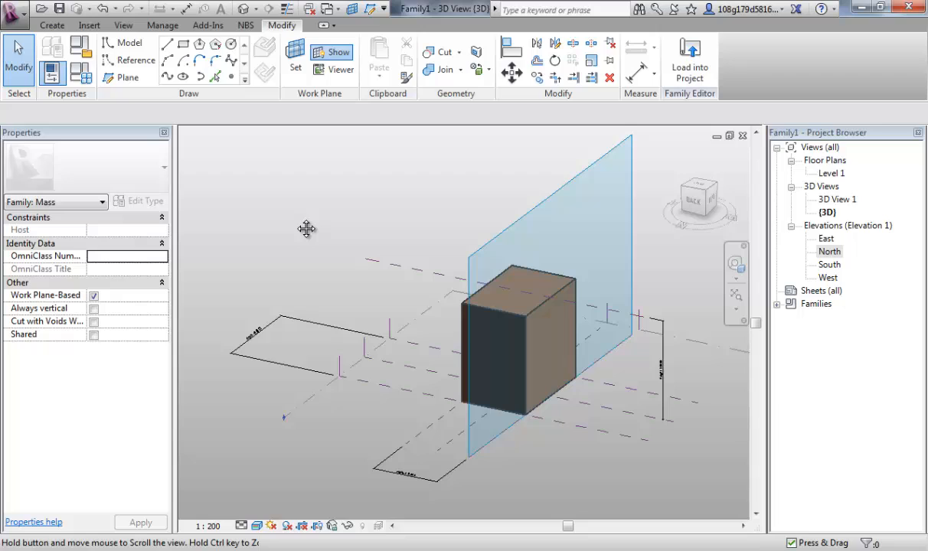
{"action": "mouse_move", "coordinate": [299, 224]}
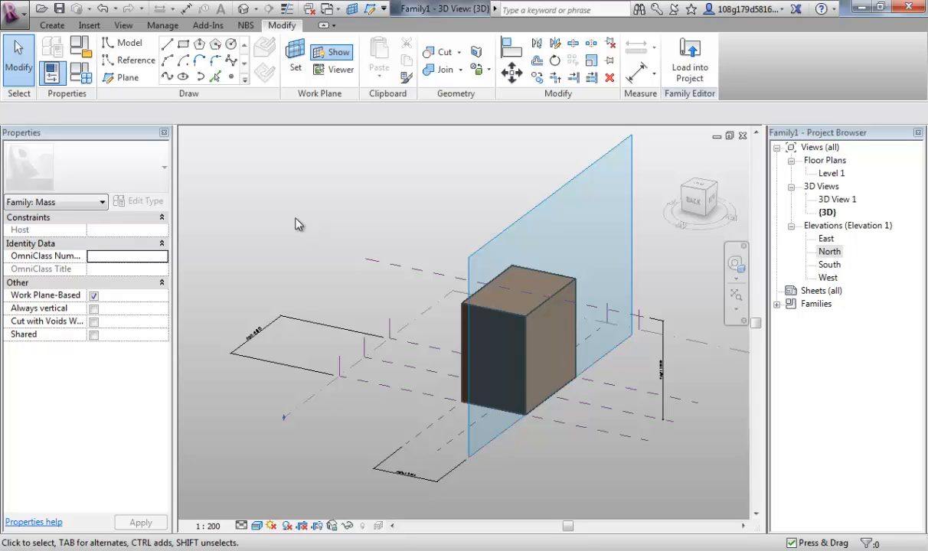
{"action": "mouse_move", "coordinate": [346, 168]}
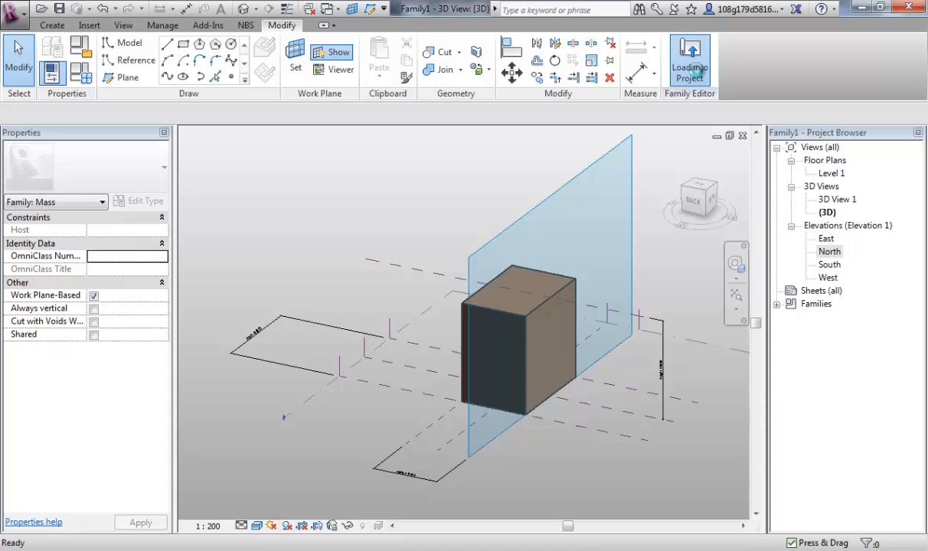
- Load the mass family into the project and place mass instances on the floor plan
{"action": "left_click", "coordinate": [689, 65]}
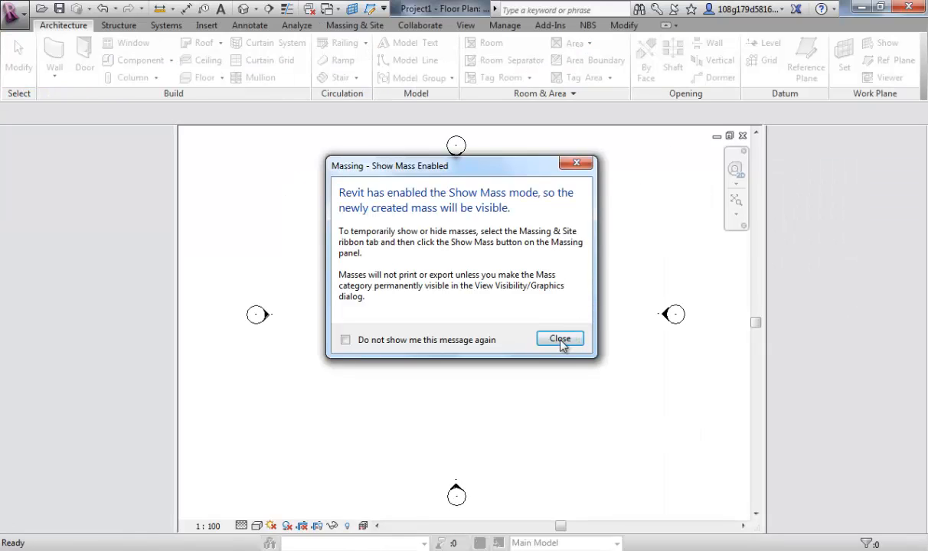
{"action": "left_click", "coordinate": [559, 339]}
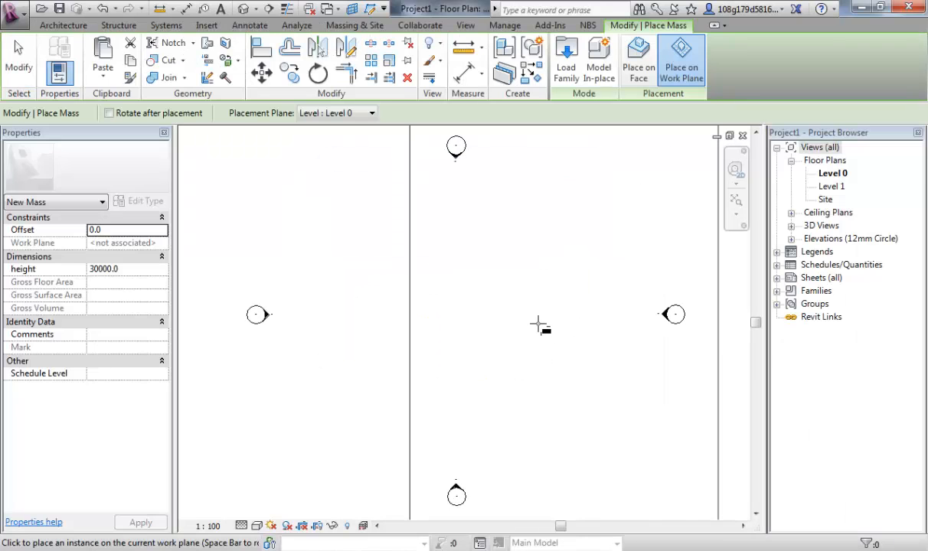
{"action": "left_click", "coordinate": [495, 312]}
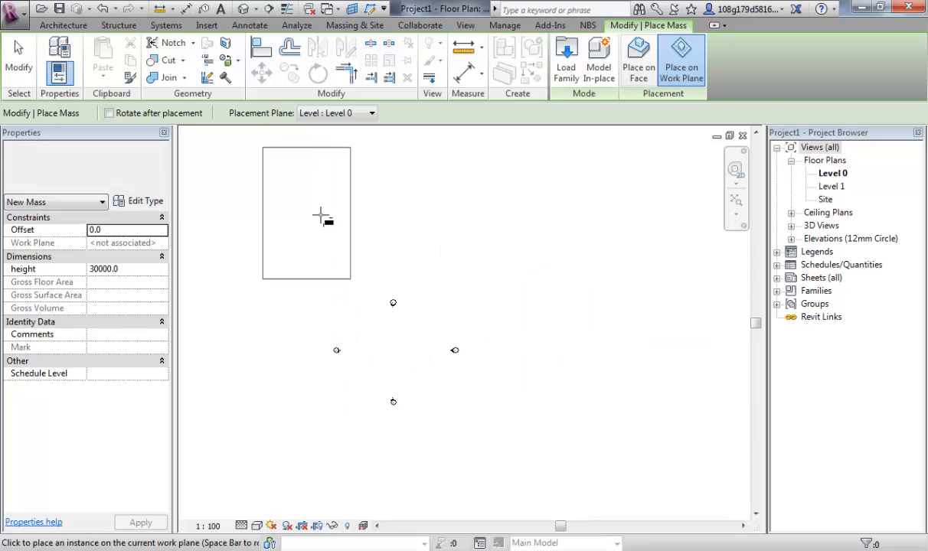
{"action": "left_click", "coordinate": [320, 216]}
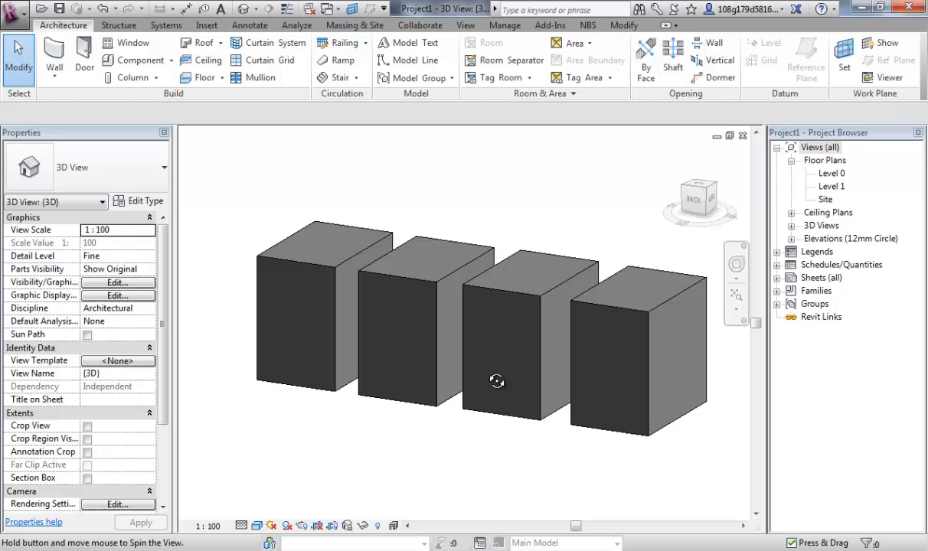
{"action": "left_click", "coordinate": [612, 360]}
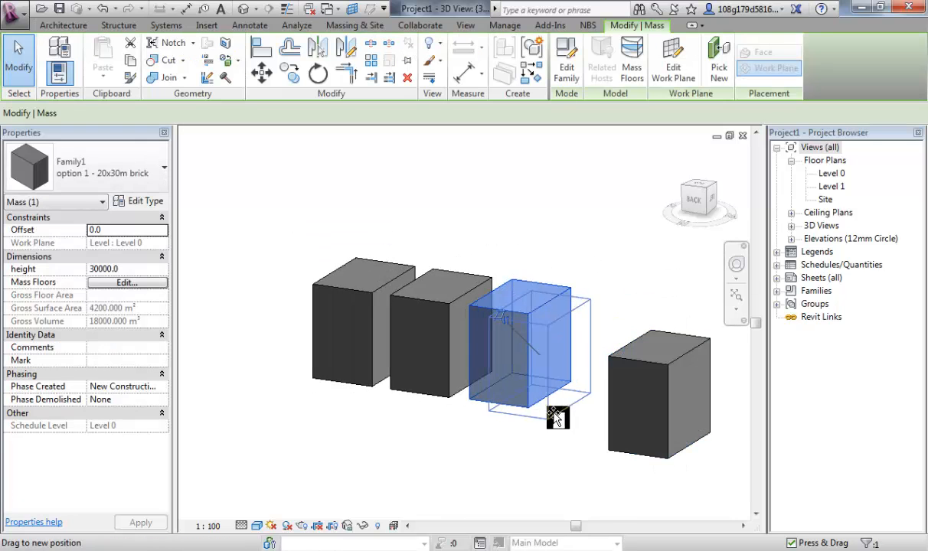
{"action": "left_click_drag", "start_coordinate": [557, 416], "coordinate": [468, 438]}
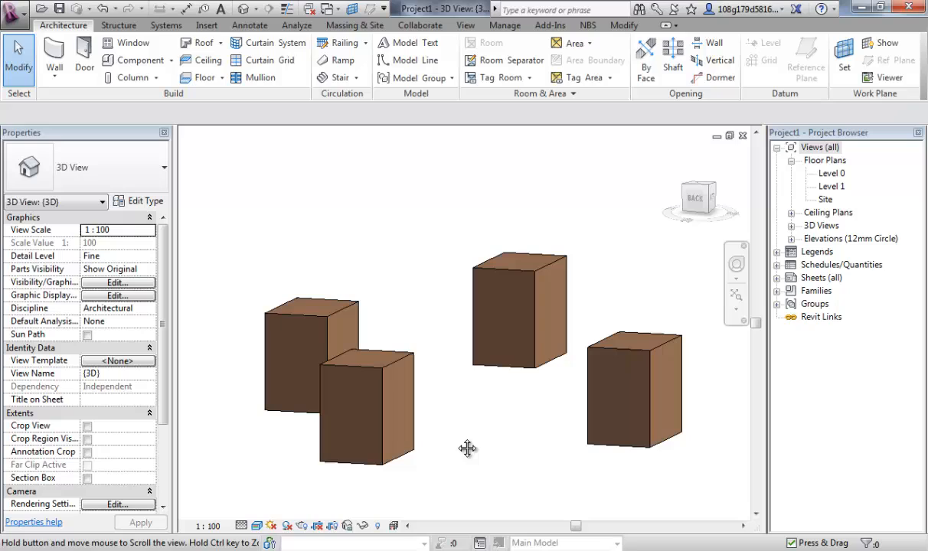
{"action": "mouse_move", "coordinate": [398, 291]}
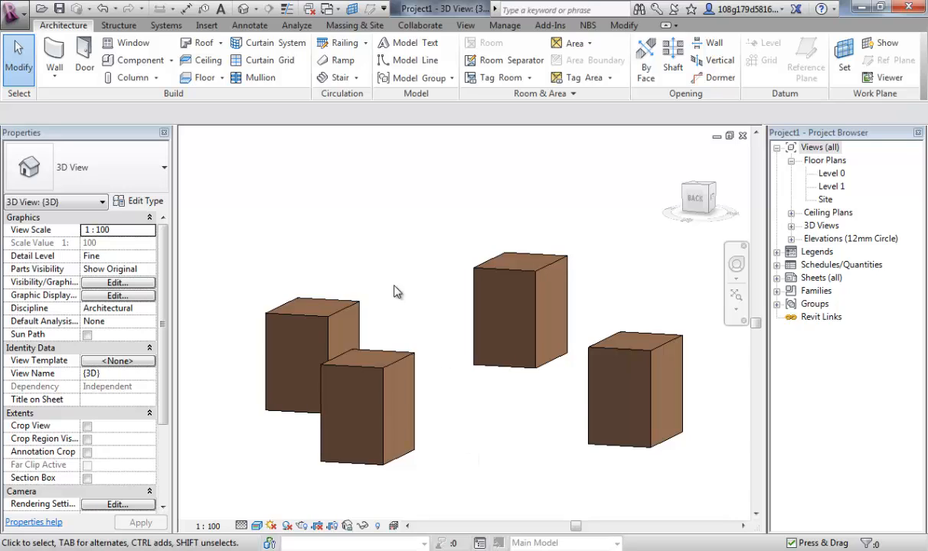
{"action": "mouse_move", "coordinate": [376, 287]}
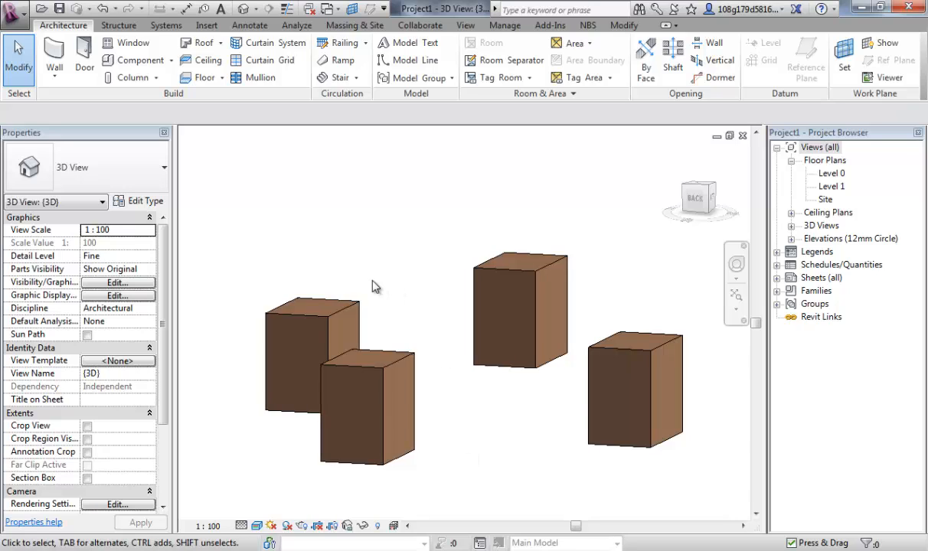
{"action": "mouse_move", "coordinate": [306, 317]}
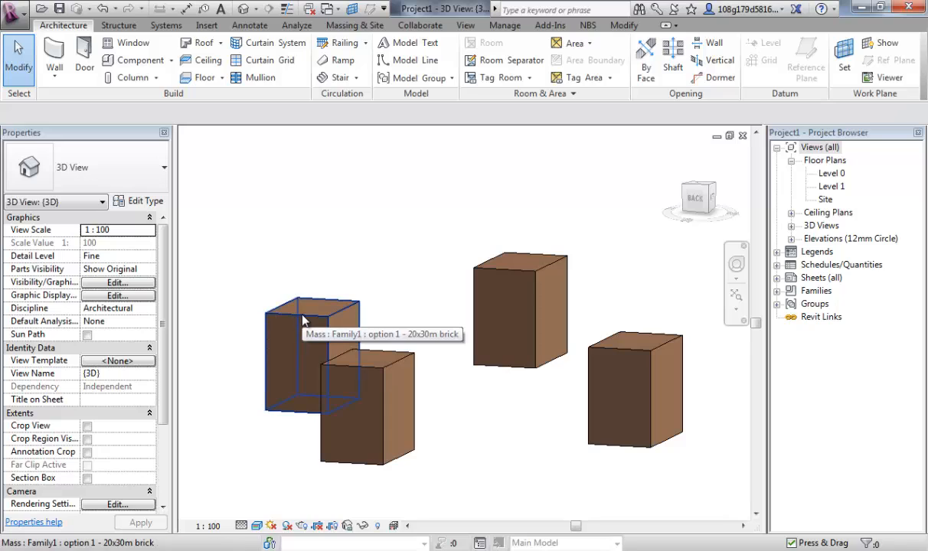
{"action": "mouse_move", "coordinate": [405, 306]}
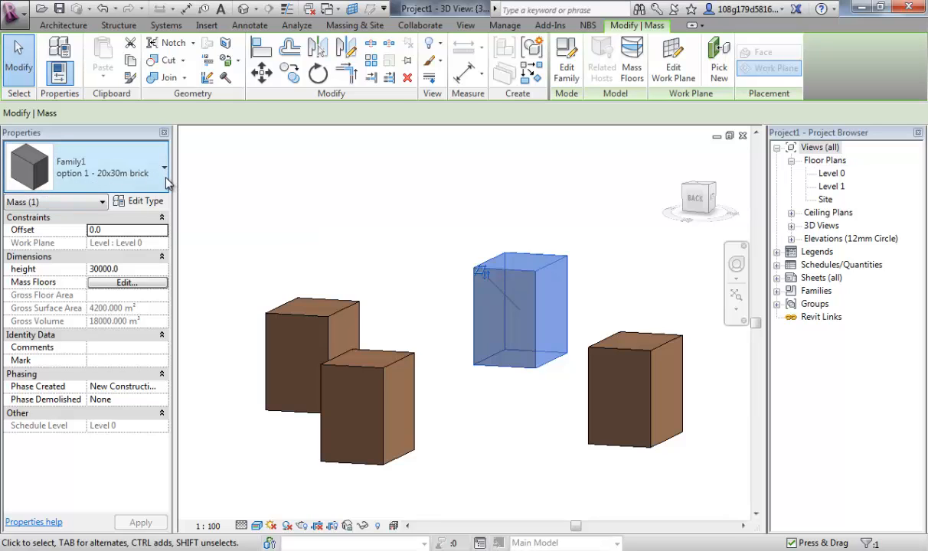
- Change three masses to 20x30m concrete, 50x50m brick and 50x50m concrete types
{"action": "left_click", "coordinate": [153, 167]}
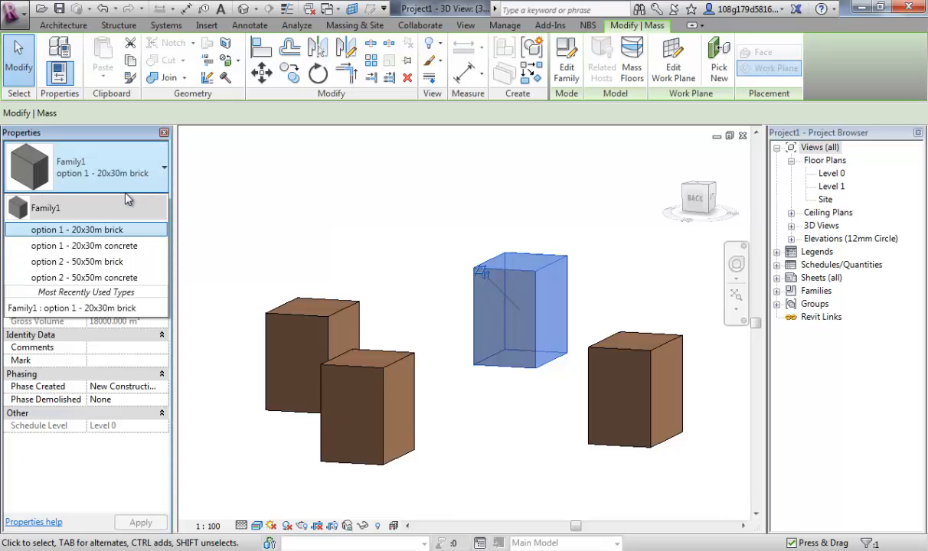
{"action": "left_click", "coordinate": [82, 245]}
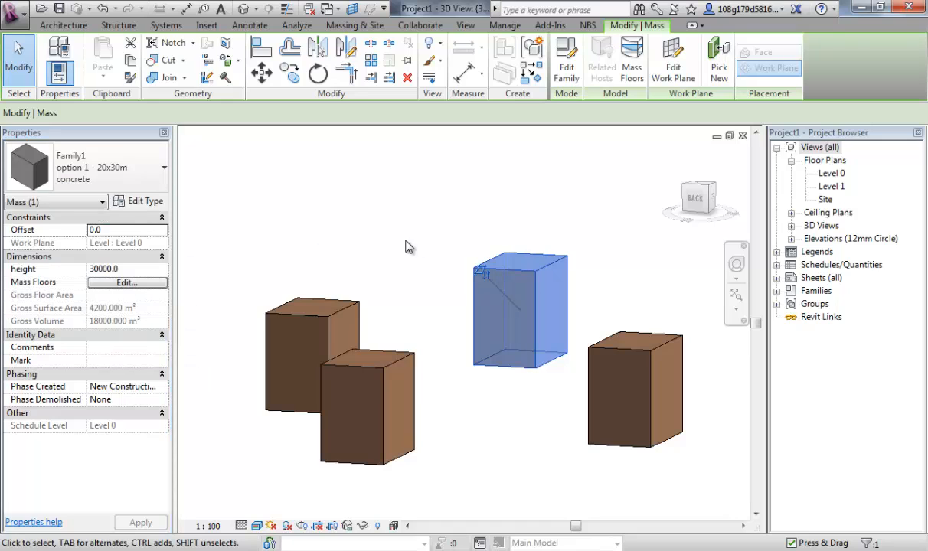
{"action": "left_click", "coordinate": [367, 406]}
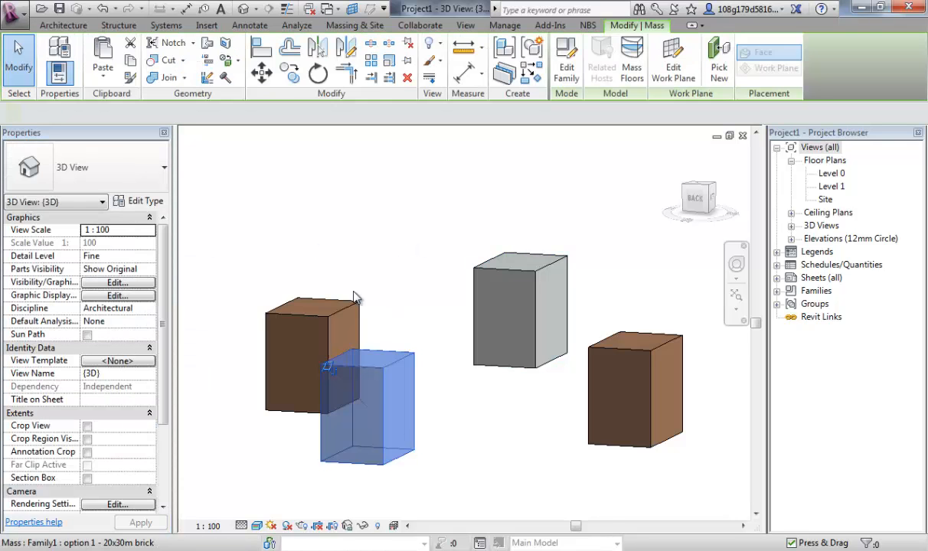
{"action": "left_click", "coordinate": [160, 167]}
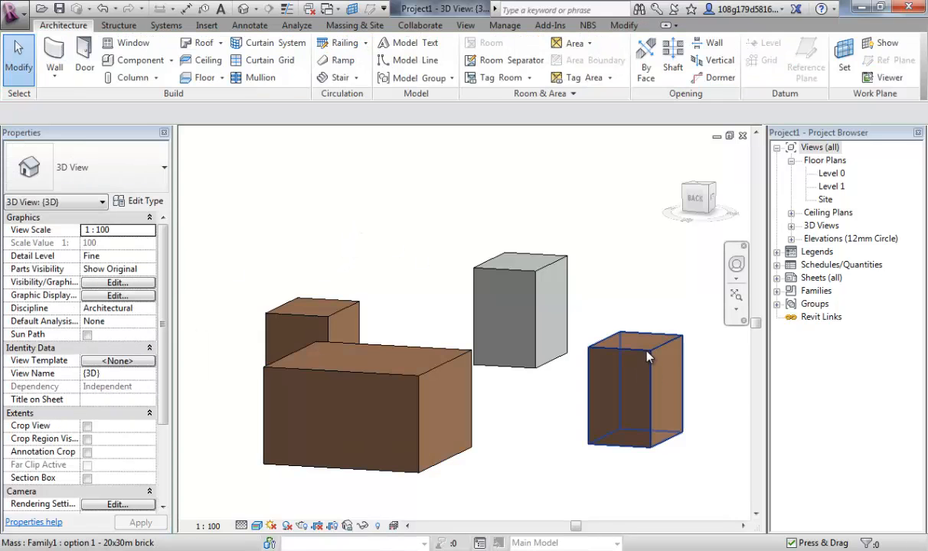
{"action": "left_click", "coordinate": [636, 390]}
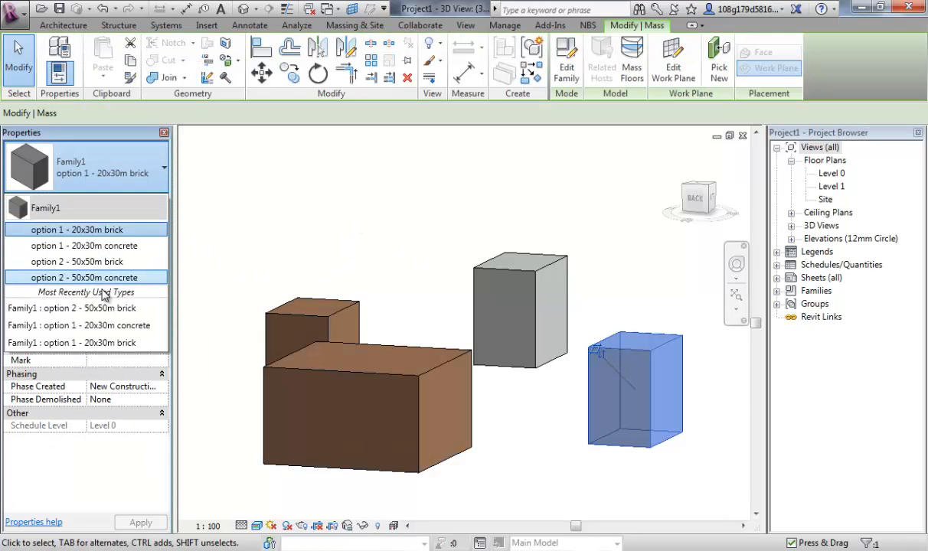
{"action": "left_click", "coordinate": [84, 277]}
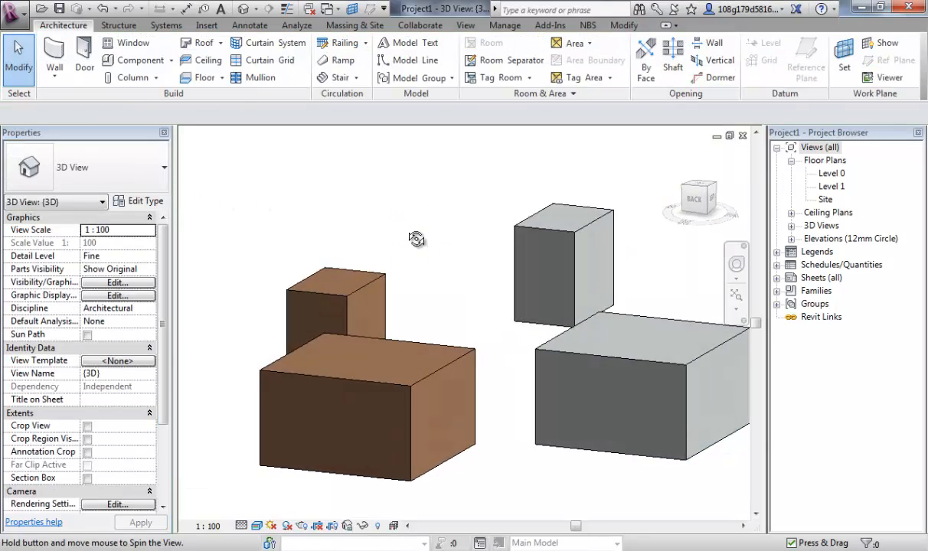
- Orbit around the masses and select the small back-left brick mass to edit its height
{"action": "left_click_drag", "start_coordinate": [416, 241], "coordinate": [398, 312]}
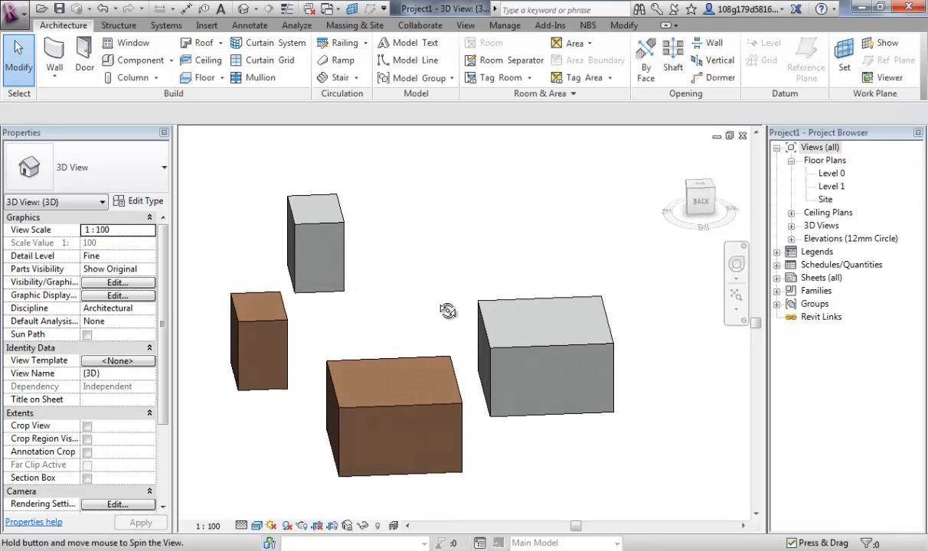
{"action": "left_click_drag", "start_coordinate": [447, 312], "coordinate": [406, 320]}
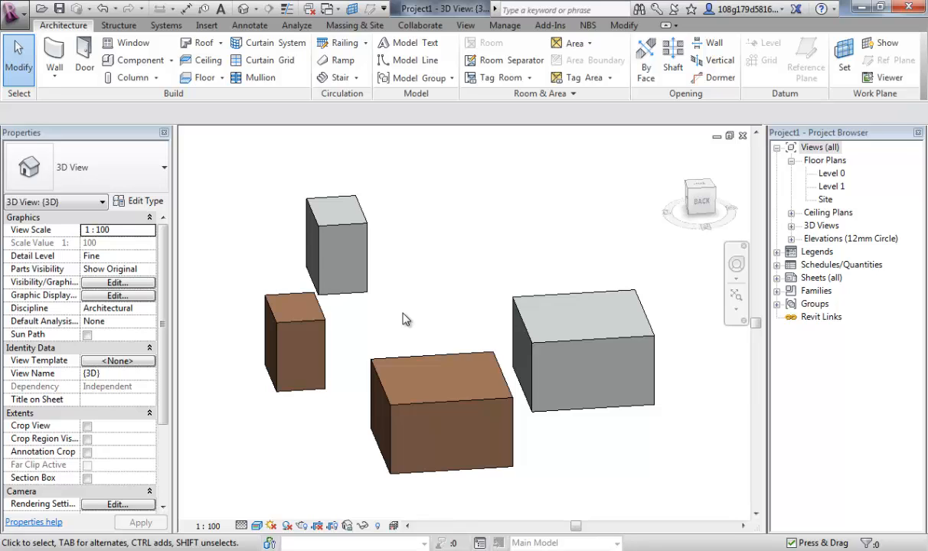
{"action": "mouse_move", "coordinate": [388, 281]}
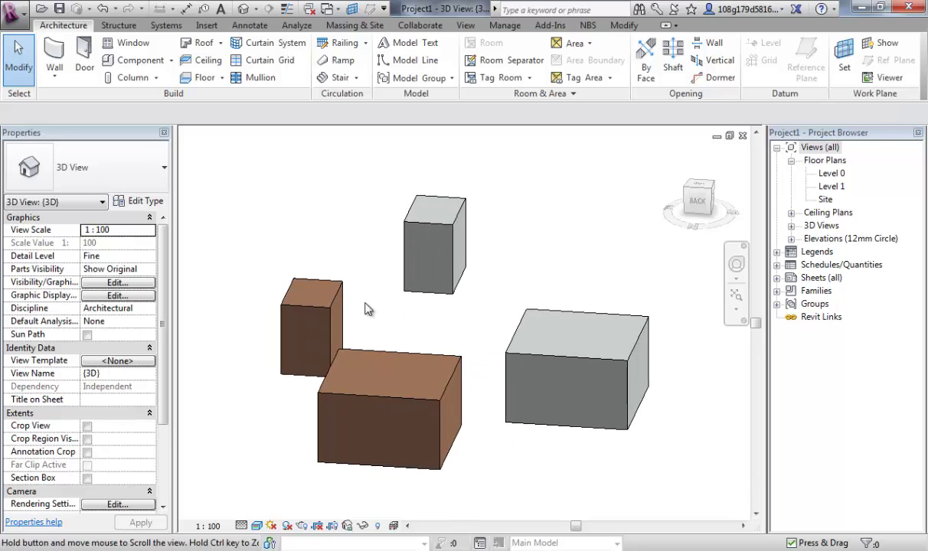
{"action": "left_click", "coordinate": [309, 322]}
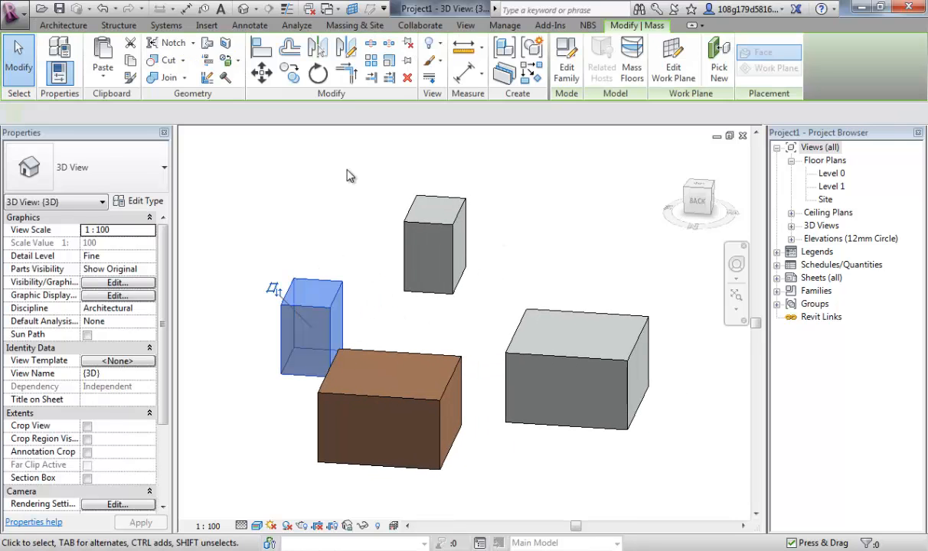
{"action": "left_click", "coordinate": [309, 329]}
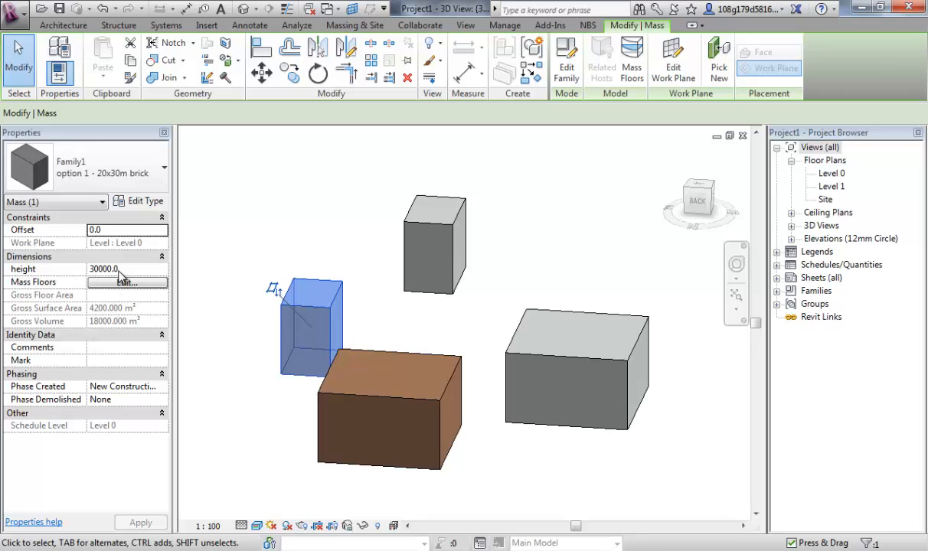
{"action": "mouse_move", "coordinate": [138, 275]}
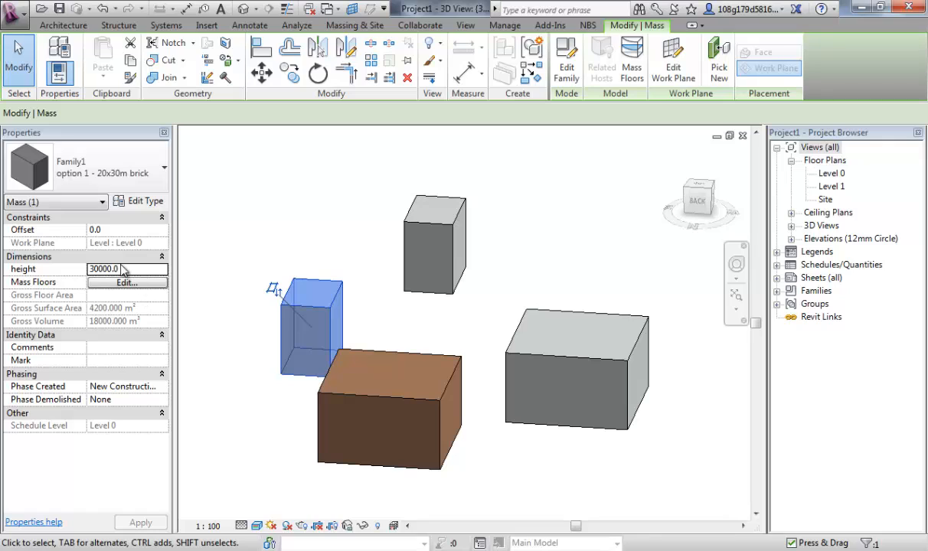
- Set the narrow brick mass height to 50000, then select the small concrete mass
{"action": "type", "text": "50"}
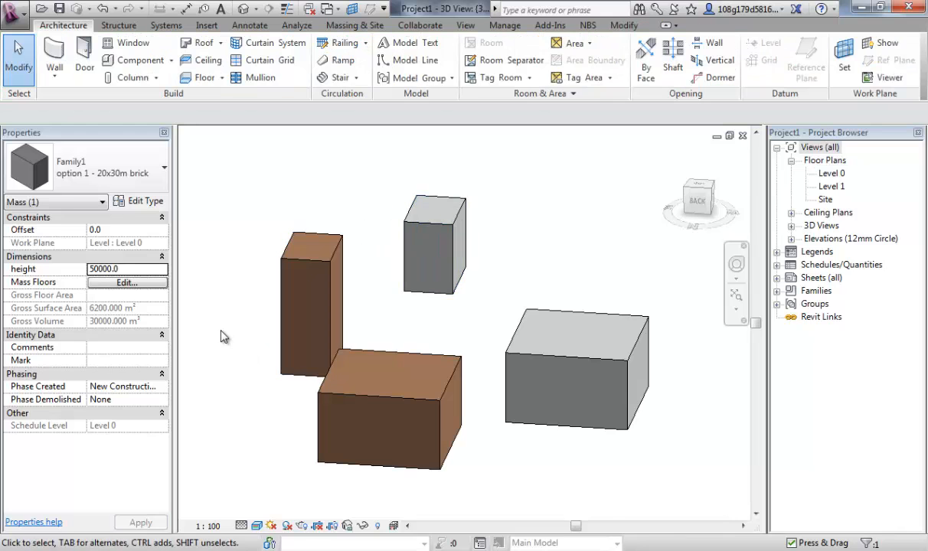
{"action": "left_click", "coordinate": [309, 306]}
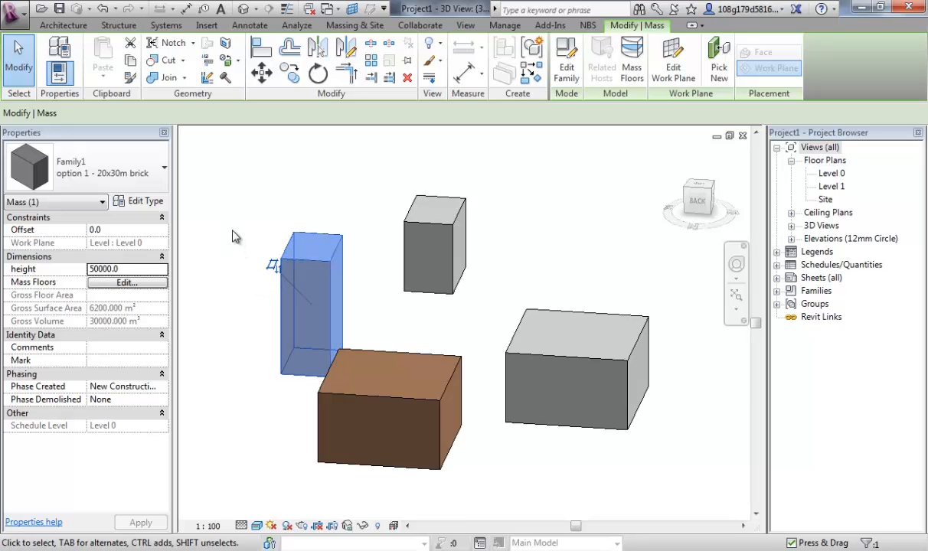
{"action": "left_click", "coordinate": [435, 245]}
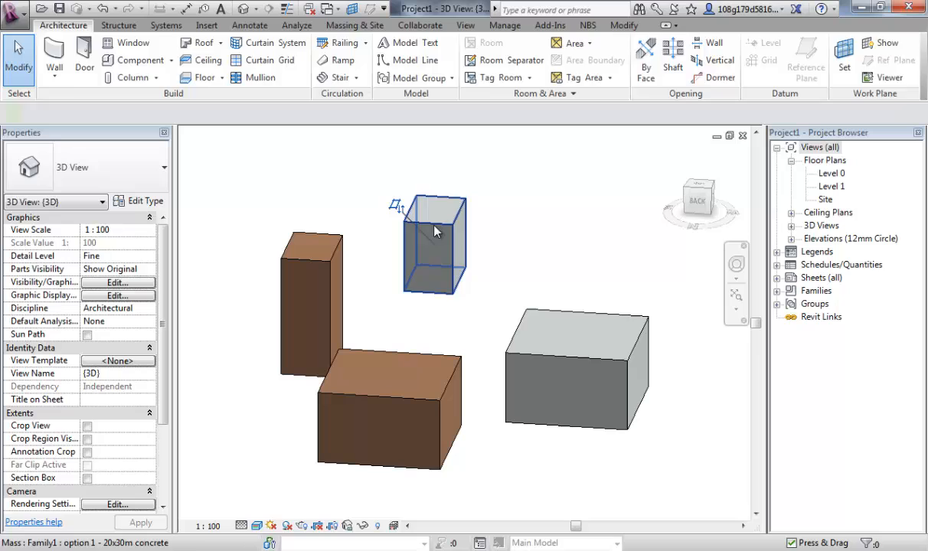
{"action": "left_click", "coordinate": [435, 245]}
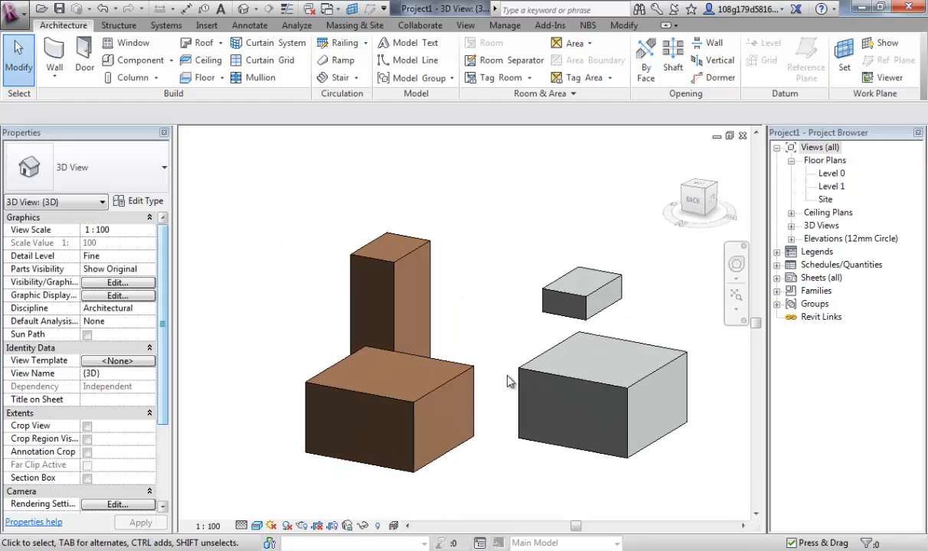
- Orbit the 3D view around the mass group to see where the fifth box will stand
{"action": "left_click_drag", "start_coordinate": [508, 381], "coordinate": [528, 395]}
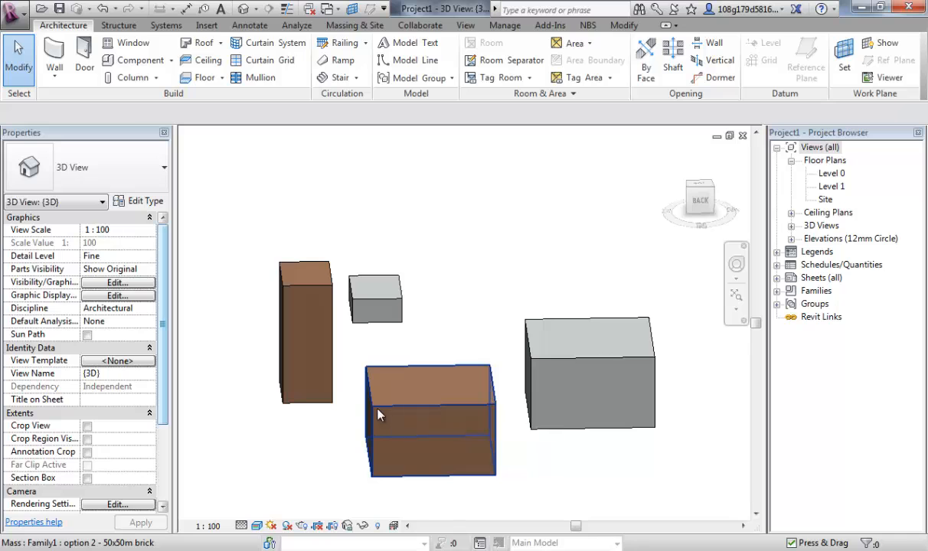
{"action": "left_click_drag", "start_coordinate": [375, 413], "coordinate": [412, 468]}
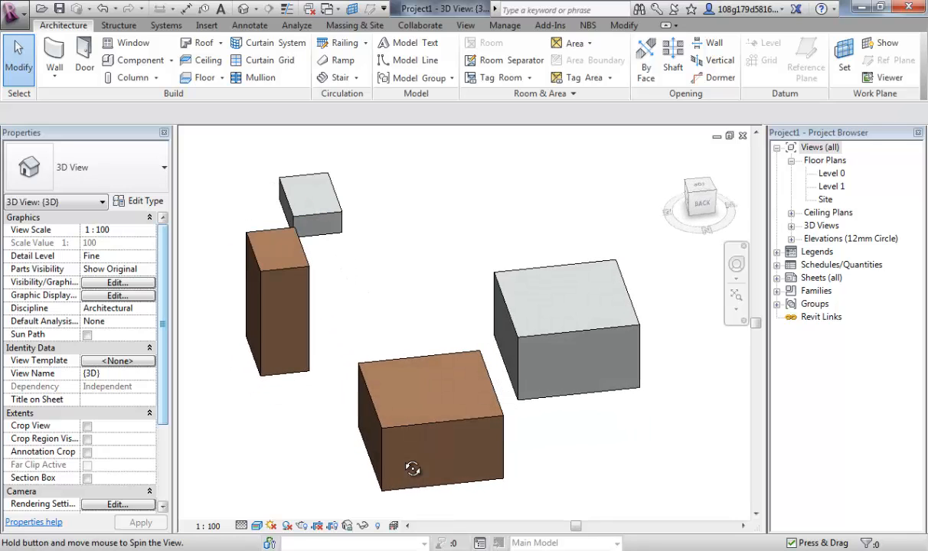
{"action": "left_click_drag", "start_coordinate": [412, 469], "coordinate": [563, 440]}
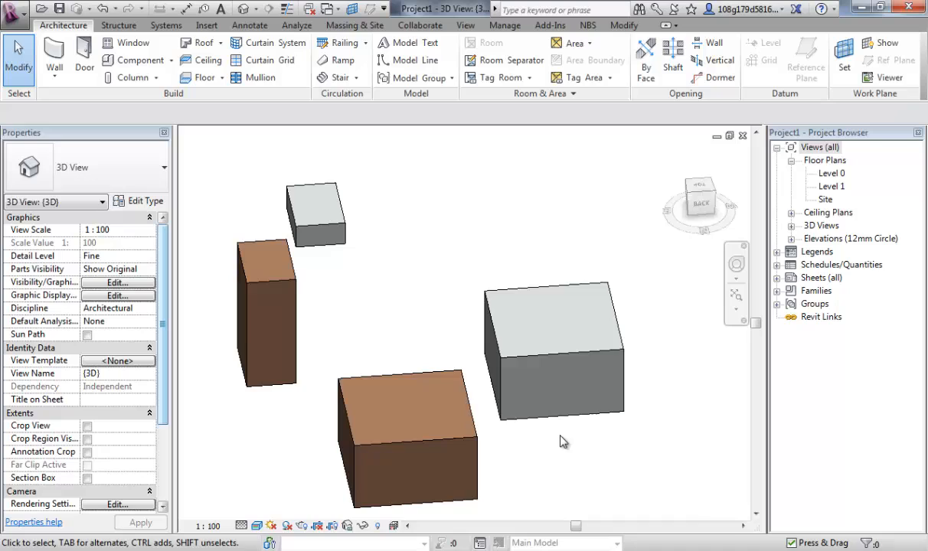
{"action": "left_click_drag", "start_coordinate": [563, 442], "coordinate": [398, 232]}
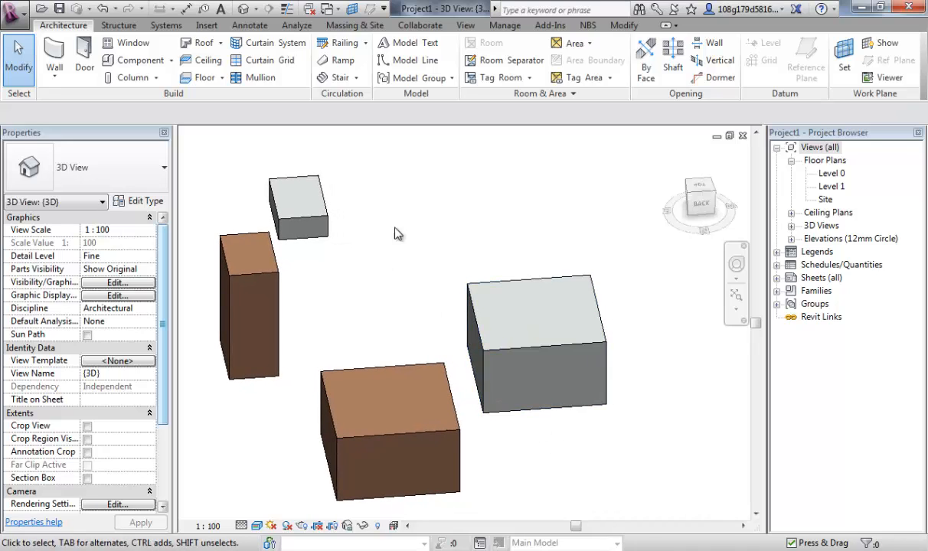
{"action": "mouse_move", "coordinate": [502, 268]}
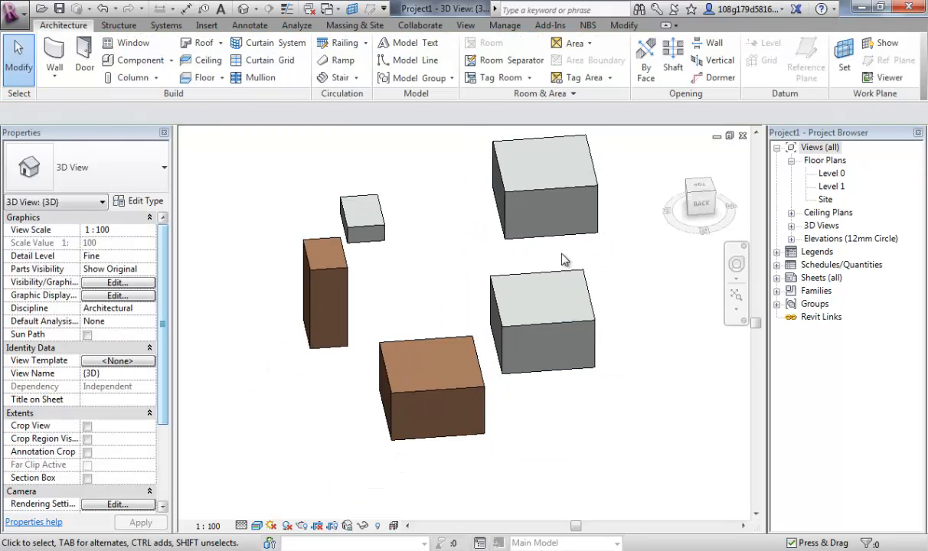
- Select the newly placed 50x50m concrete mass and bring up its type properties
{"action": "left_click", "coordinate": [545, 186]}
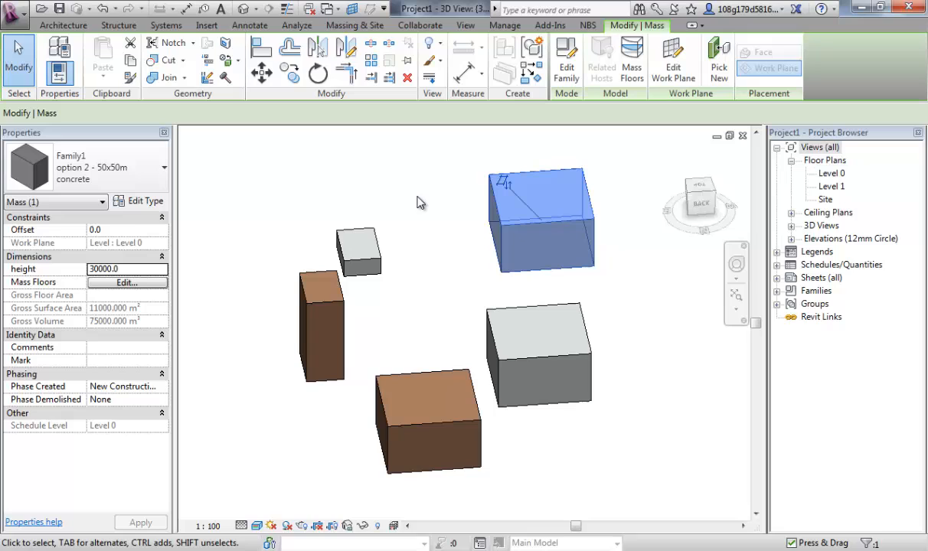
{"action": "mouse_move", "coordinate": [135, 200]}
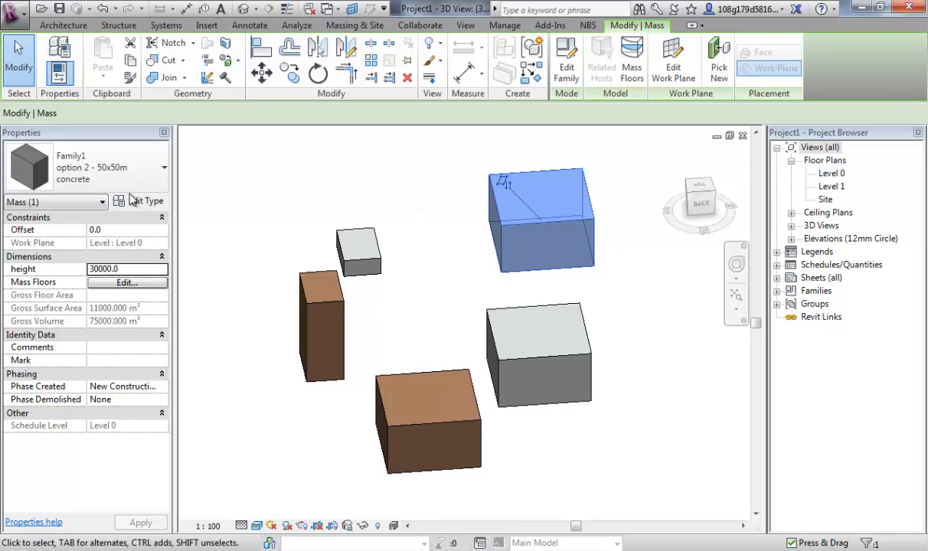
{"action": "left_click", "coordinate": [144, 201]}
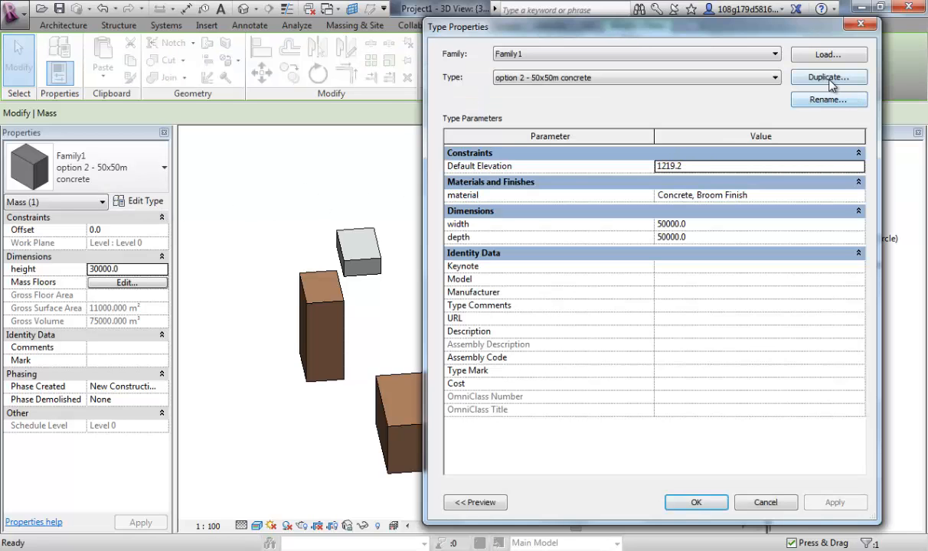
{"action": "mouse_move", "coordinate": [450, 229]}
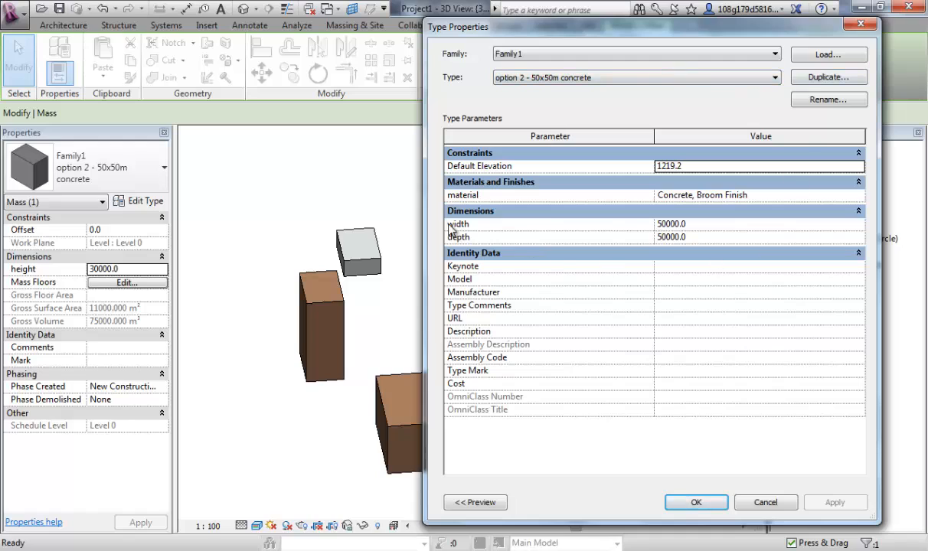
{"action": "mouse_move", "coordinate": [502, 201]}
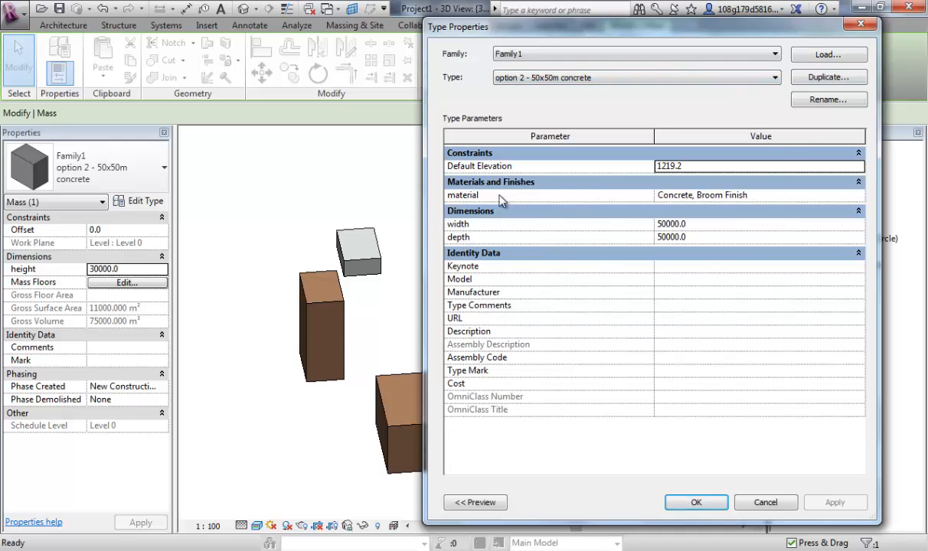
{"action": "mouse_move", "coordinate": [658, 231]}
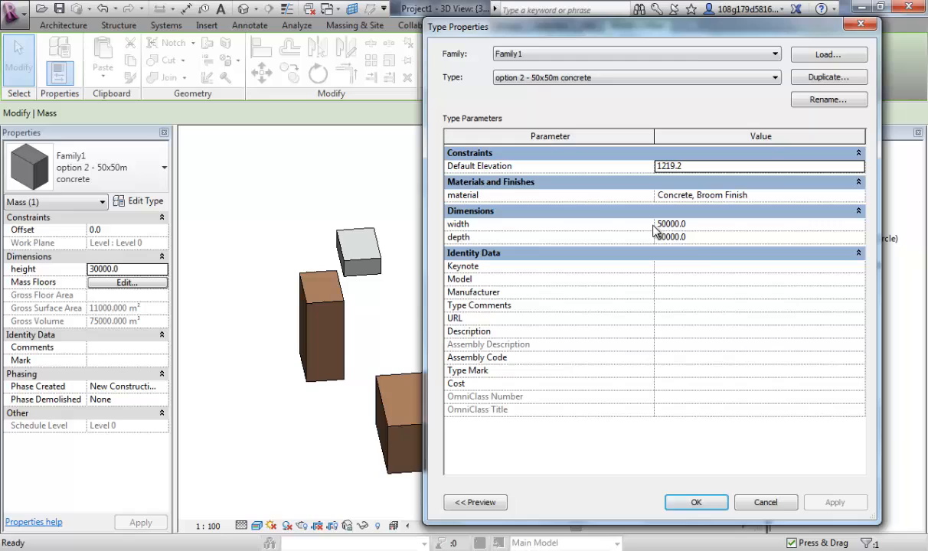
{"action": "mouse_move", "coordinate": [655, 72]}
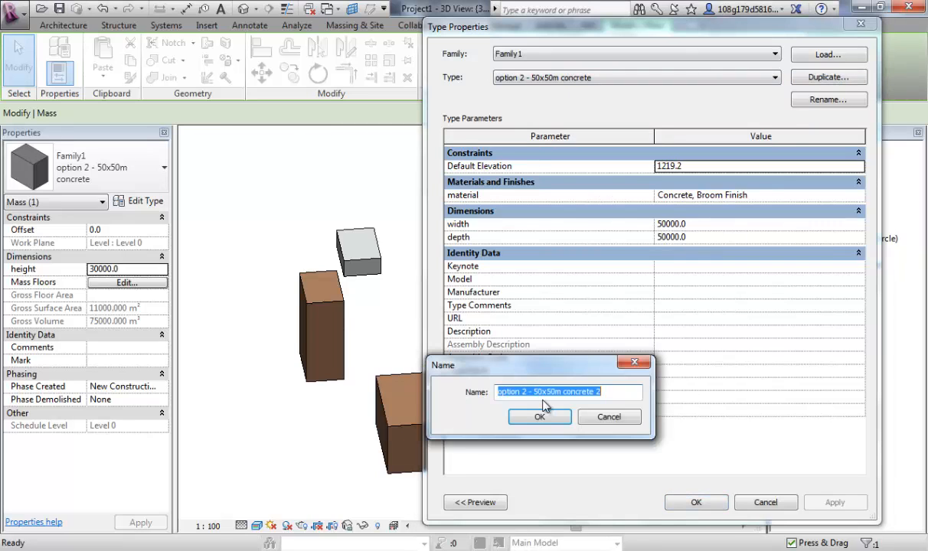
- Duplicate the type and name it 'option 3 - 75x50m glass'
{"action": "left_click", "coordinate": [525, 392]}
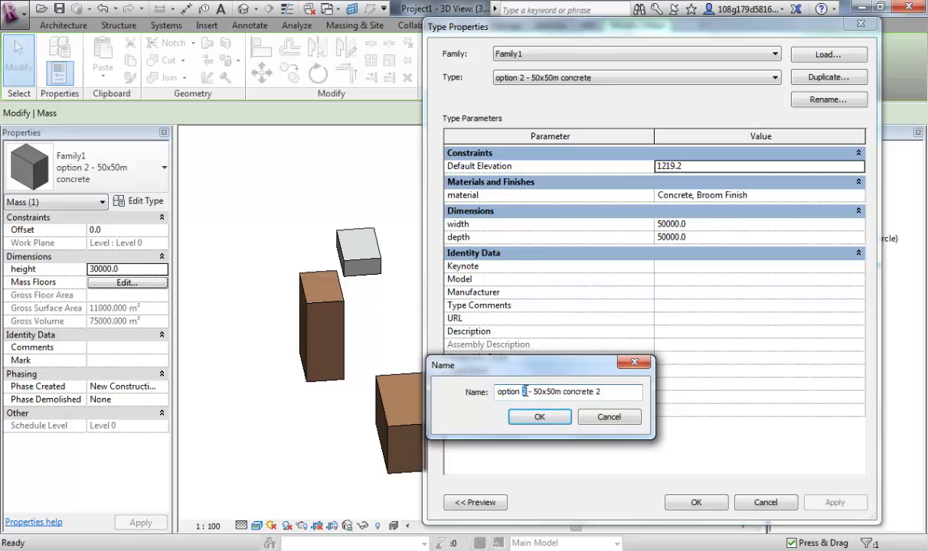
{"action": "type", "text": "3"}
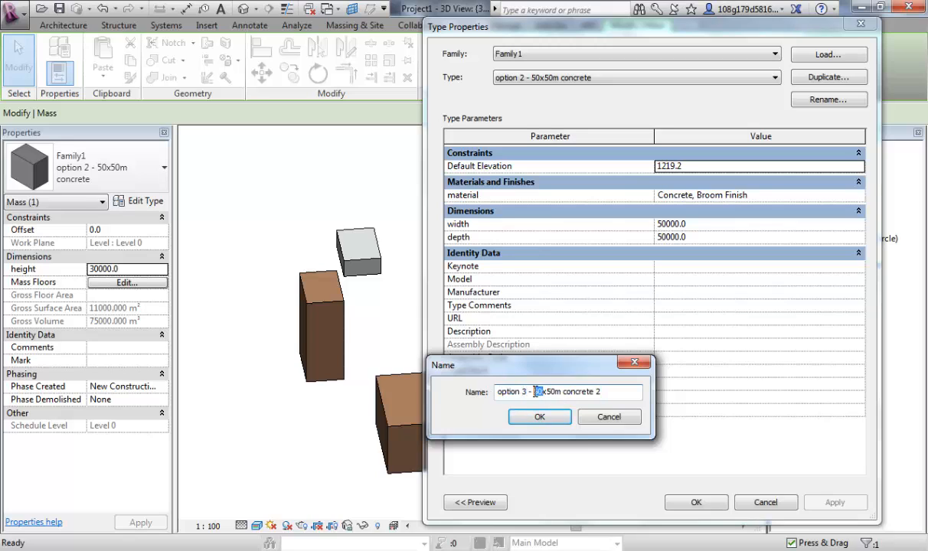
{"action": "type", "text": "75"}
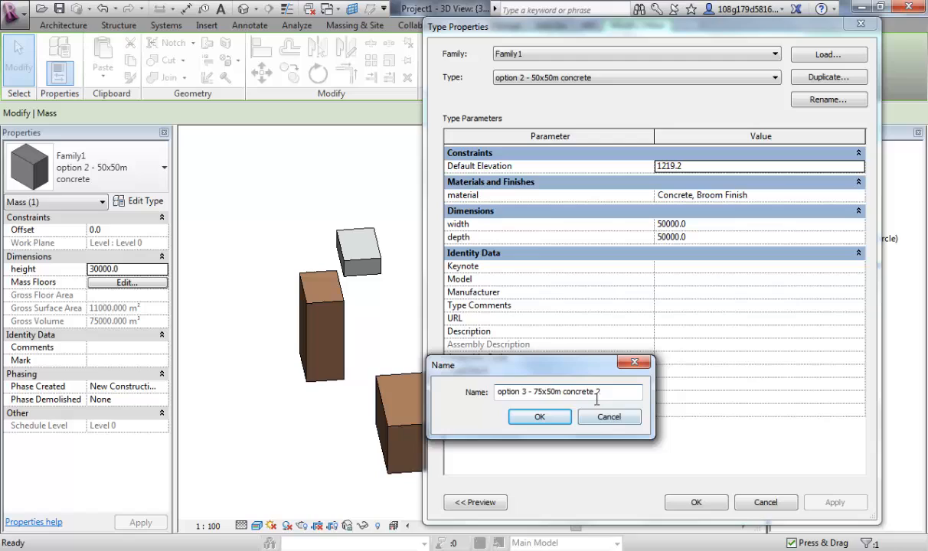
{"action": "double_click", "coordinate": [581, 392]}
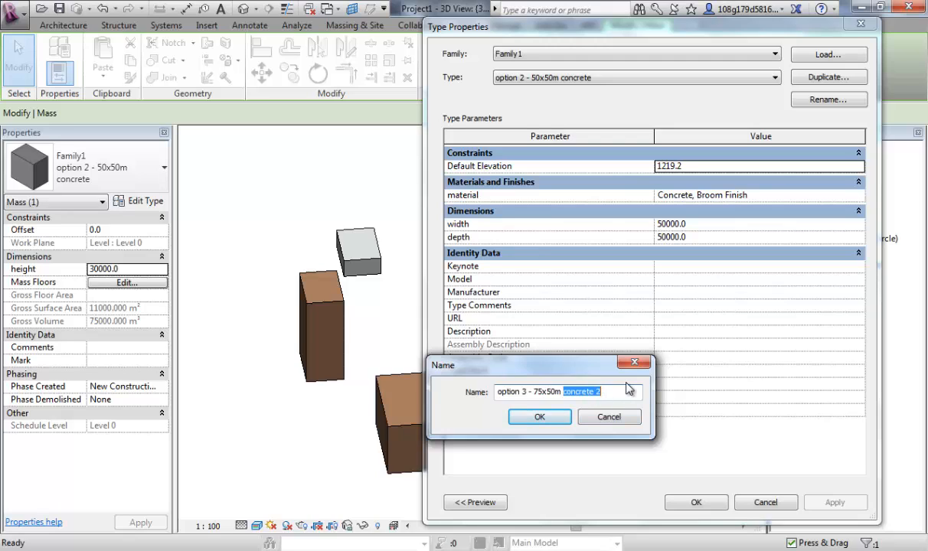
{"action": "type", "text": "glass"}
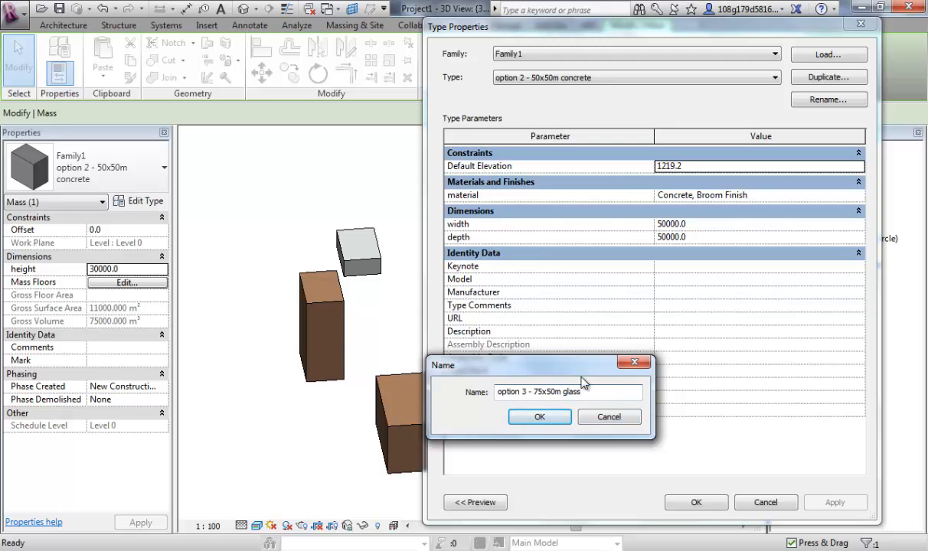
{"action": "left_click", "coordinate": [539, 416]}
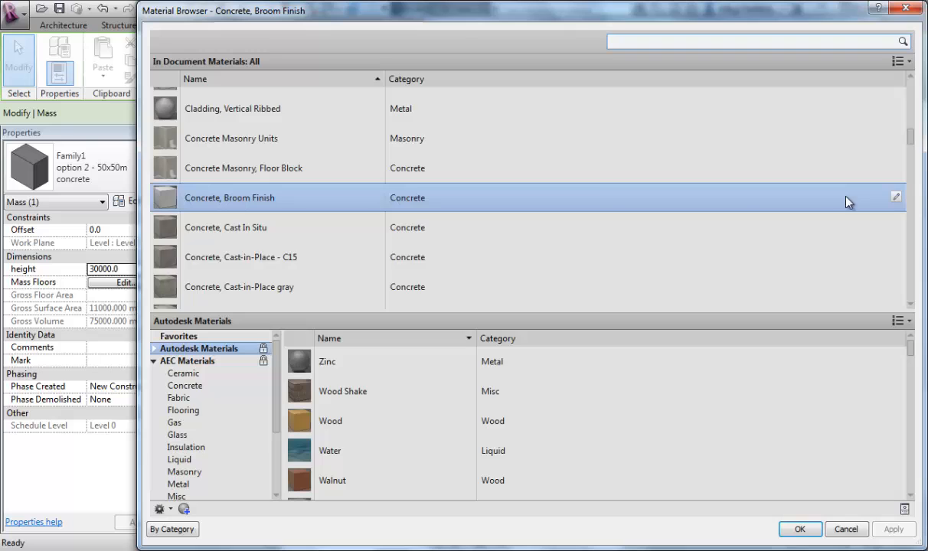
- Pick Glass from the document materials as the new type's material
{"action": "scroll", "scroll_direction": "up", "scroll_amount": 3}
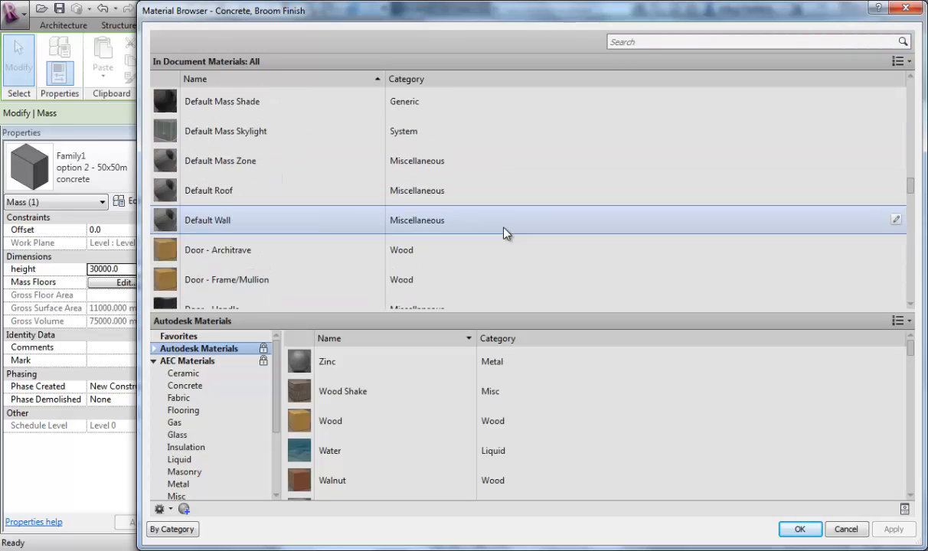
{"action": "scroll", "scroll_direction": "up", "scroll_amount": 3}
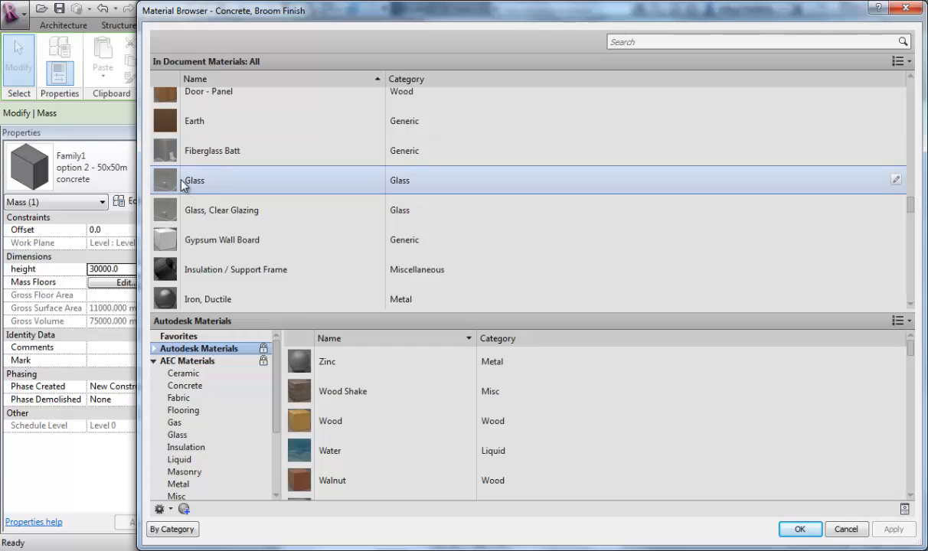
{"action": "mouse_move", "coordinate": [174, 184]}
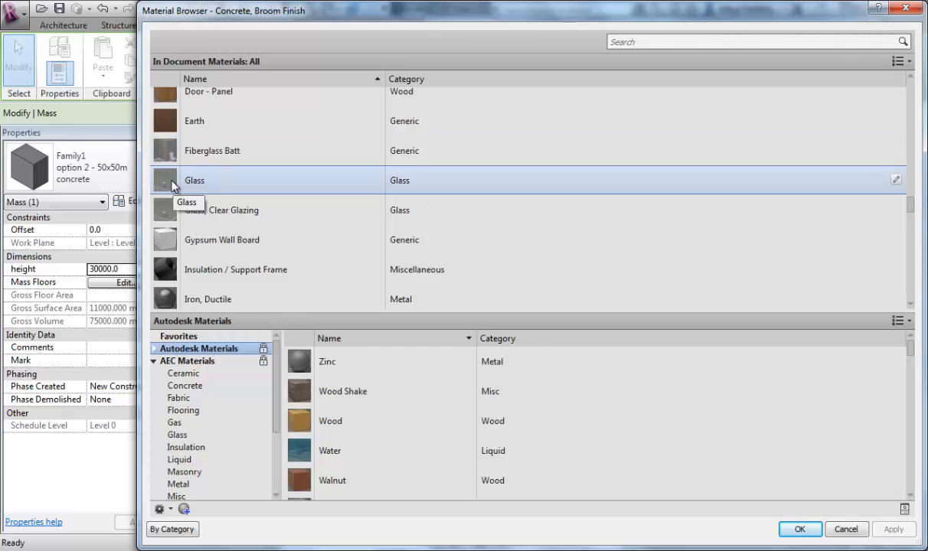
{"action": "left_click", "coordinate": [799, 529]}
{"action": "type", "text": "75000"}
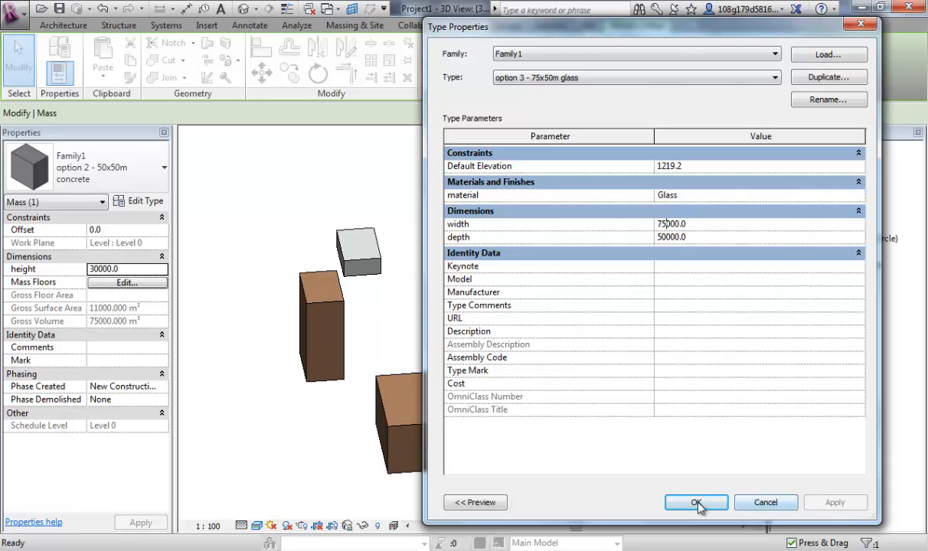
- Accept the glass type's properties with Glass material and 75000 width
{"action": "left_click", "coordinate": [695, 502]}
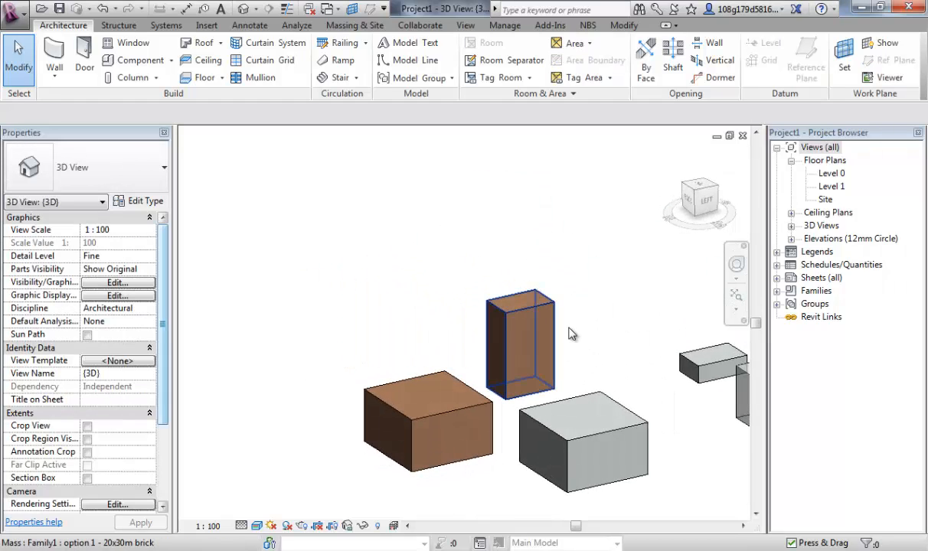
{"action": "left_click_drag", "start_coordinate": [570, 334], "coordinate": [612, 339]}
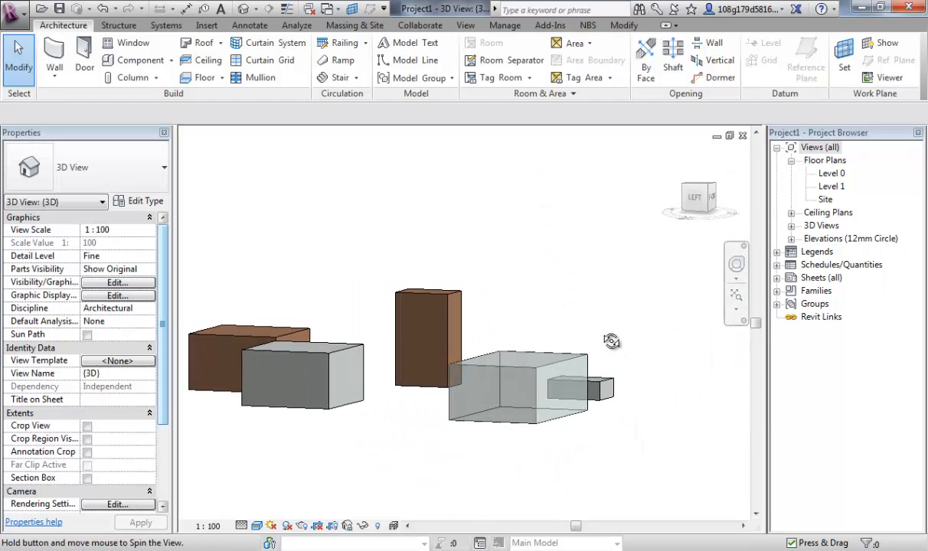
{"action": "left_click_drag", "start_coordinate": [612, 340], "coordinate": [724, 419]}
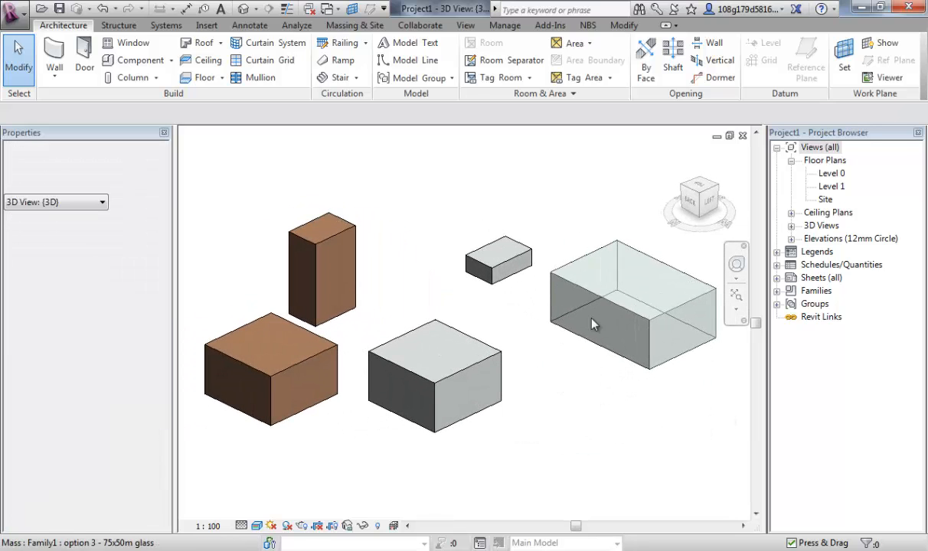
{"action": "left_click", "coordinate": [366, 171]}
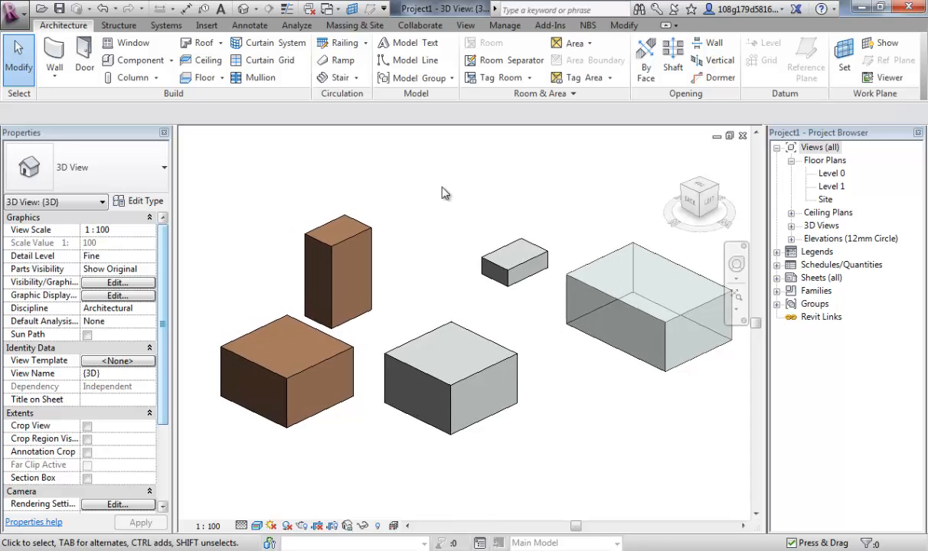
{"action": "mouse_move", "coordinate": [309, 171]}
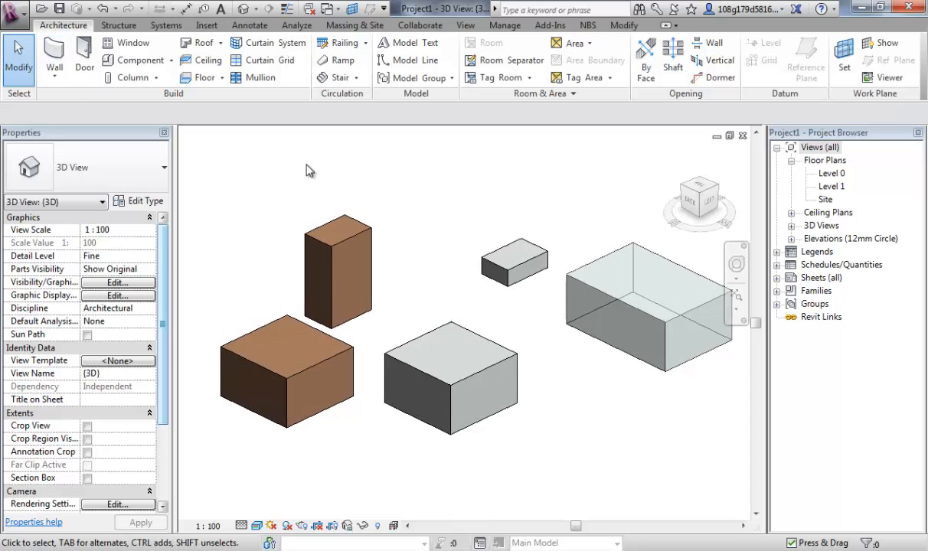
{"action": "left_click", "coordinate": [337, 272]}
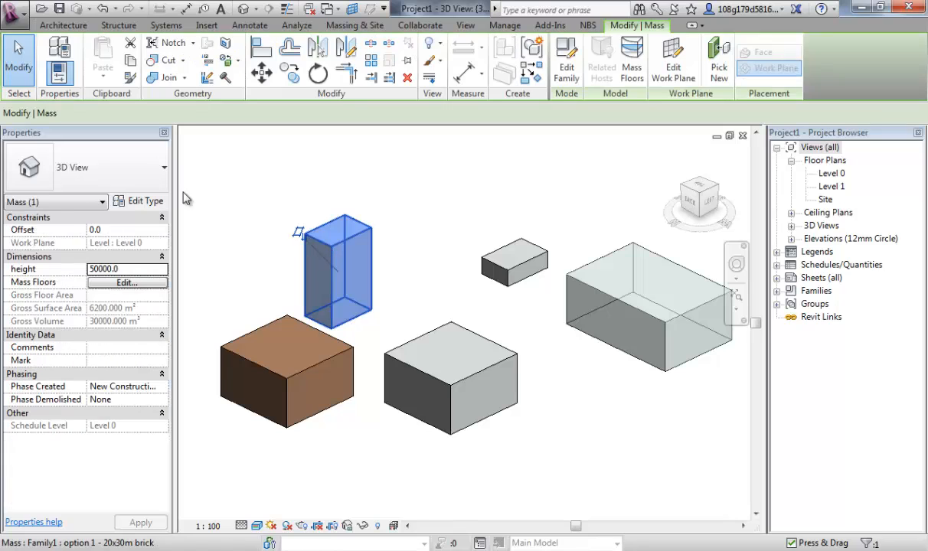
- Change the tall brick mass to Family1: option 3 - 75x50m glass and select it to check
{"action": "left_click", "coordinate": [162, 179]}
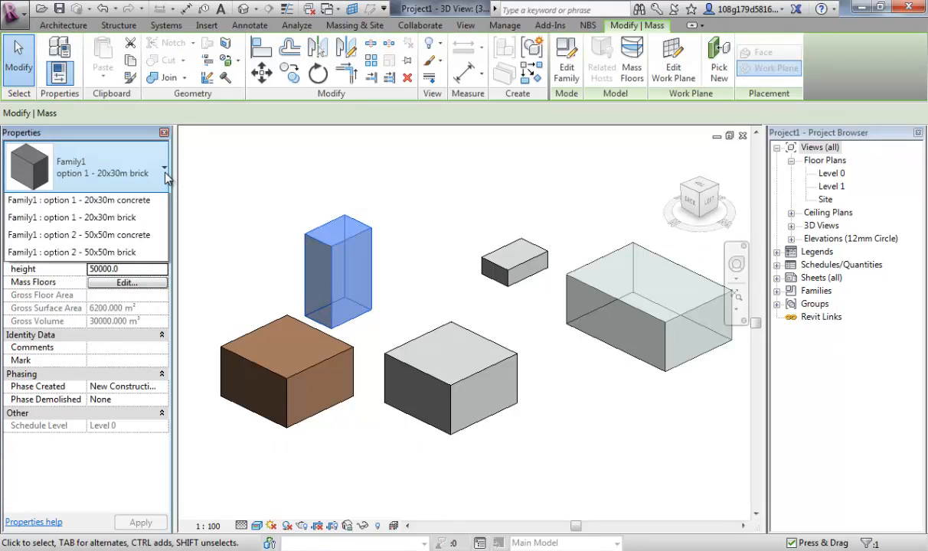
{"action": "left_click", "coordinate": [161, 175]}
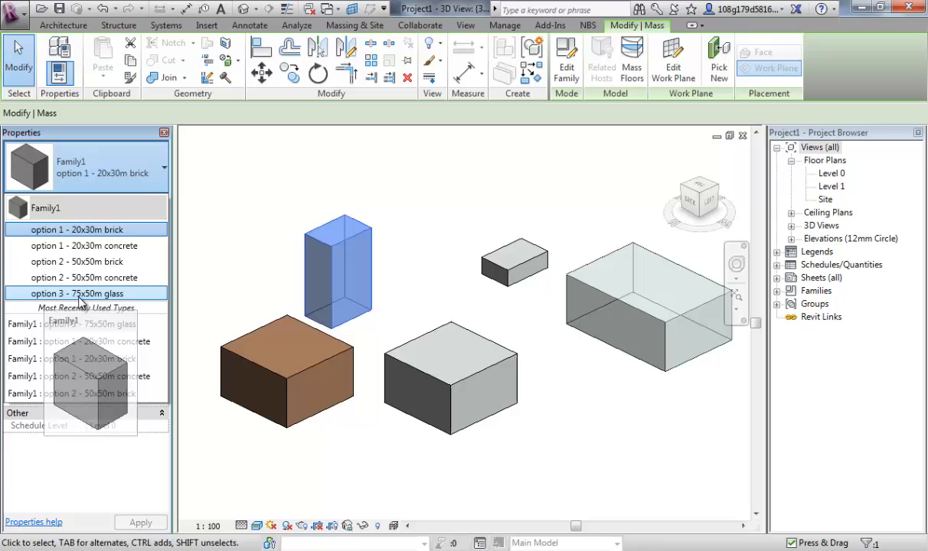
{"action": "left_click", "coordinate": [77, 294]}
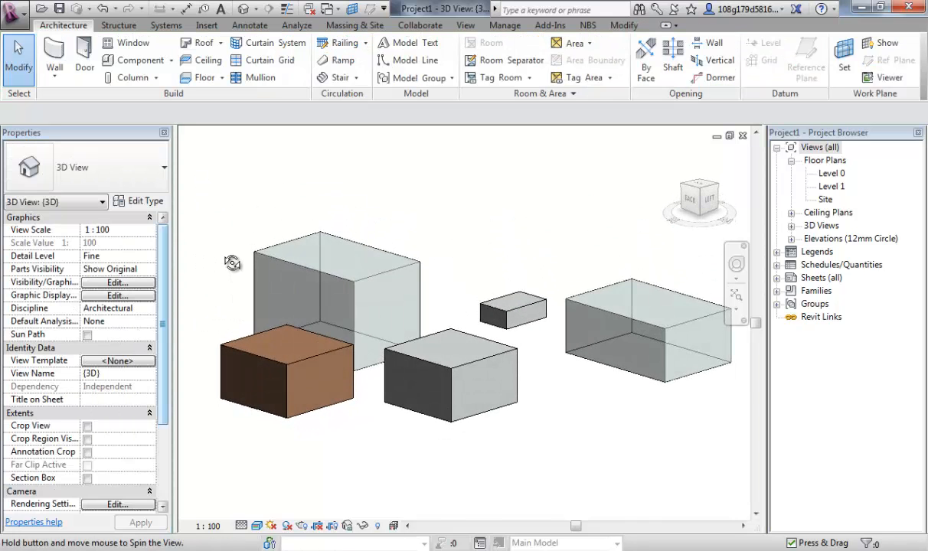
{"action": "left_click", "coordinate": [344, 268]}
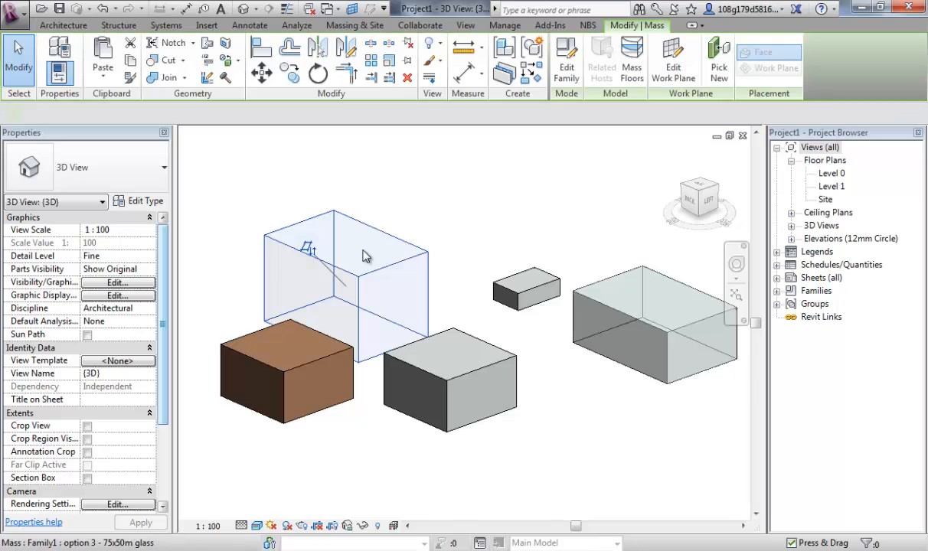